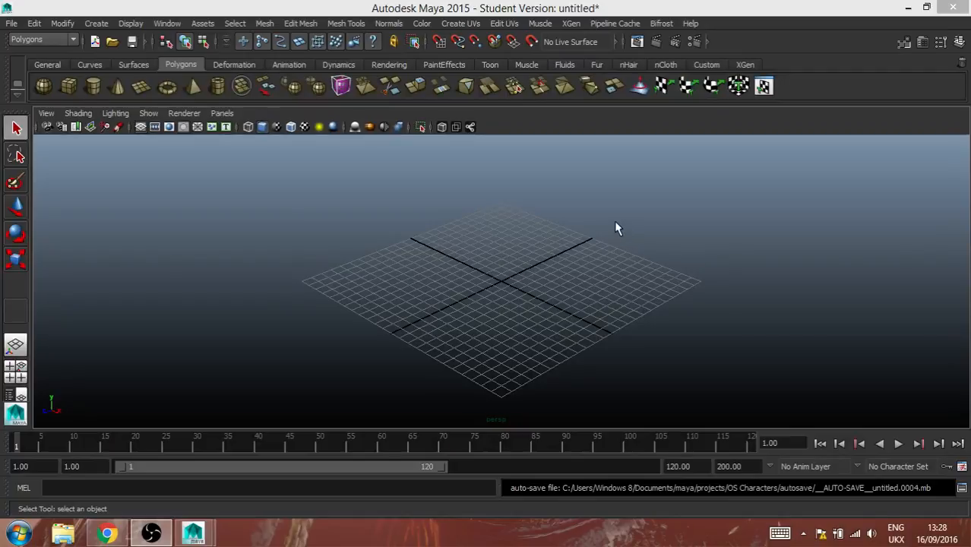
{"action": "mouse_move", "coordinate": [815, 235]}
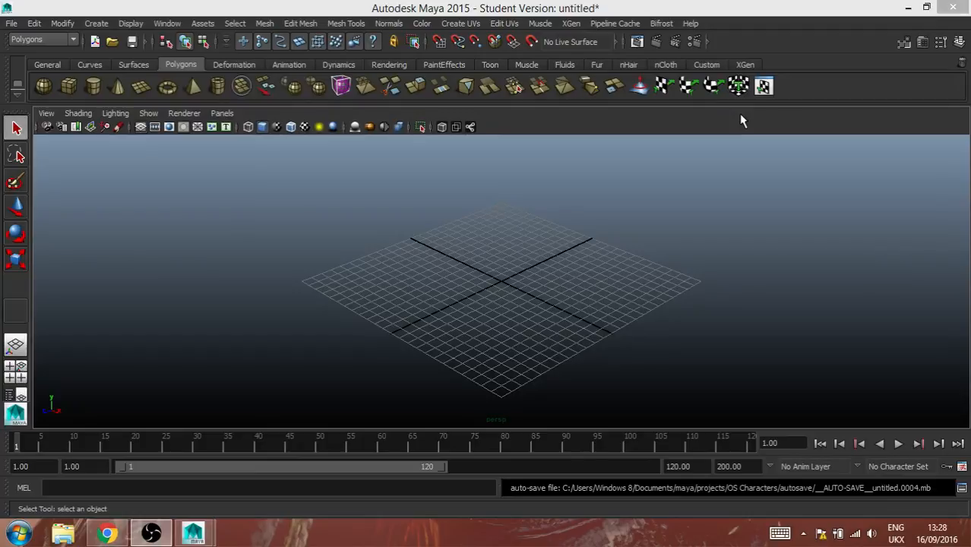
{"action": "mouse_move", "coordinate": [508, 310]}
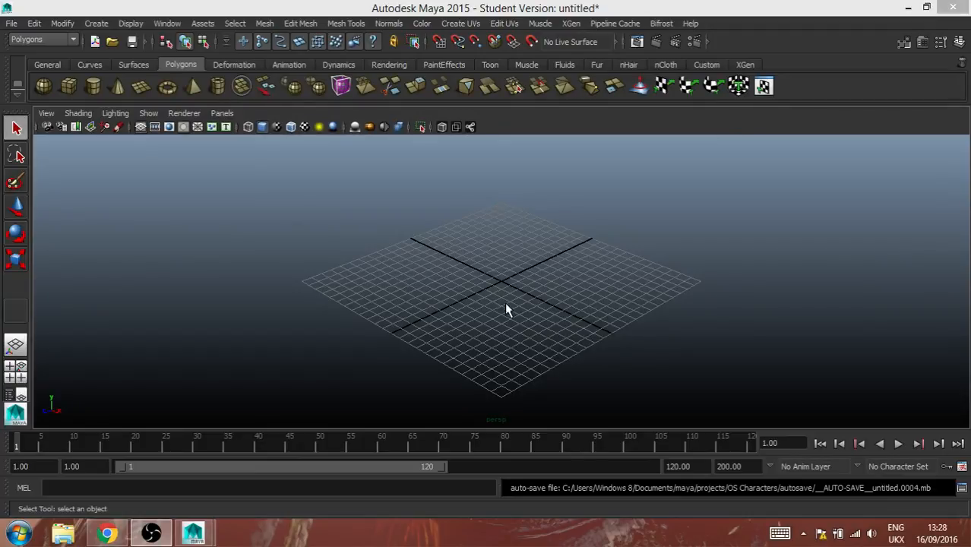
{"action": "mouse_move", "coordinate": [605, 336]}
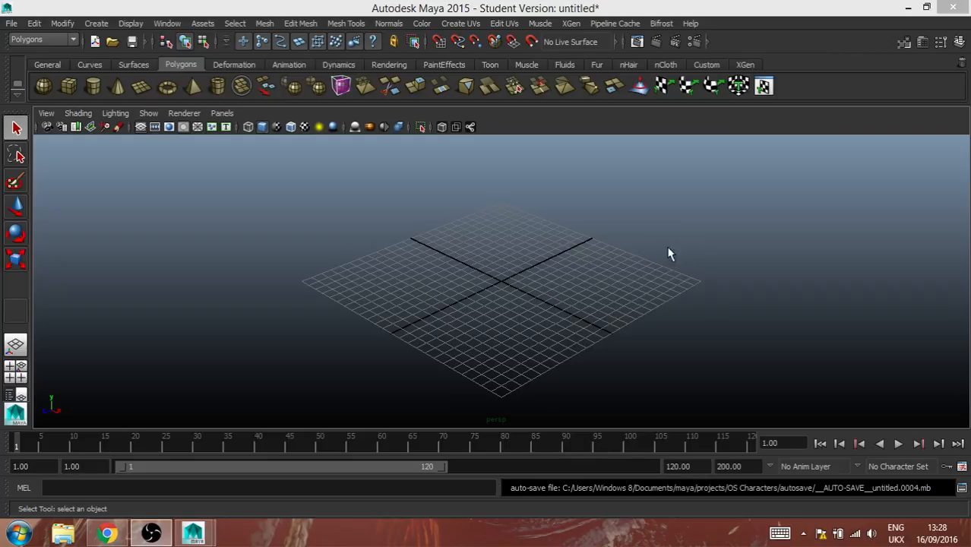
{"action": "mouse_move", "coordinate": [528, 294]}
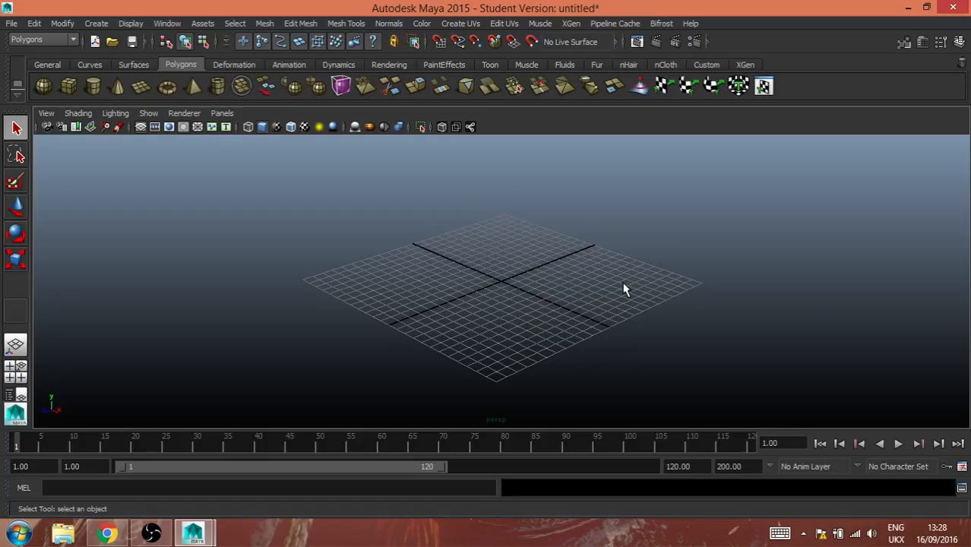
{"action": "mouse_move", "coordinate": [571, 261]}
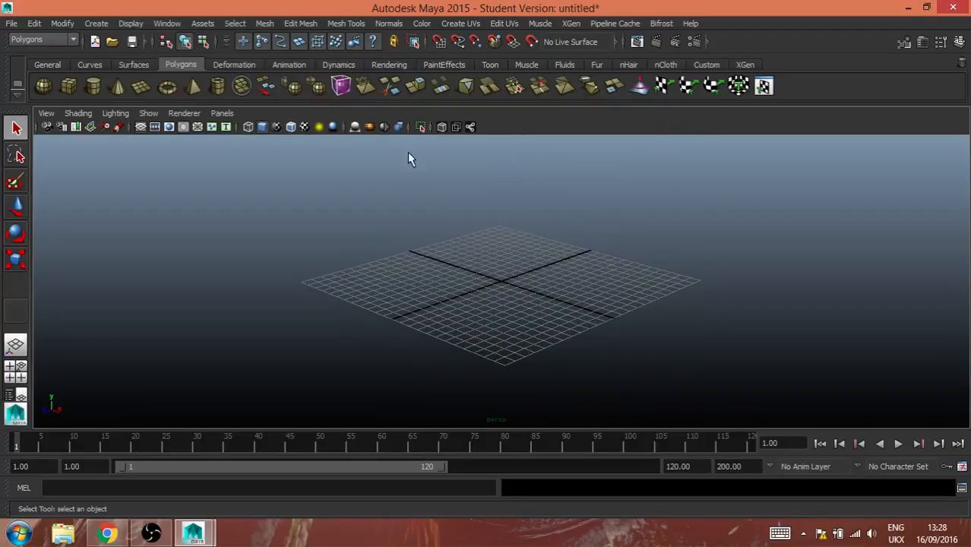
{"action": "mouse_move", "coordinate": [565, 225]}
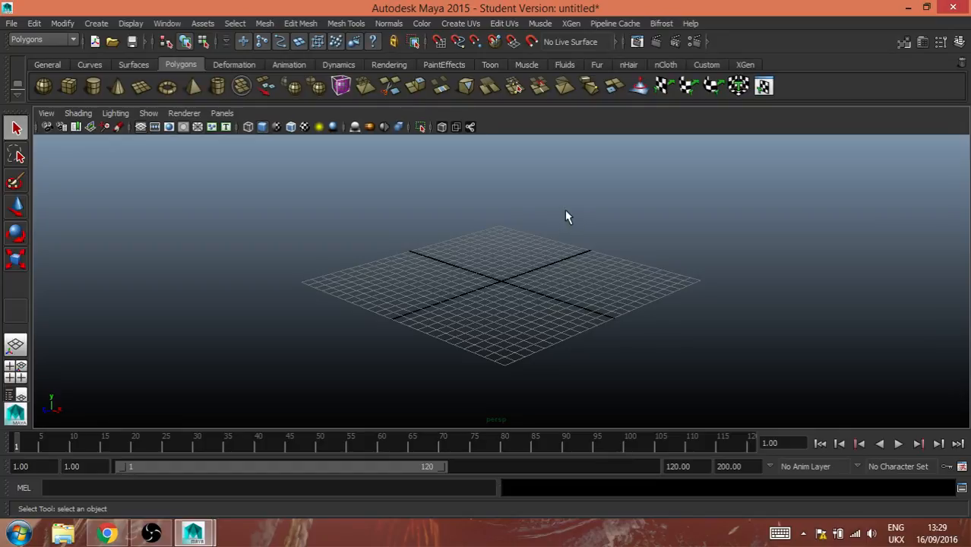
{"action": "mouse_move", "coordinate": [623, 223]}
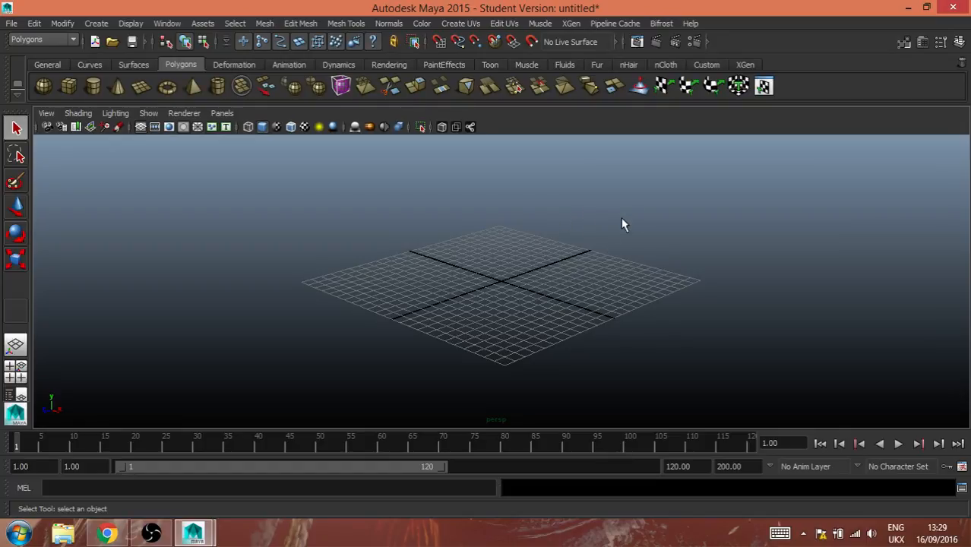
- Orbit and tilt the camera around the empty grid, ending on a view from above
{"action": "left_click_drag", "start_coordinate": [623, 220], "coordinate": [632, 190]}
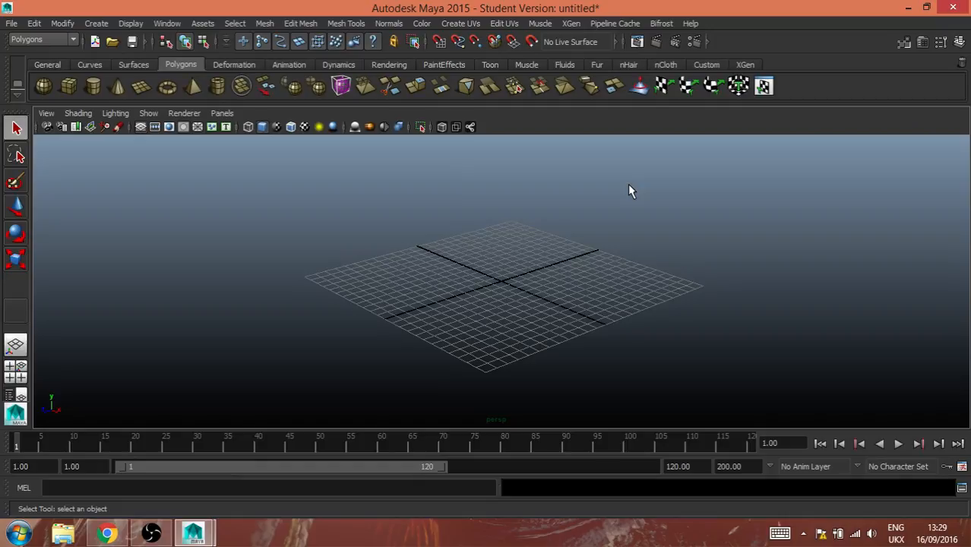
{"action": "mouse_move", "coordinate": [507, 207]}
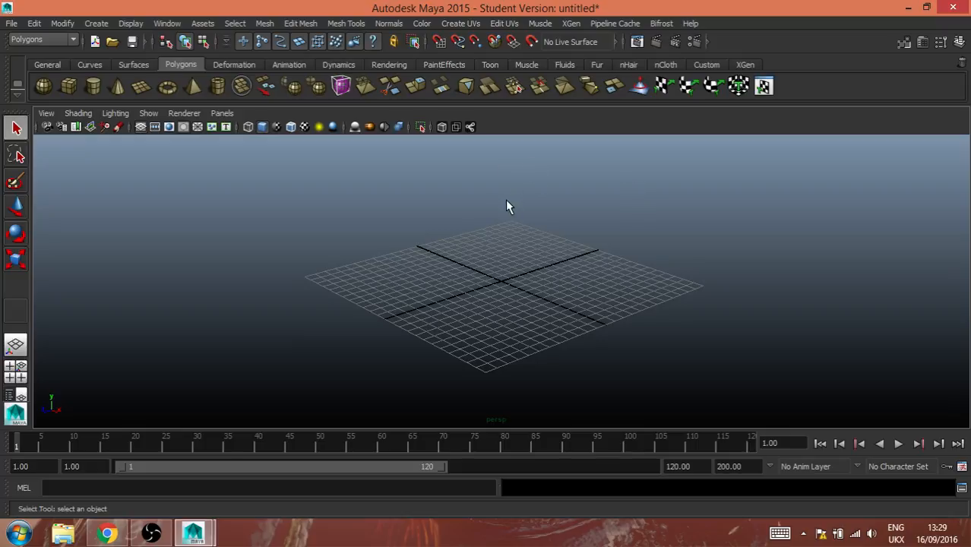
{"action": "left_click_drag", "start_coordinate": [509, 207], "coordinate": [512, 210]}
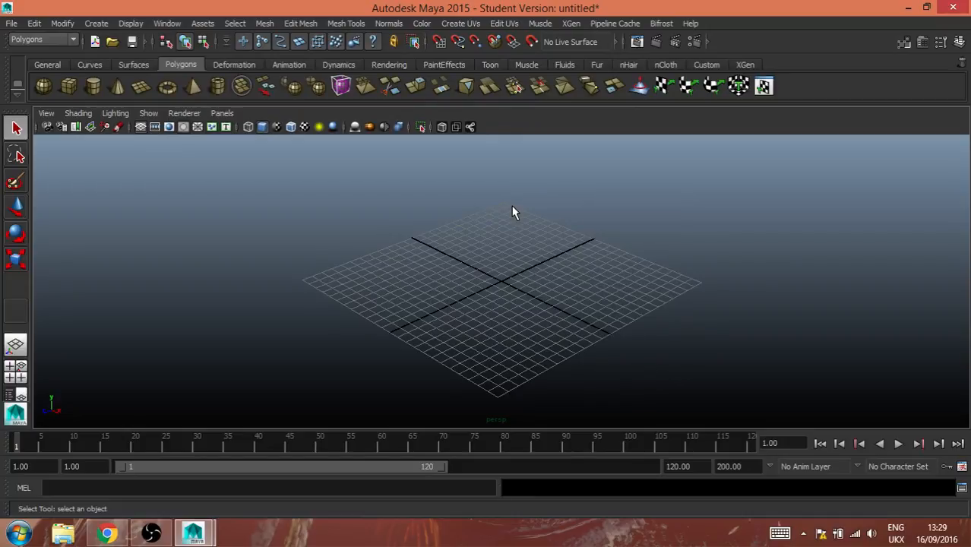
{"action": "mouse_move", "coordinate": [814, 433]}
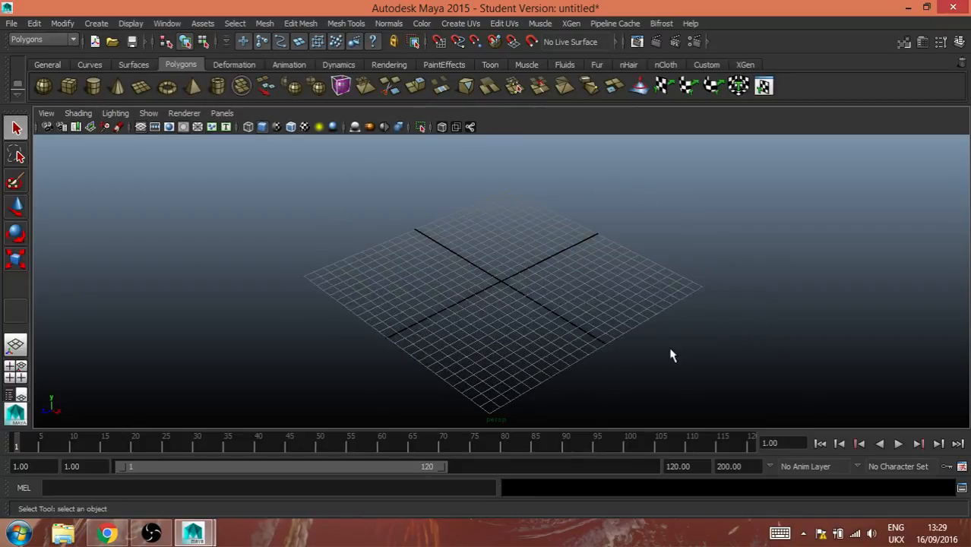
{"action": "left_click_drag", "start_coordinate": [672, 356], "coordinate": [668, 326]}
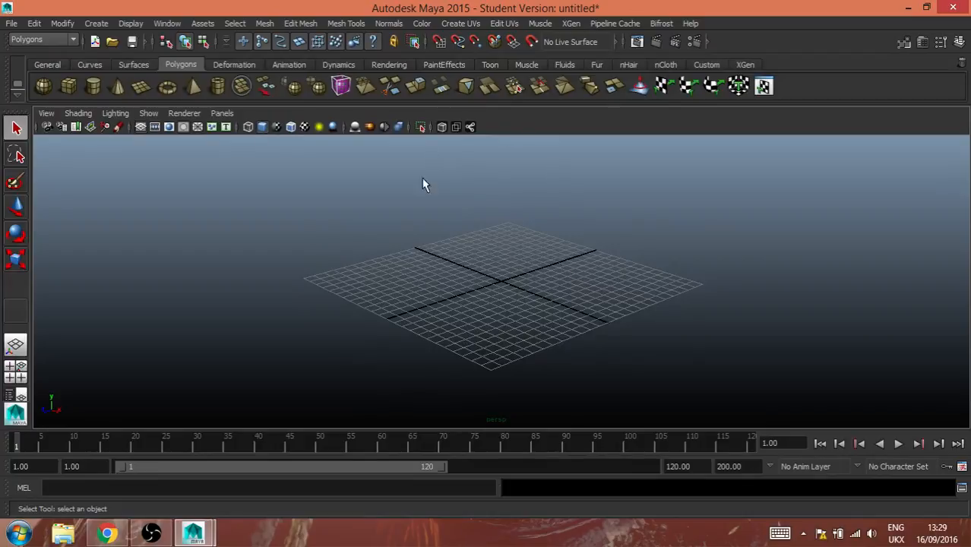
{"action": "left_click_drag", "start_coordinate": [425, 184], "coordinate": [608, 317]}
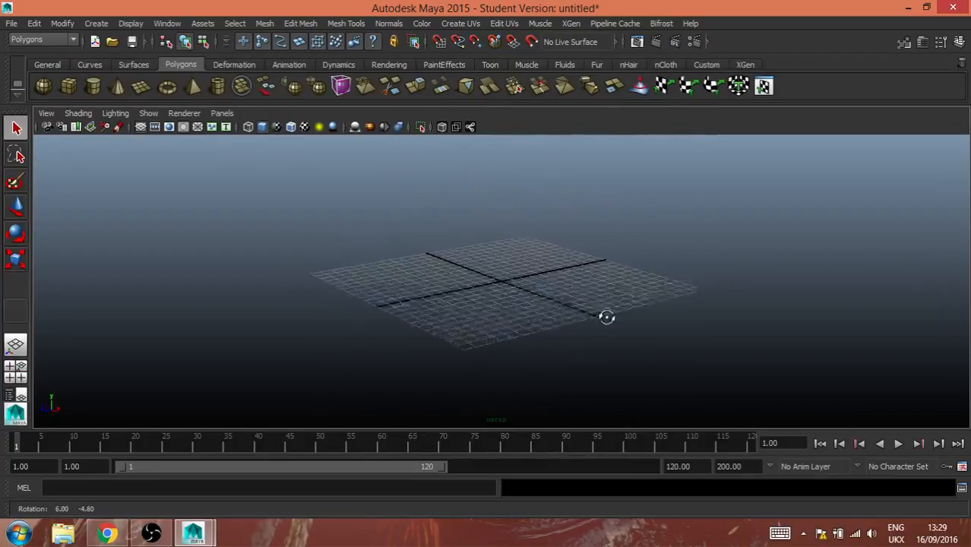
{"action": "left_click_drag", "start_coordinate": [608, 317], "coordinate": [534, 232]}
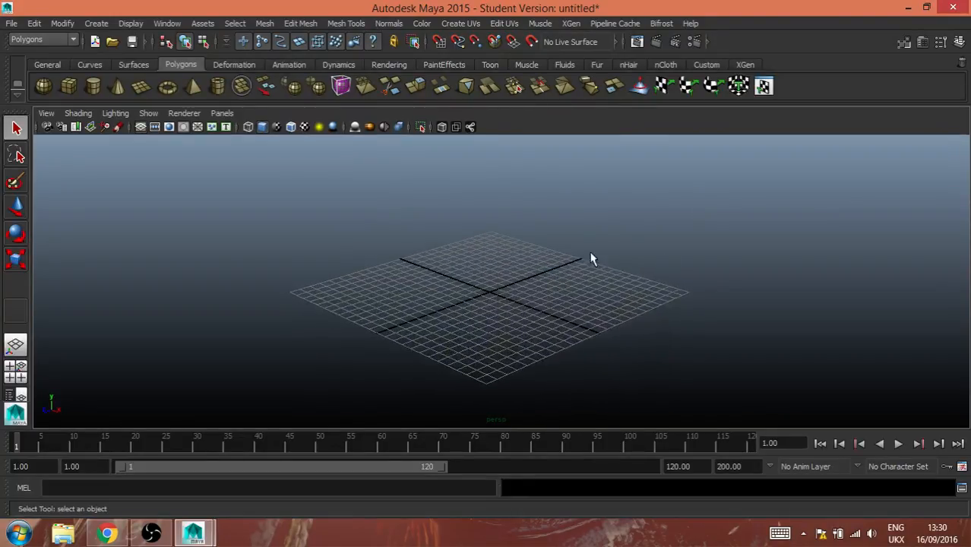
{"action": "left_click_drag", "start_coordinate": [593, 258], "coordinate": [523, 219]}
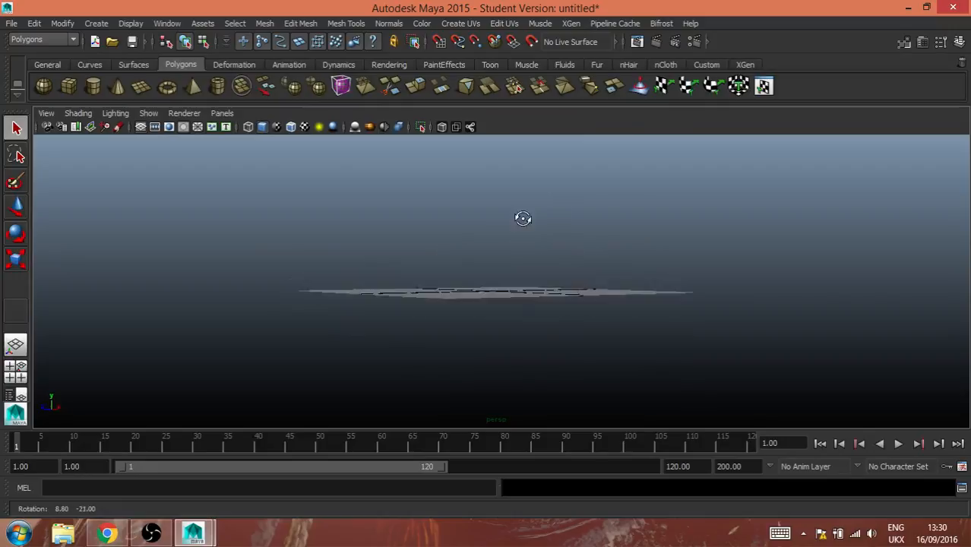
{"action": "left_click_drag", "start_coordinate": [523, 219], "coordinate": [537, 247]}
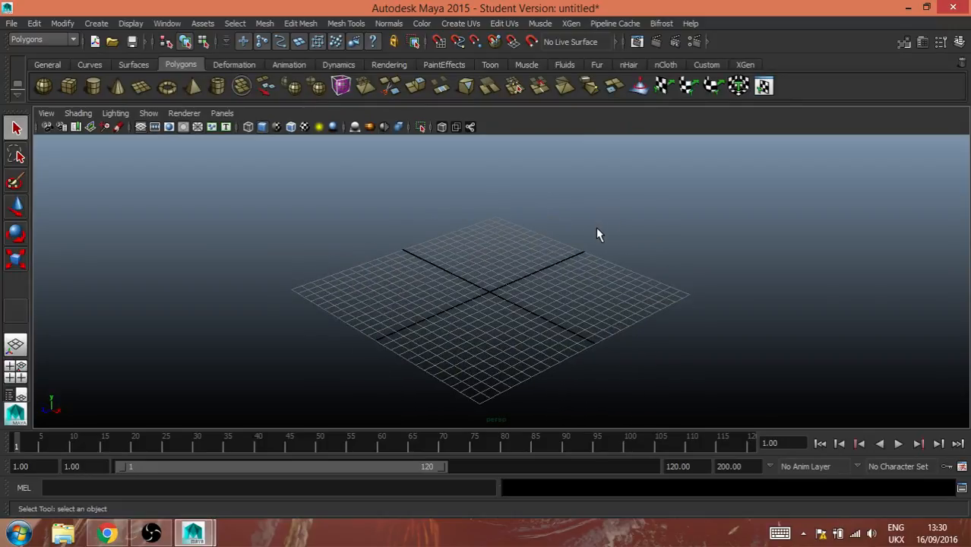
{"action": "mouse_move", "coordinate": [517, 273]}
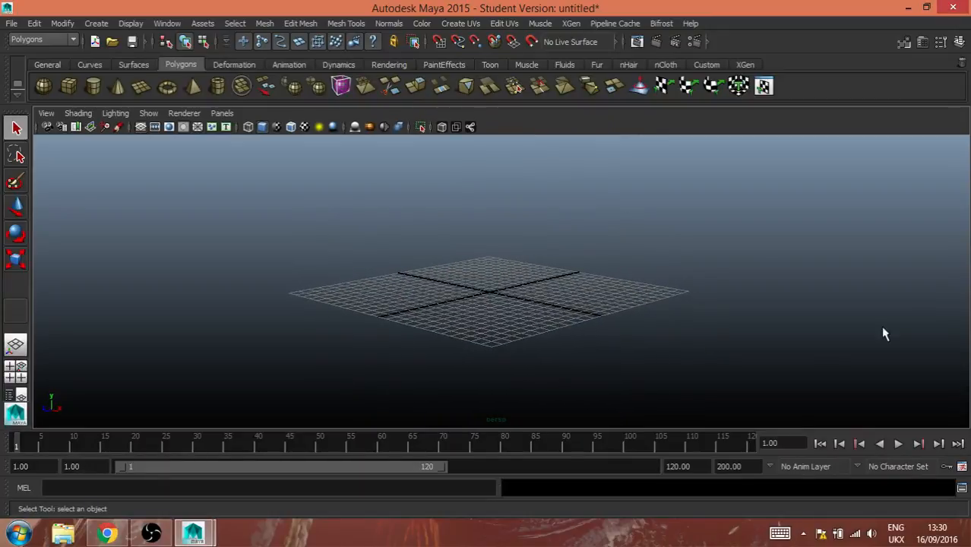
{"action": "mouse_move", "coordinate": [954, 82]}
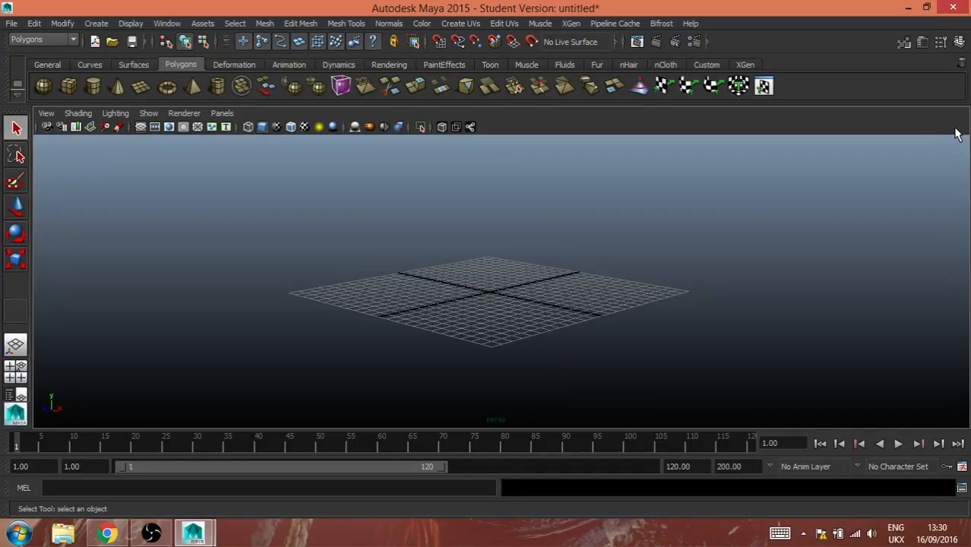
{"action": "mouse_move", "coordinate": [738, 180]}
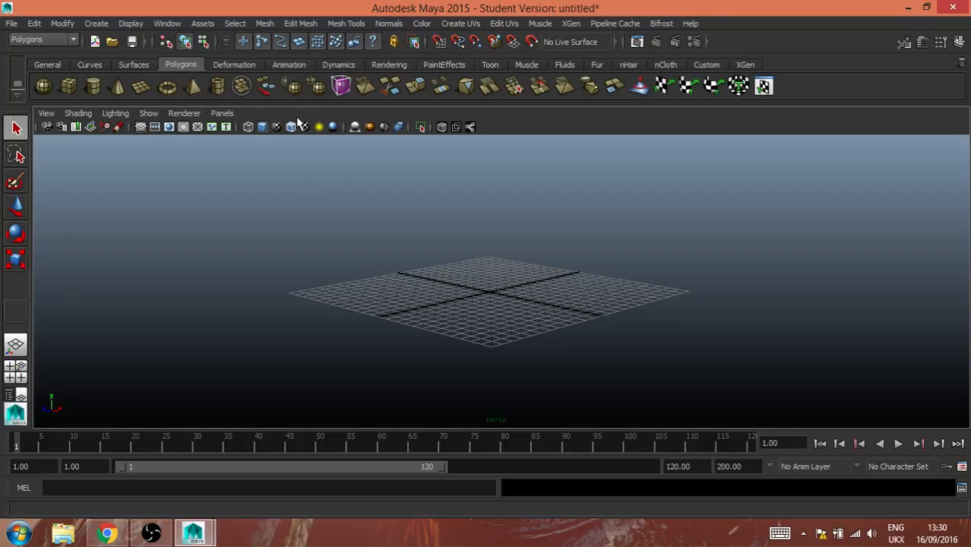
{"action": "mouse_move", "coordinate": [456, 366]}
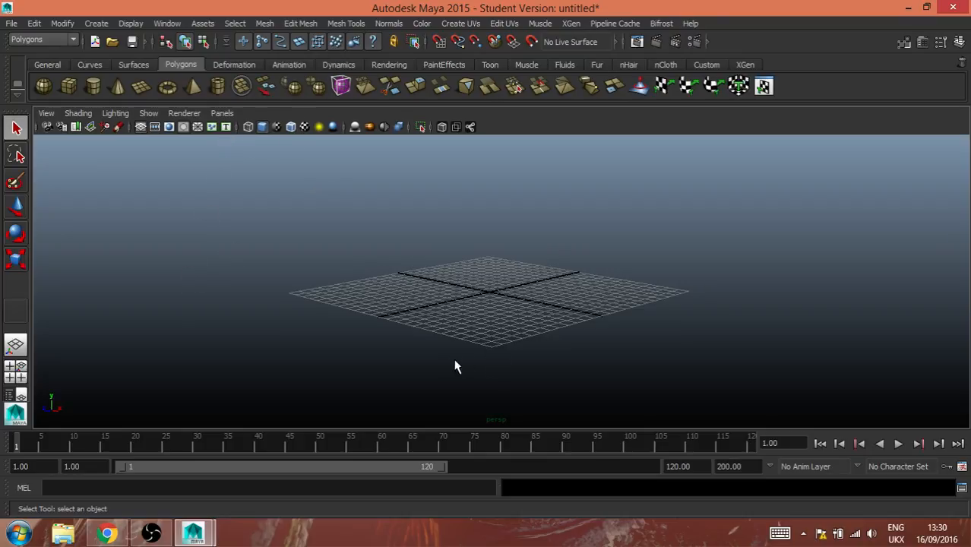
{"action": "mouse_move", "coordinate": [161, 203]}
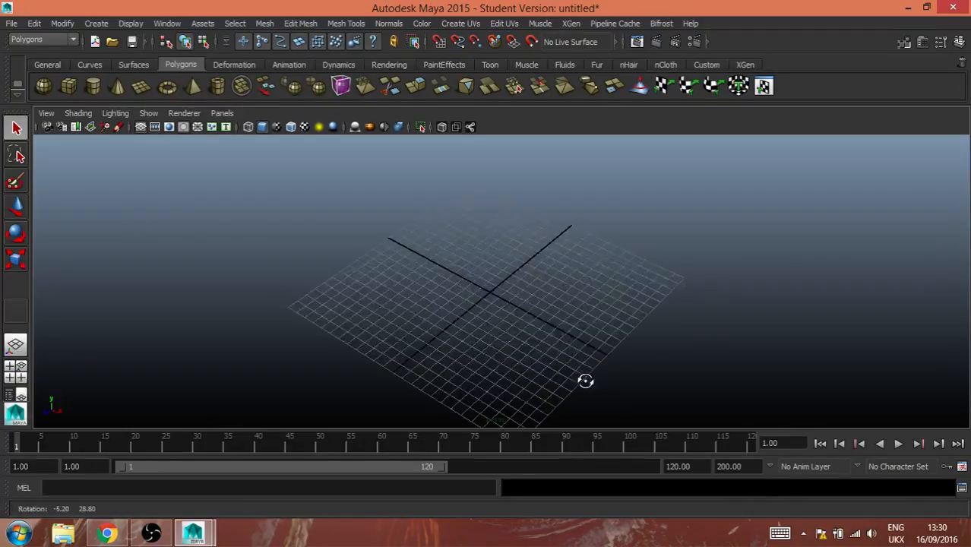
{"action": "left_click_drag", "start_coordinate": [585, 380], "coordinate": [571, 345]}
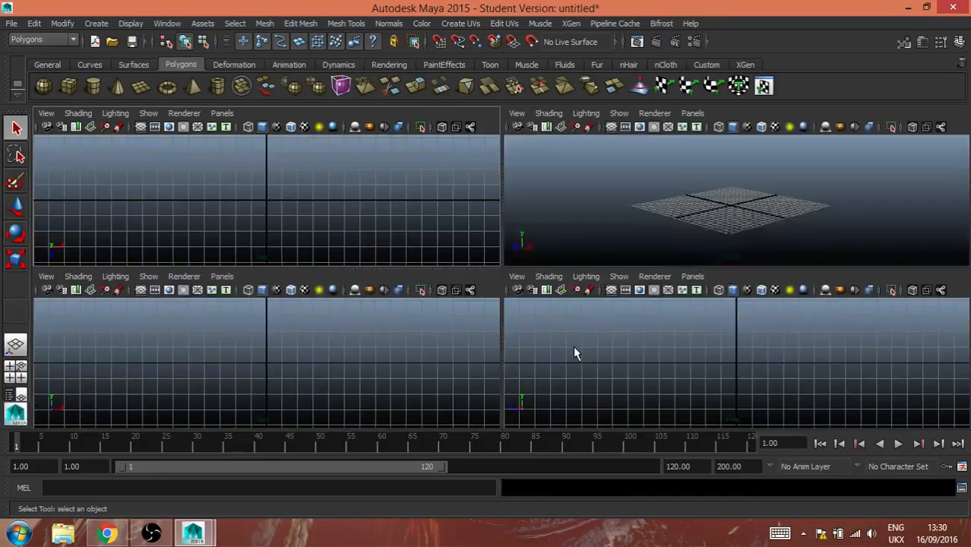
{"action": "mouse_move", "coordinate": [473, 447]}
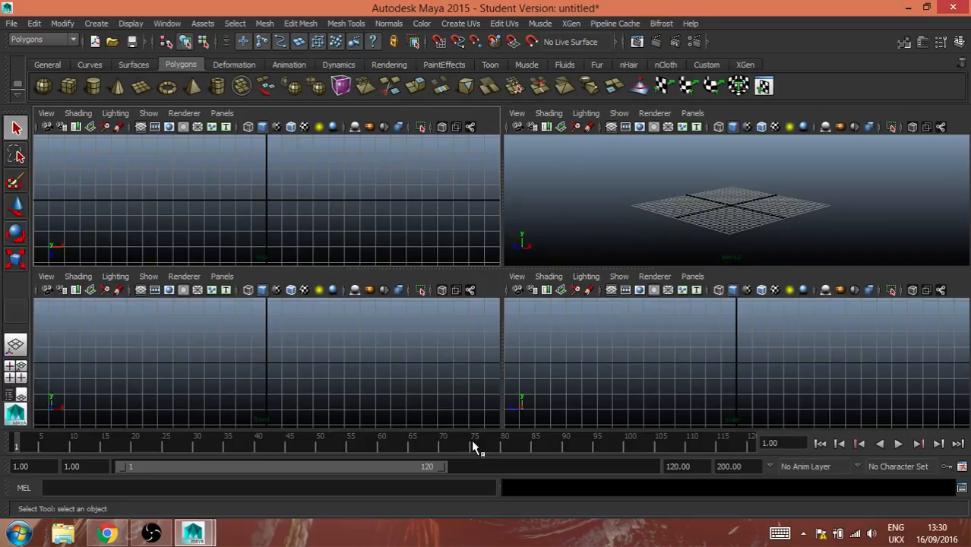
{"action": "mouse_move", "coordinate": [729, 225]}
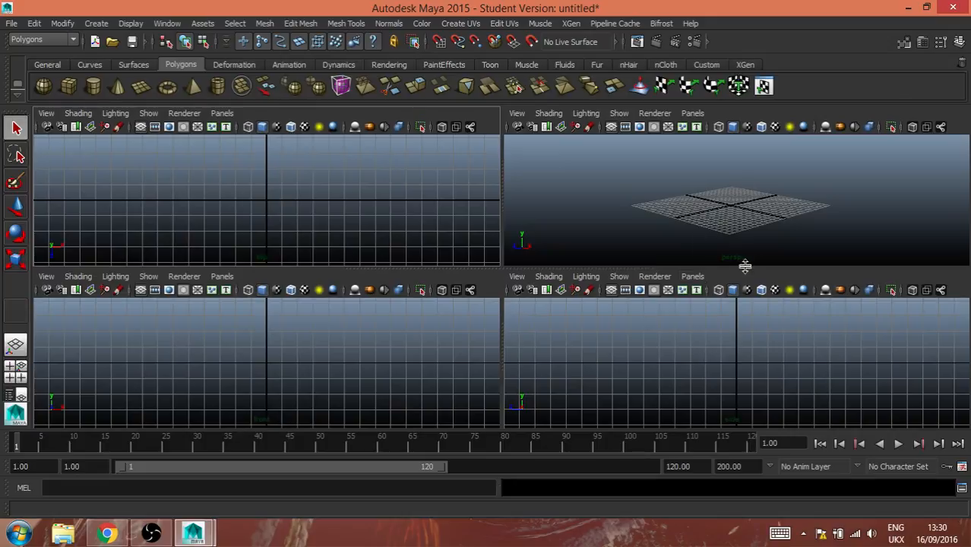
{"action": "mouse_move", "coordinate": [697, 198]}
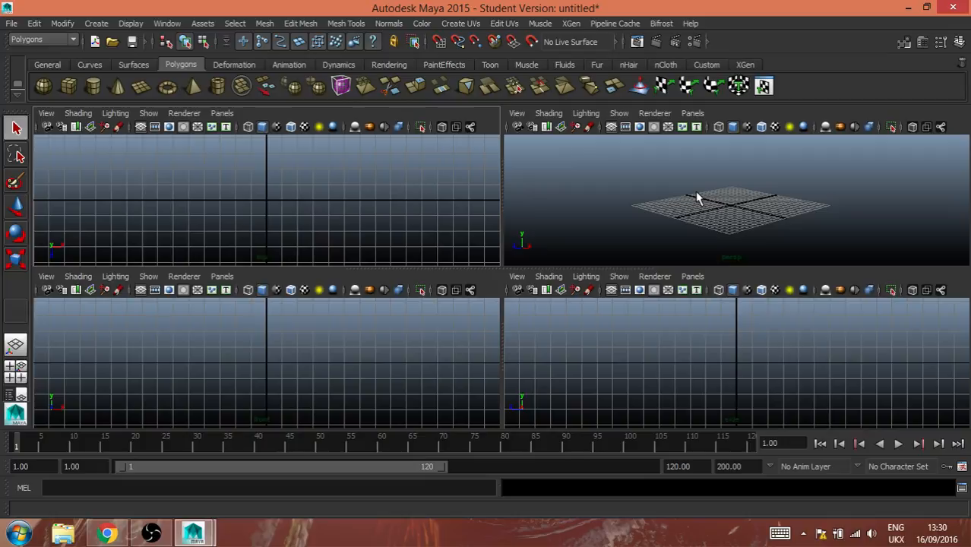
- Maximize the perspective pane to a single full-size view and orbit slightly
{"action": "key", "text": "space"}
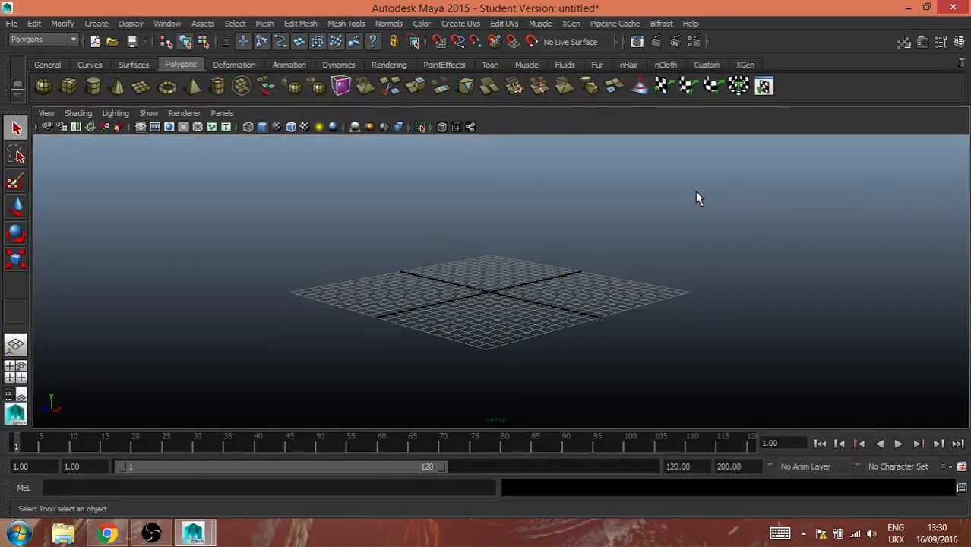
{"action": "mouse_move", "coordinate": [553, 341]}
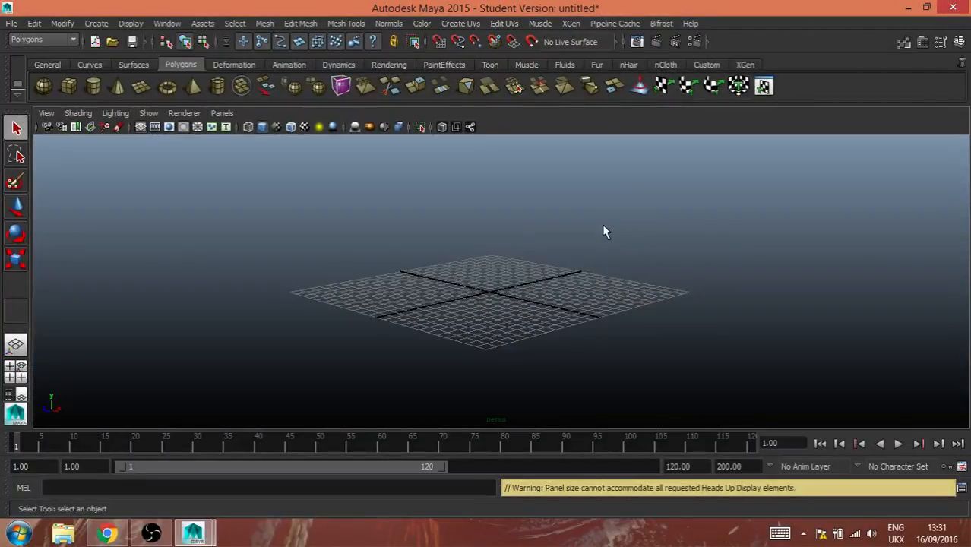
{"action": "left_click_drag", "start_coordinate": [605, 231], "coordinate": [582, 224]}
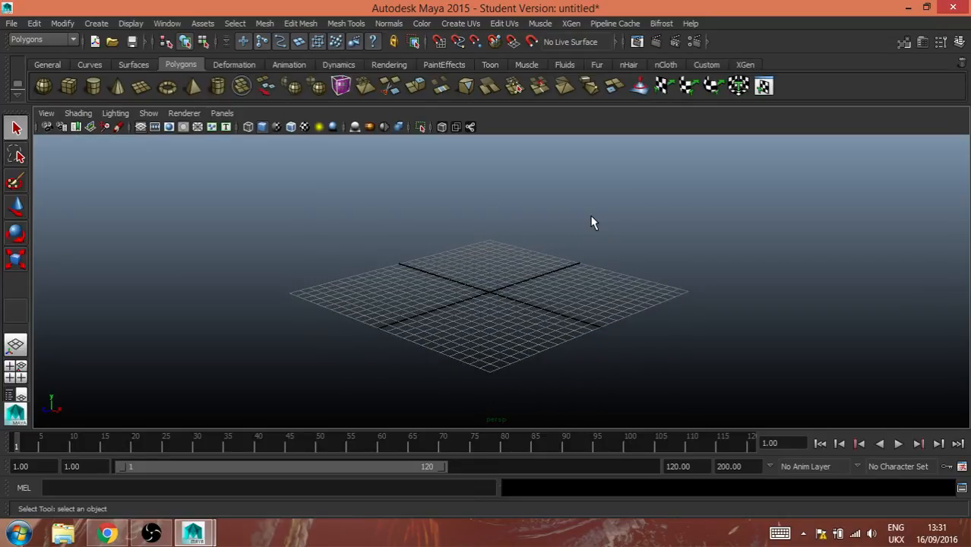
{"action": "mouse_move", "coordinate": [465, 216]}
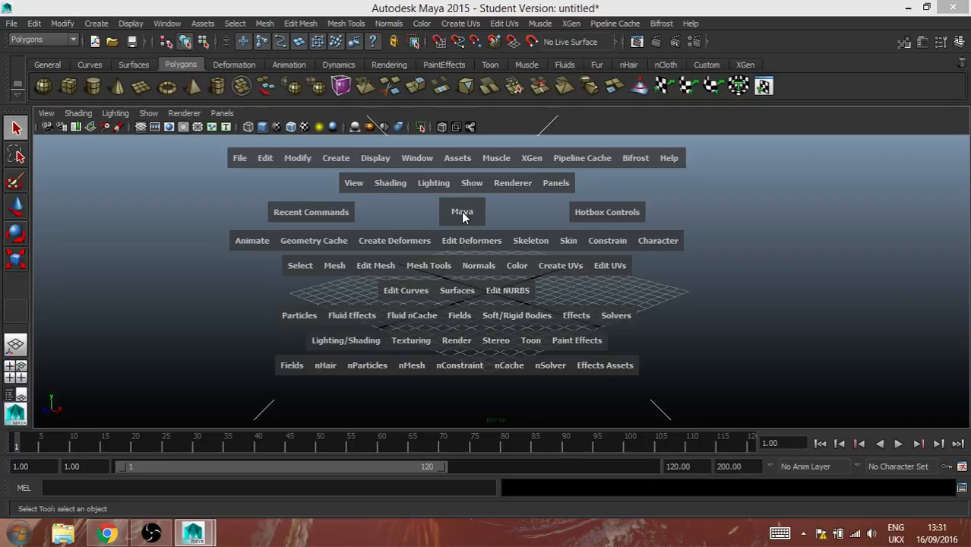
{"action": "mouse_move", "coordinate": [298, 105]}
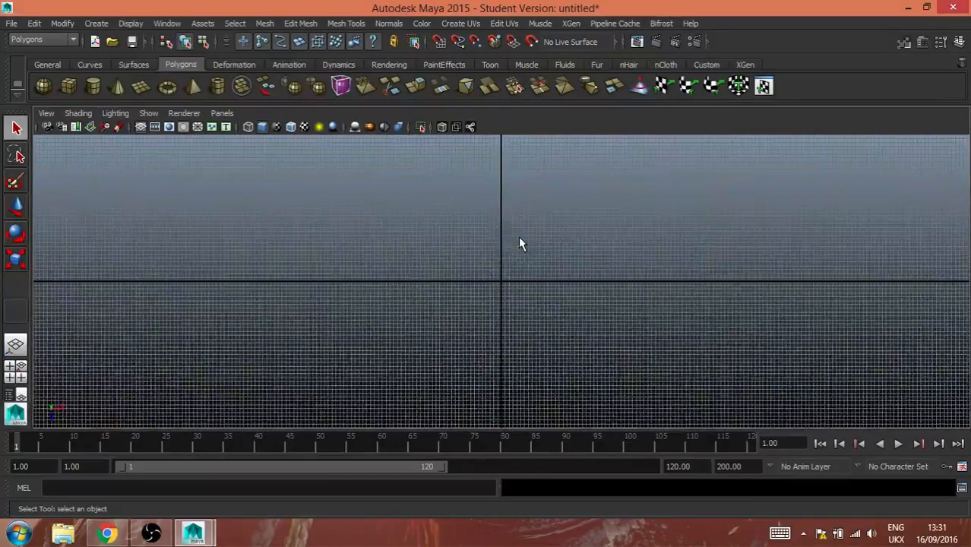
{"action": "key", "text": "space"}
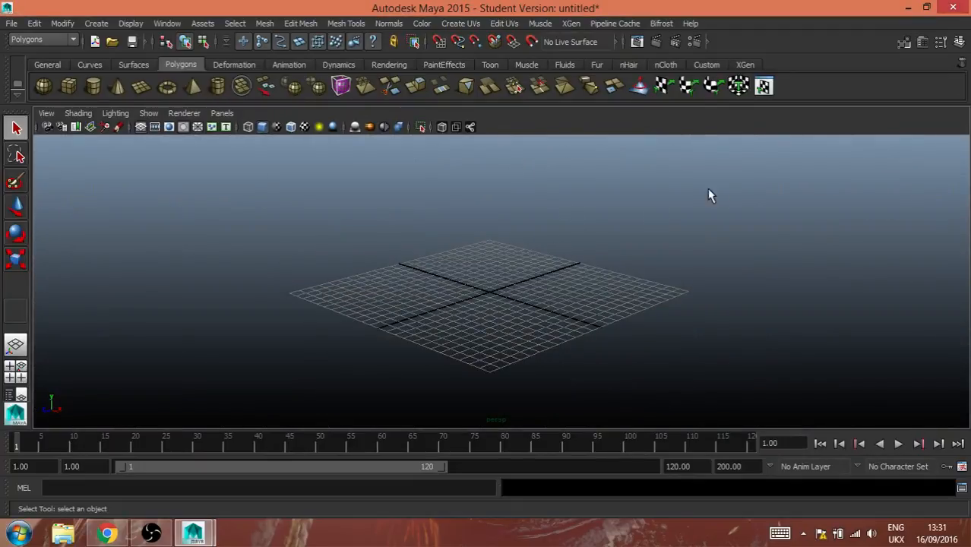
{"action": "mouse_move", "coordinate": [344, 193]}
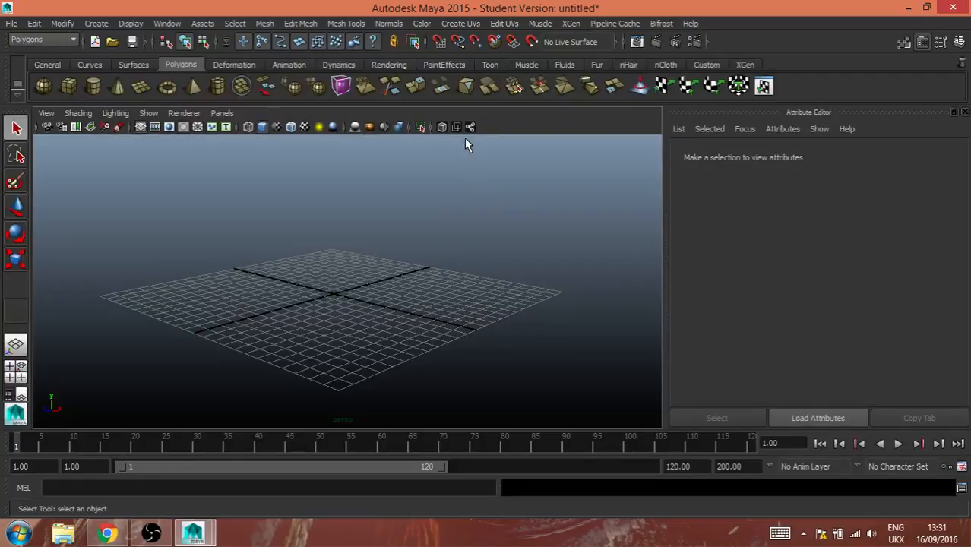
{"action": "mouse_move", "coordinate": [471, 158]}
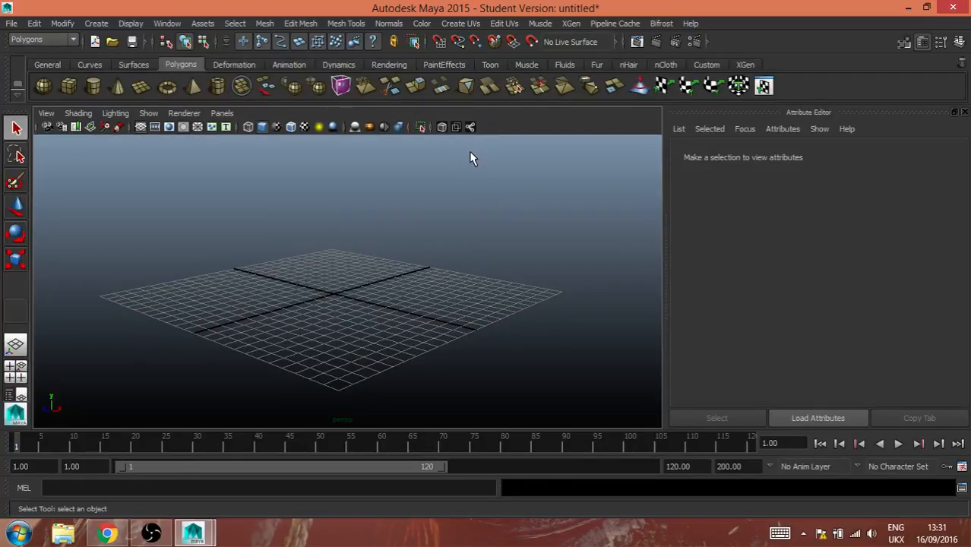
{"action": "mouse_move", "coordinate": [544, 149]}
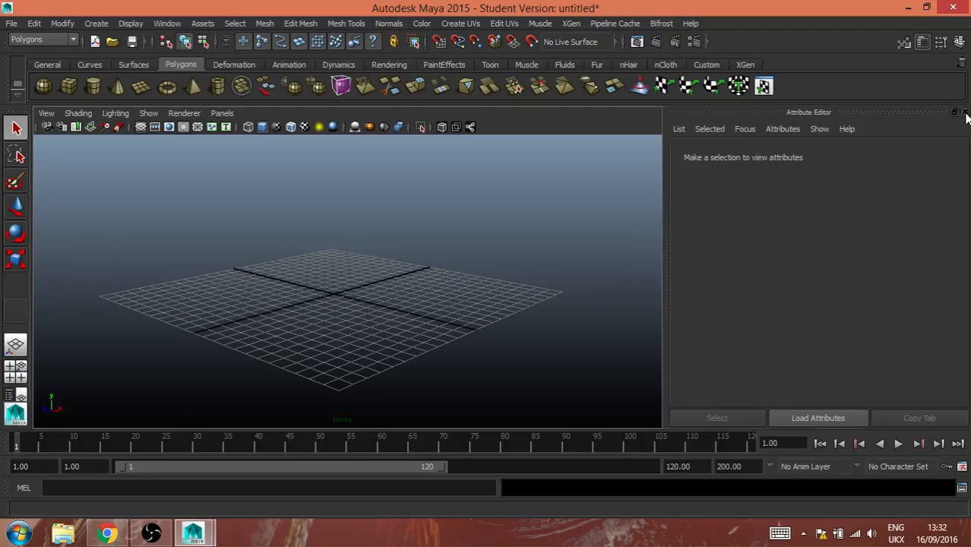
- Close the Attribute Editor so the channel and layer editor takes its place
{"action": "left_click", "coordinate": [967, 113]}
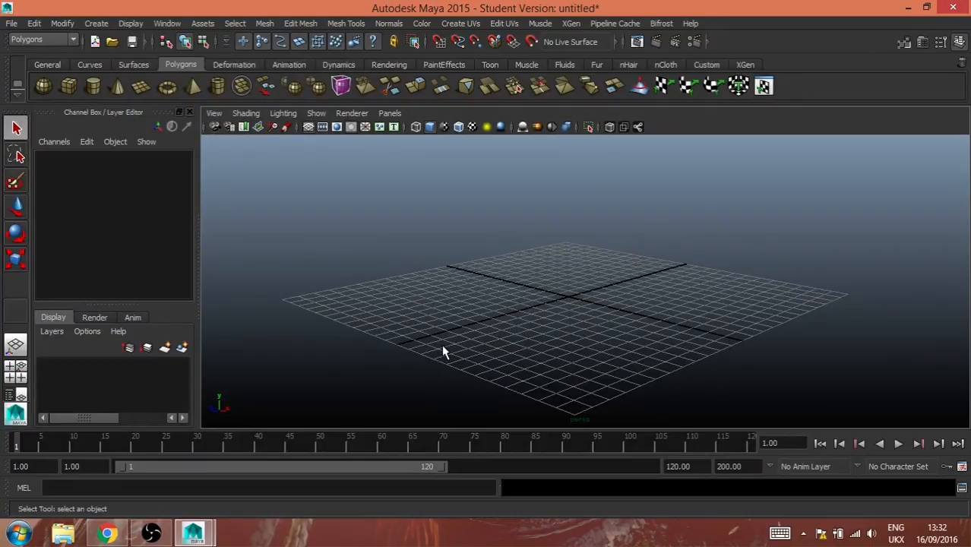
{"action": "mouse_move", "coordinate": [225, 362]}
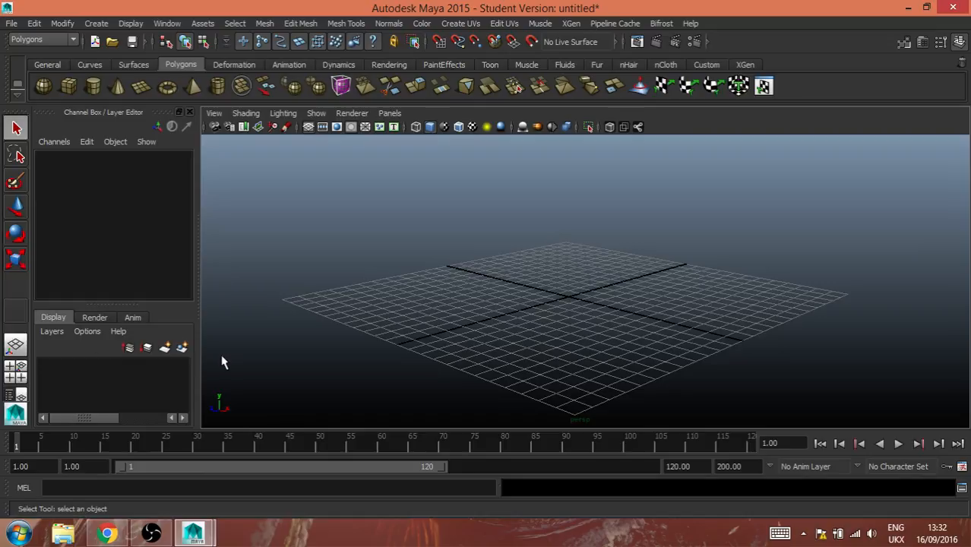
{"action": "mouse_move", "coordinate": [198, 337]}
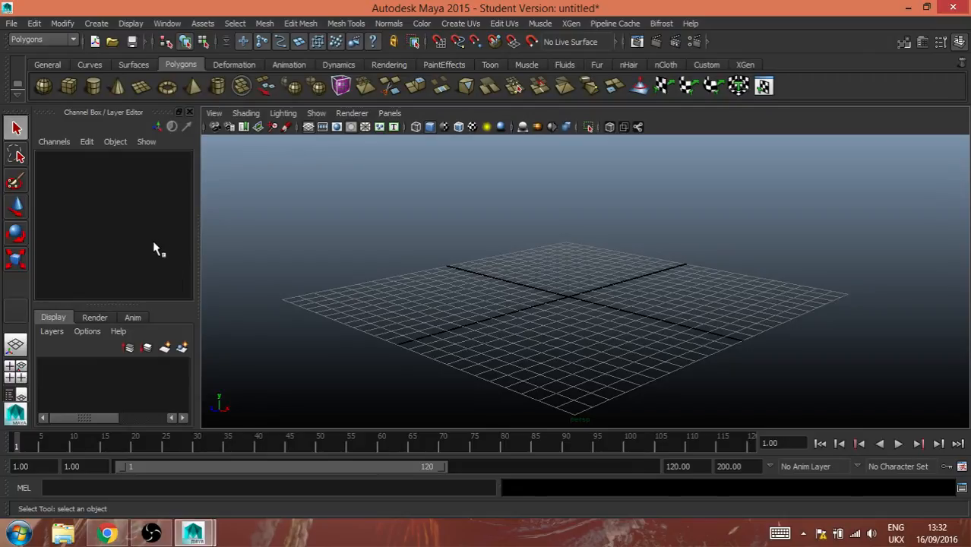
{"action": "mouse_move", "coordinate": [79, 312]}
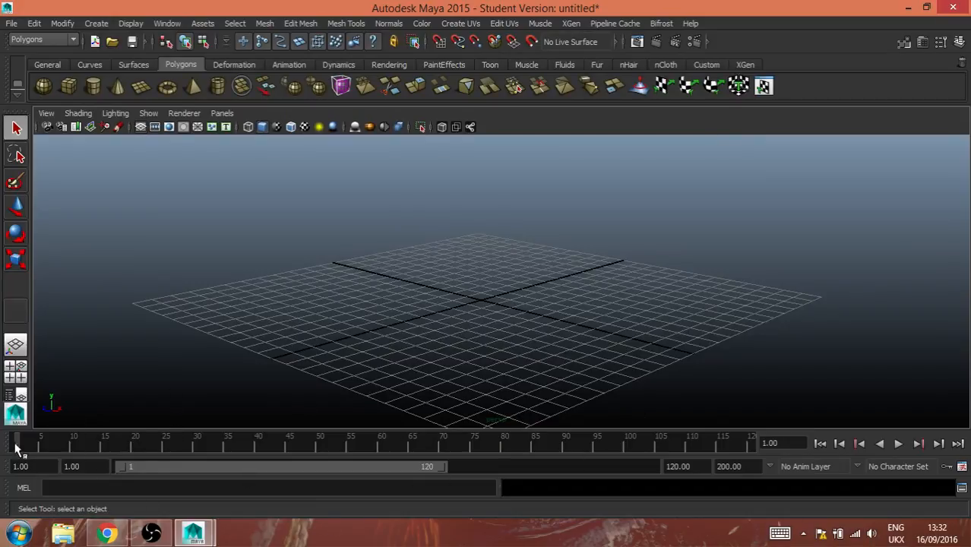
- Scrub the time slider to frame 25 within the 1–61 playback range
{"action": "left_click", "coordinate": [896, 443]}
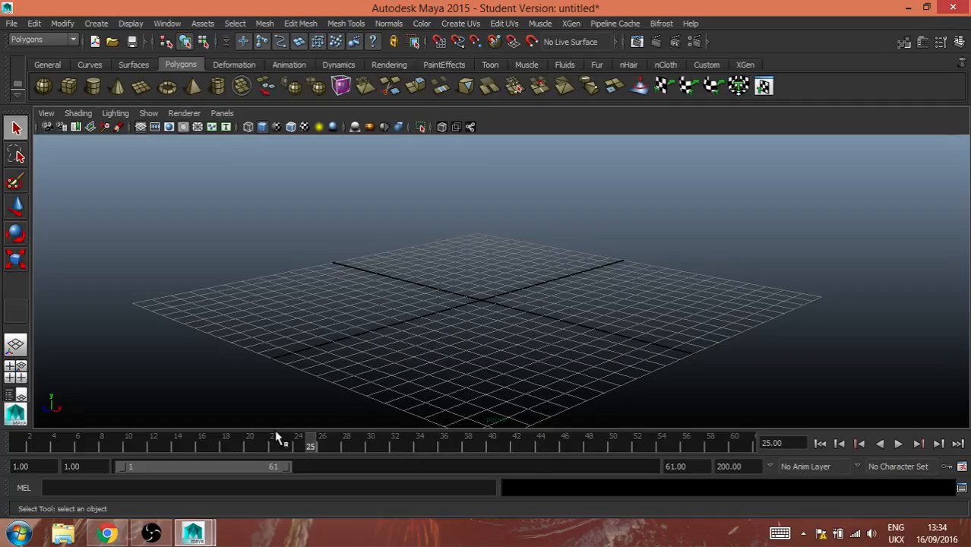
{"action": "mouse_move", "coordinate": [36, 448]}
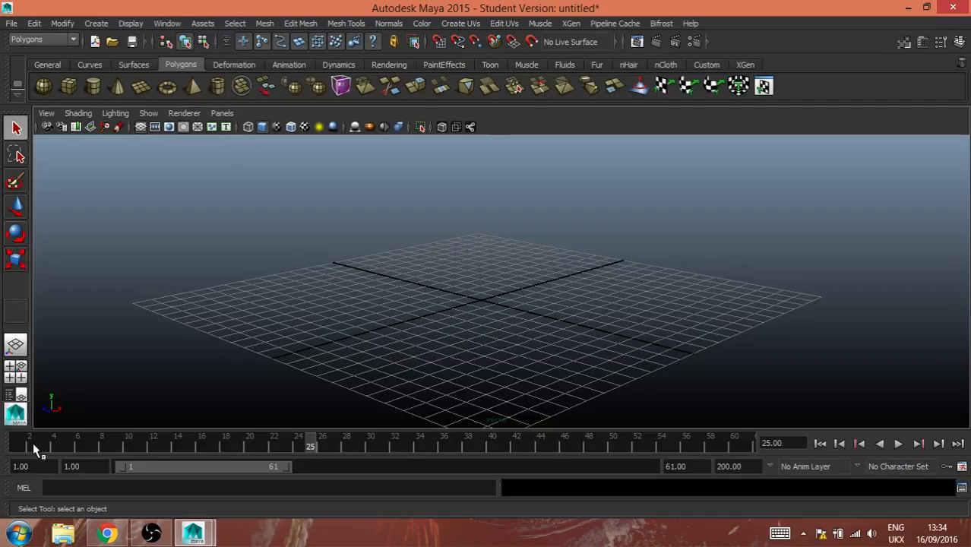
{"action": "mouse_move", "coordinate": [34, 423]}
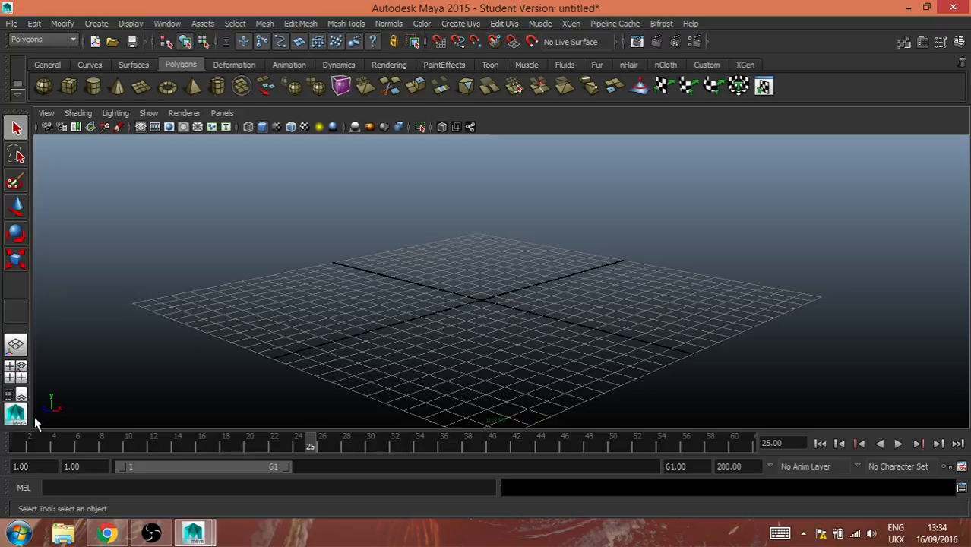
{"action": "mouse_move", "coordinate": [256, 251]}
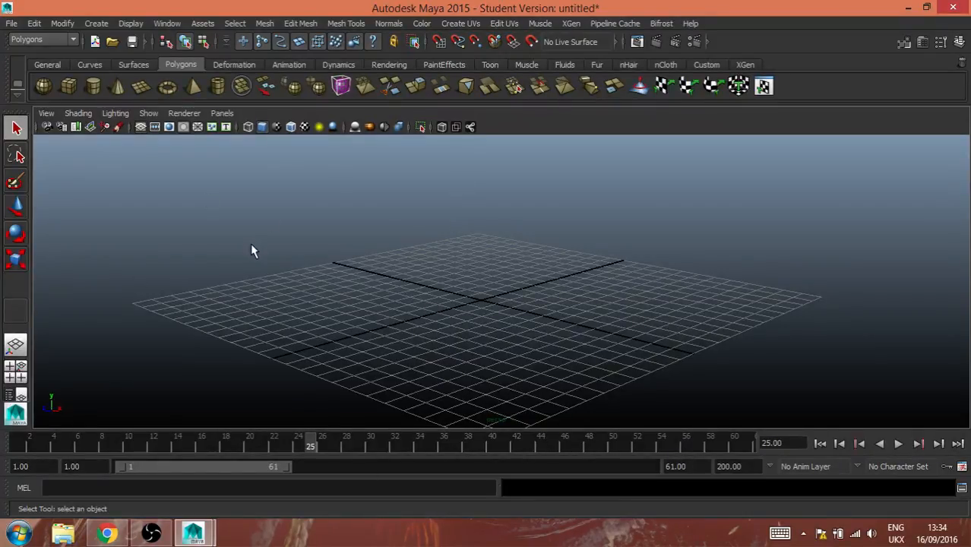
{"action": "mouse_move", "coordinate": [258, 255]}
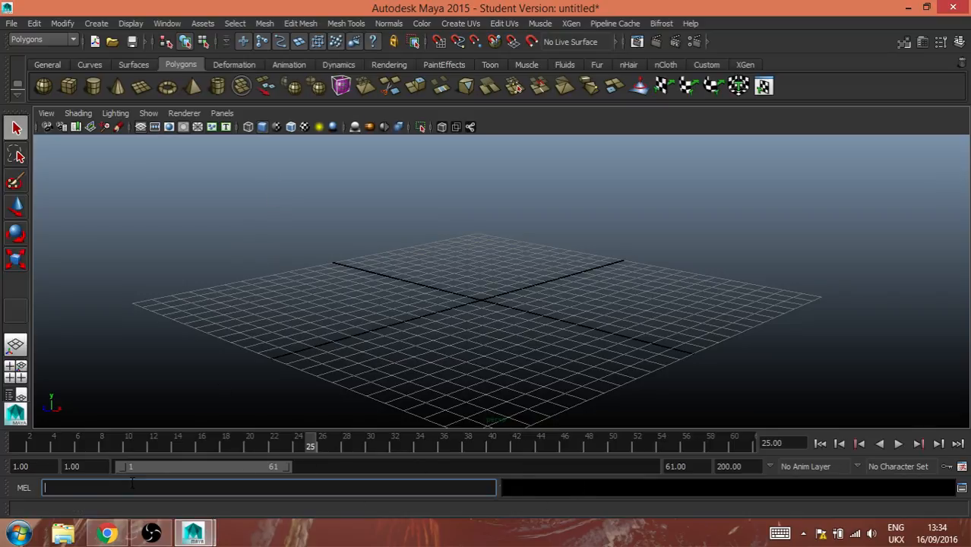
{"action": "mouse_move", "coordinate": [158, 424]}
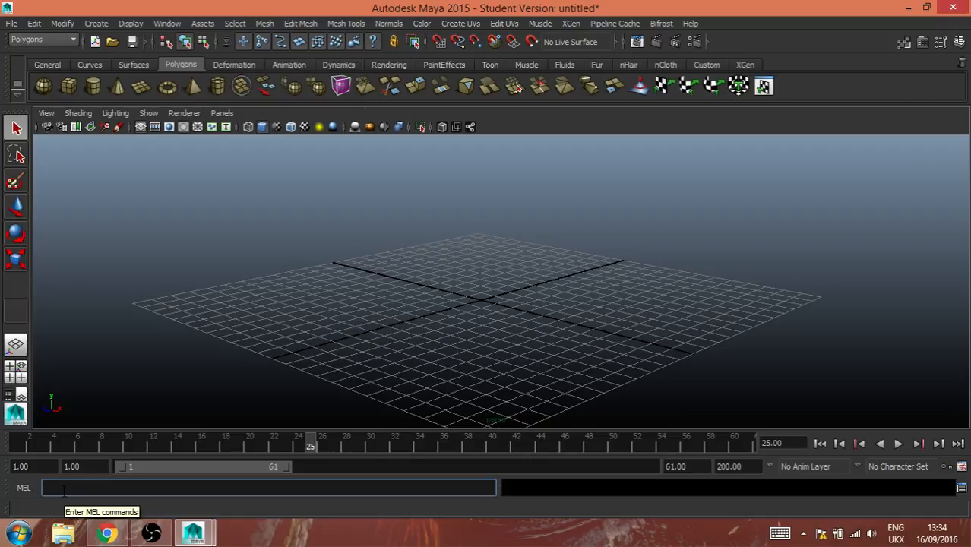
- Place the cursor in the MEL command line to enter a command
{"action": "left_click", "coordinate": [68, 486]}
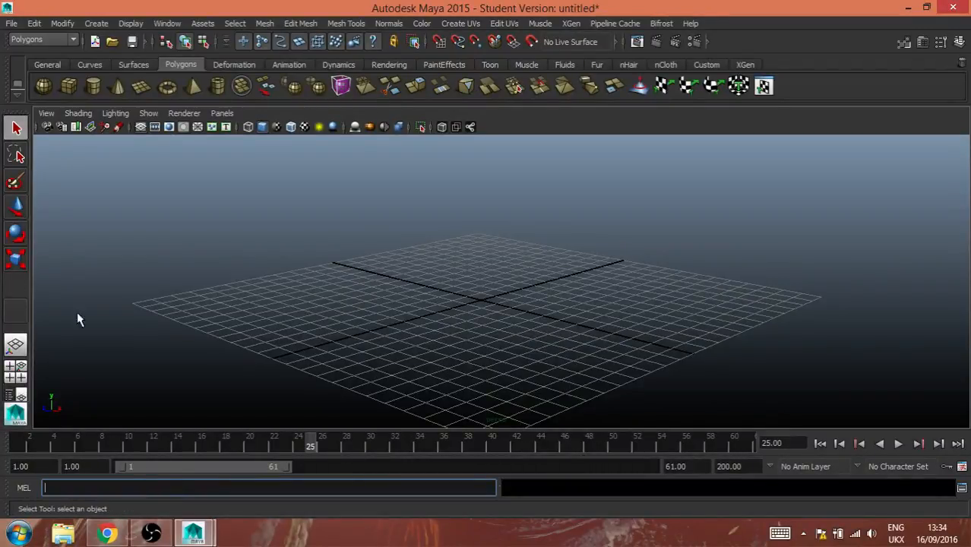
{"action": "mouse_move", "coordinate": [221, 474]}
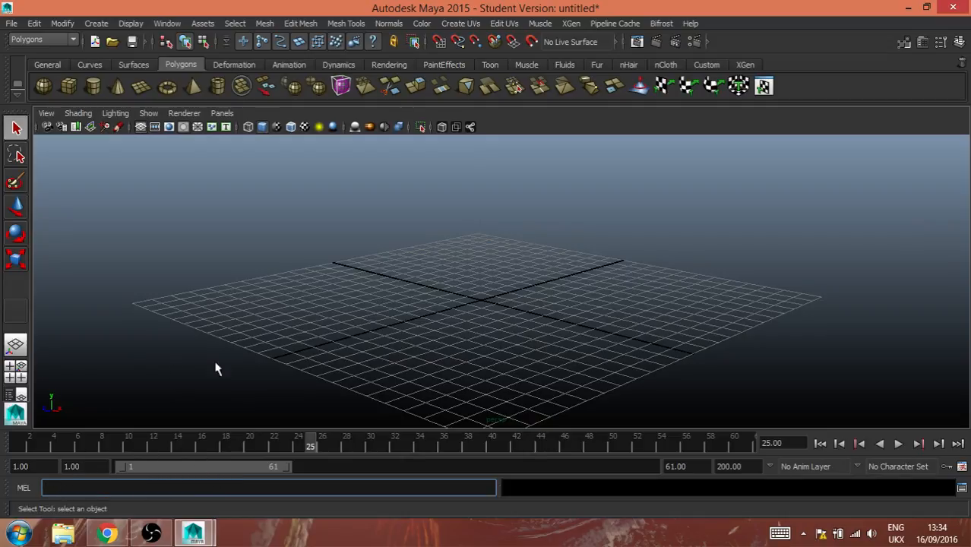
{"action": "mouse_move", "coordinate": [225, 383]}
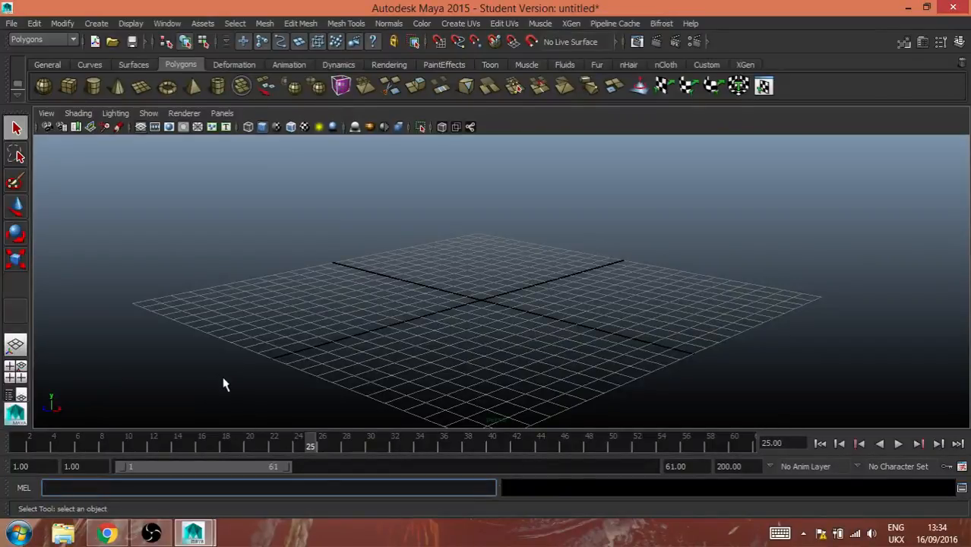
{"action": "mouse_move", "coordinate": [353, 250]}
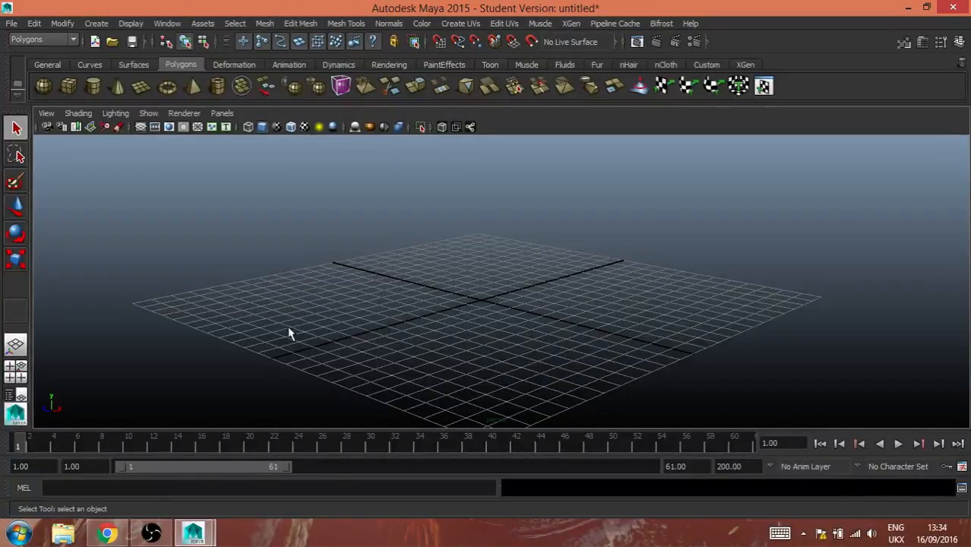
{"action": "left_click", "coordinate": [12, 23]}
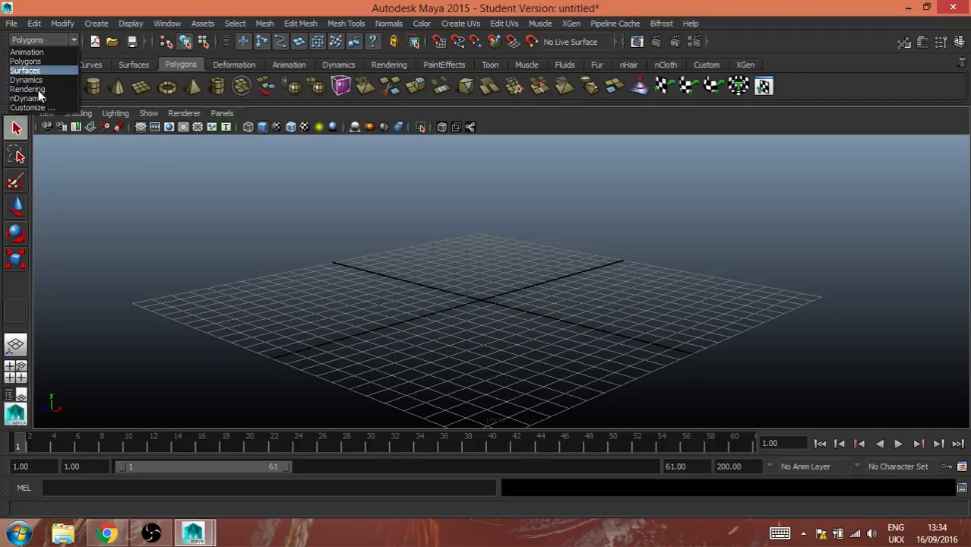
{"action": "mouse_move", "coordinate": [27, 52]}
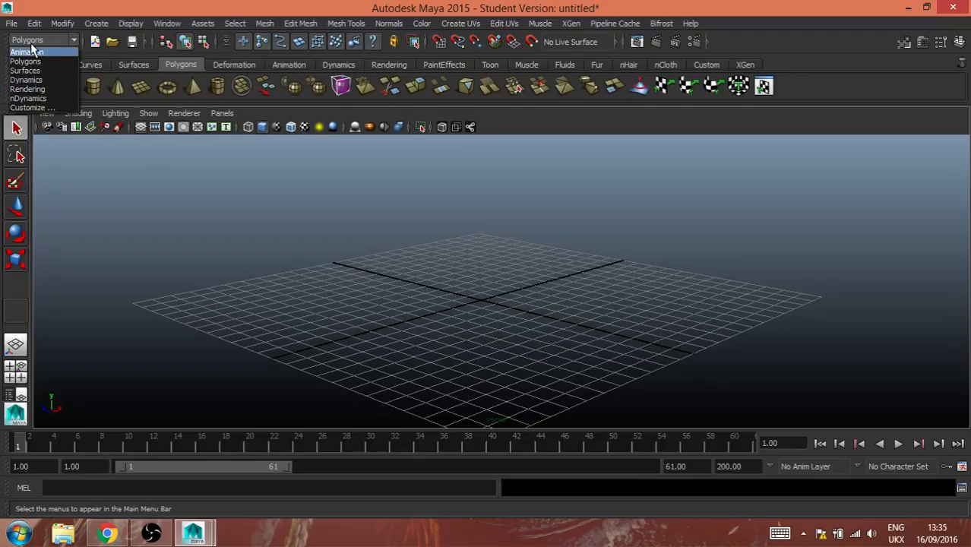
{"action": "mouse_move", "coordinate": [27, 61]}
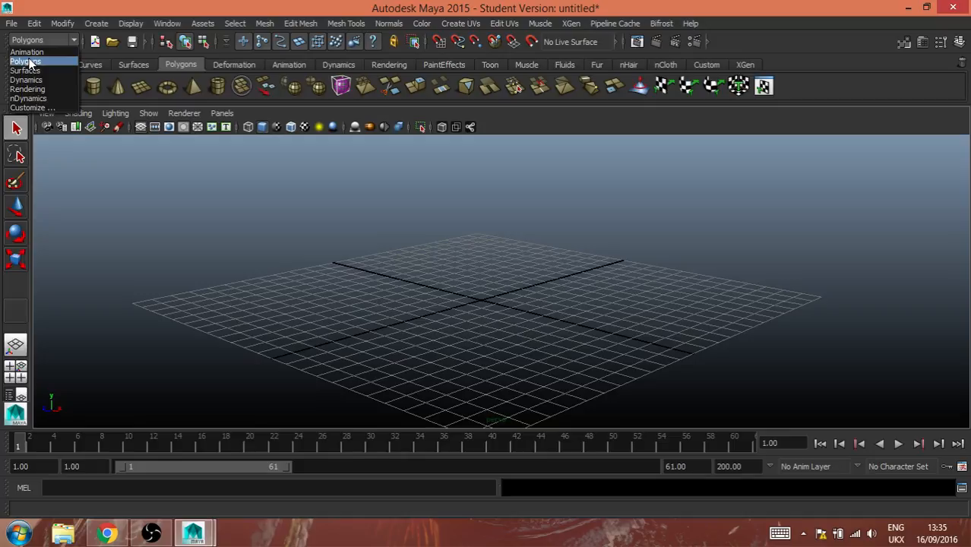
{"action": "mouse_move", "coordinate": [27, 52]}
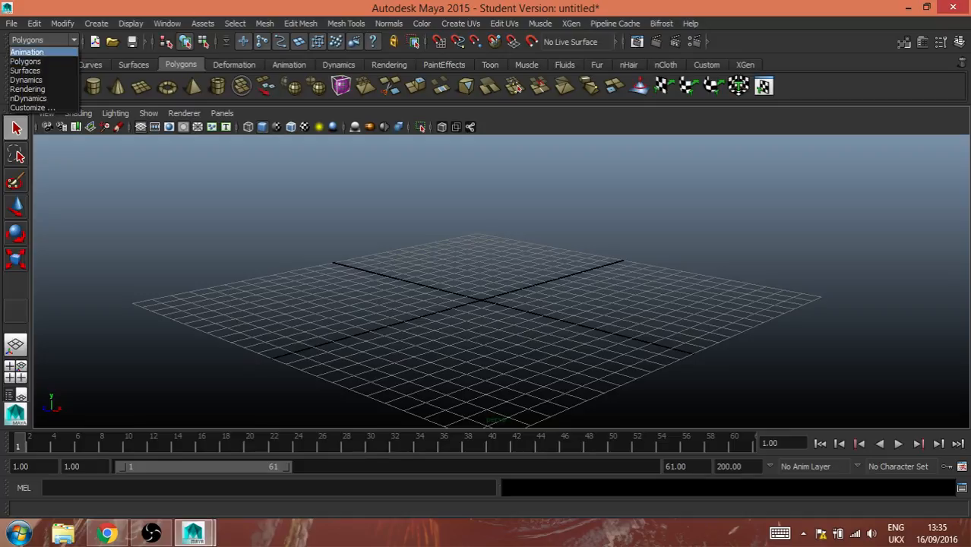
{"action": "mouse_move", "coordinate": [24, 61]}
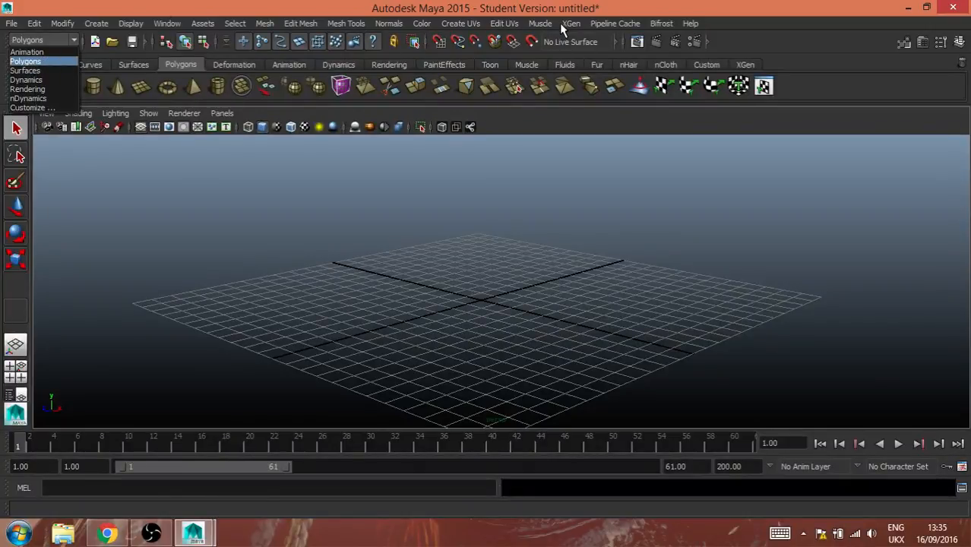
{"action": "mouse_move", "coordinate": [312, 74]}
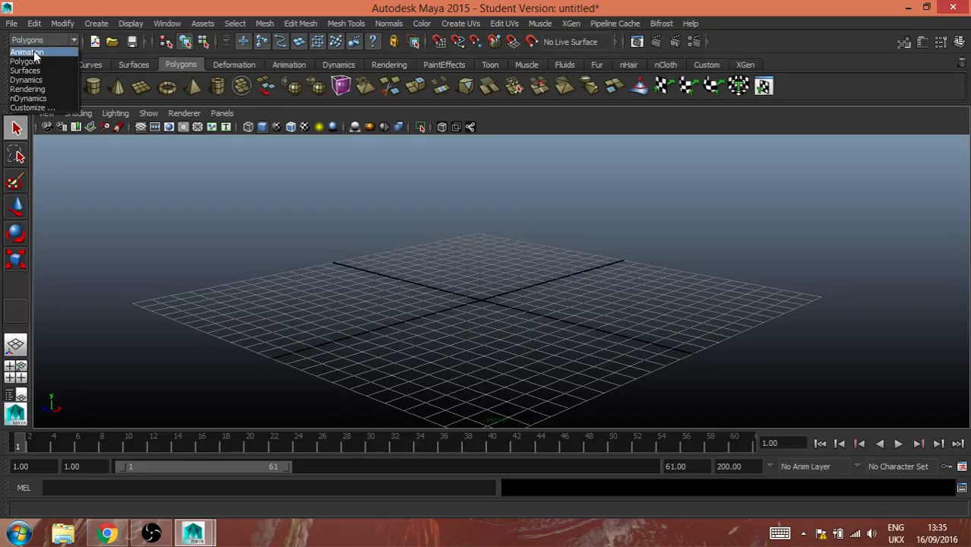
{"action": "left_click", "coordinate": [27, 52]}
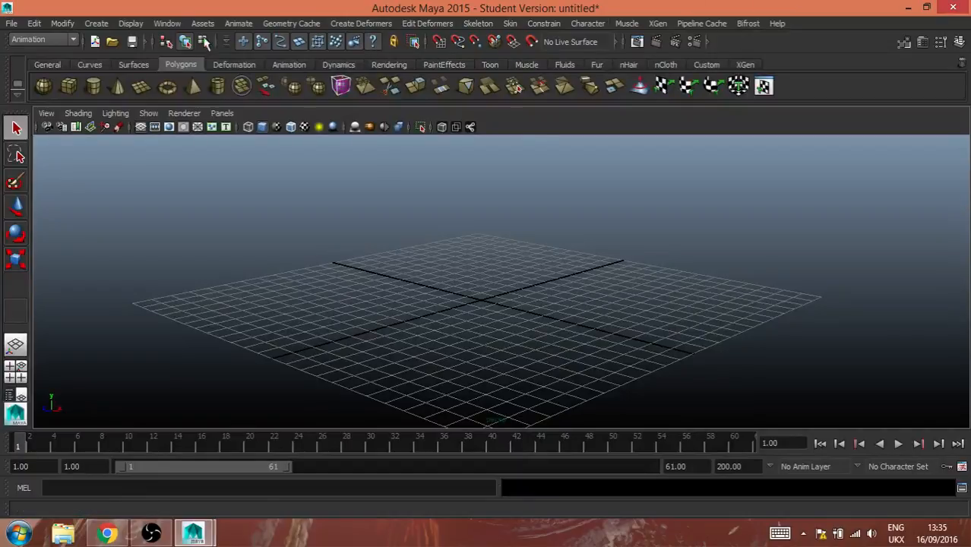
{"action": "mouse_move", "coordinate": [486, 15]}
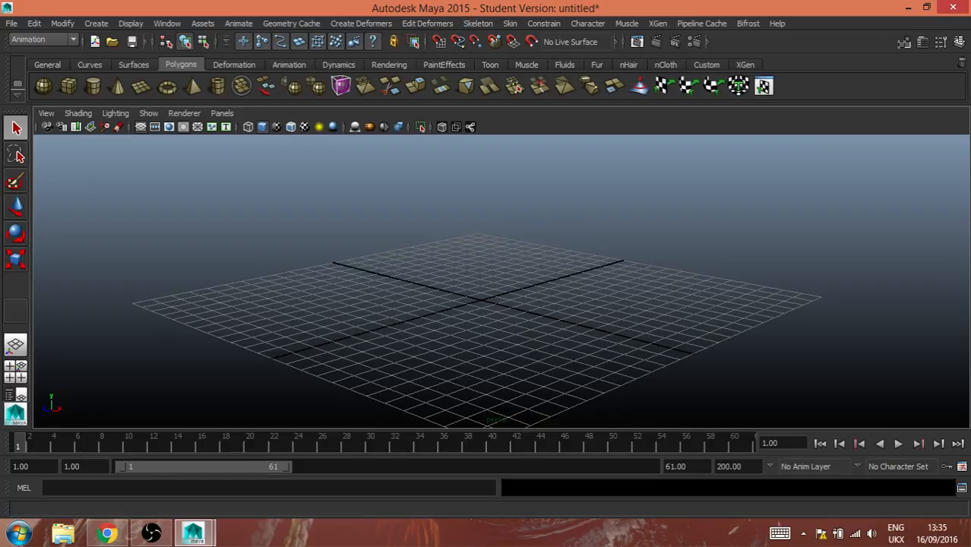
{"action": "left_click", "coordinate": [41, 40]}
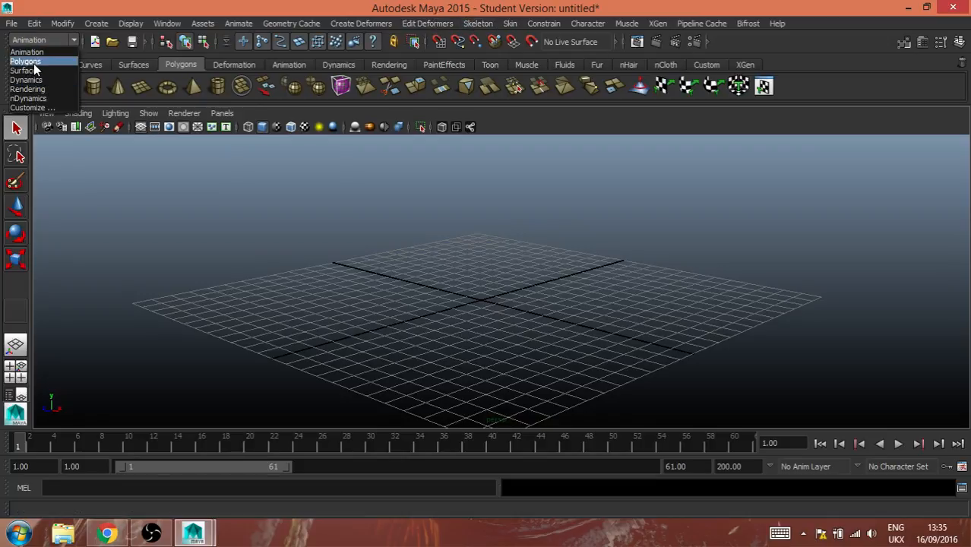
{"action": "left_click", "coordinate": [24, 61]}
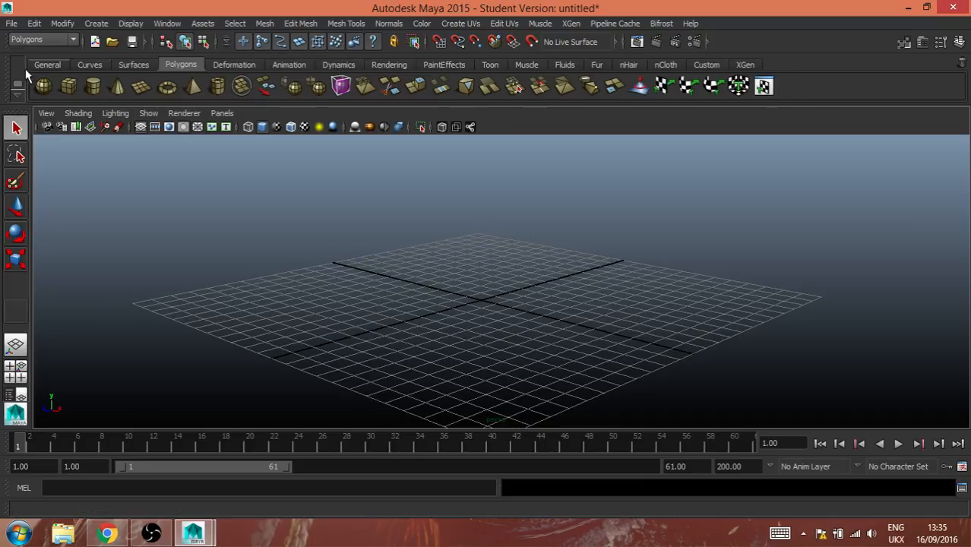
{"action": "left_click", "coordinate": [47, 64]}
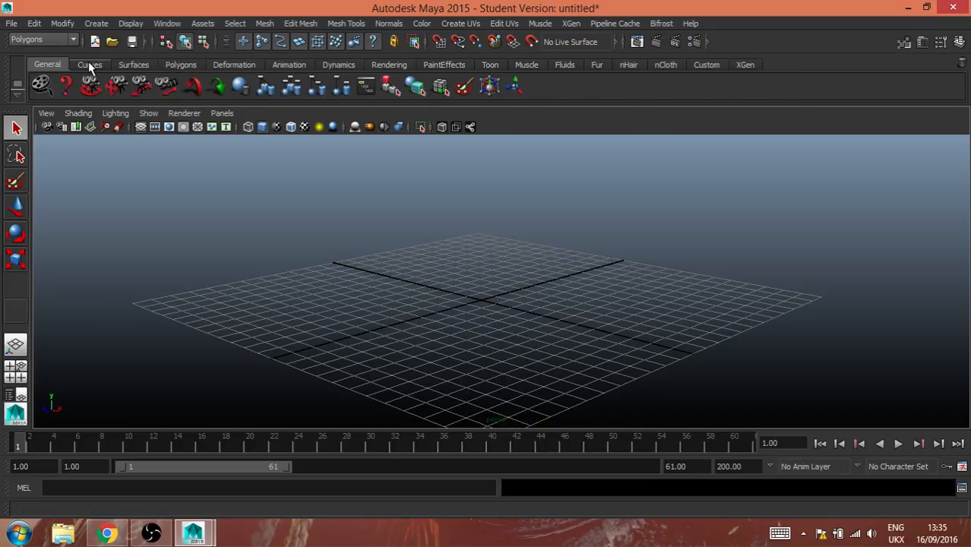
{"action": "left_click", "coordinate": [288, 64]}
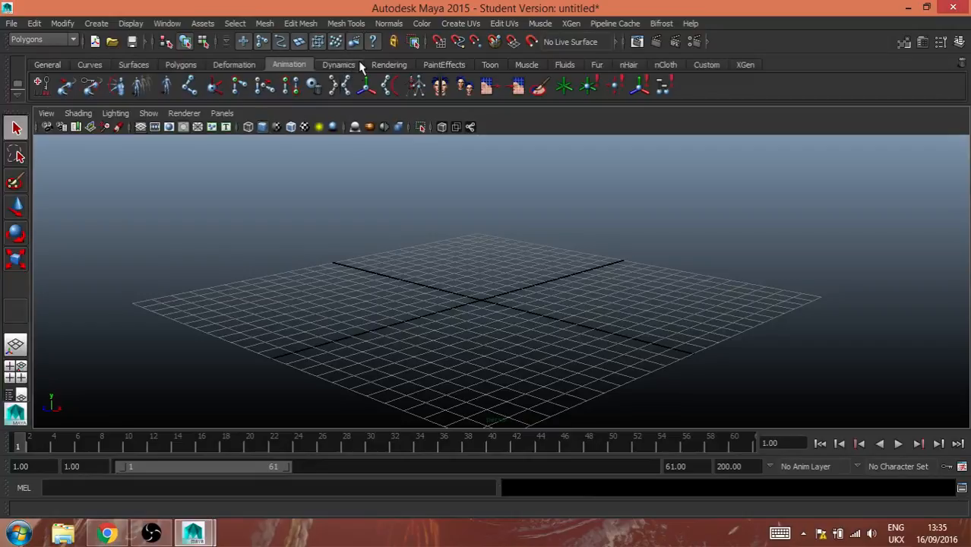
{"action": "left_click", "coordinate": [489, 64]}
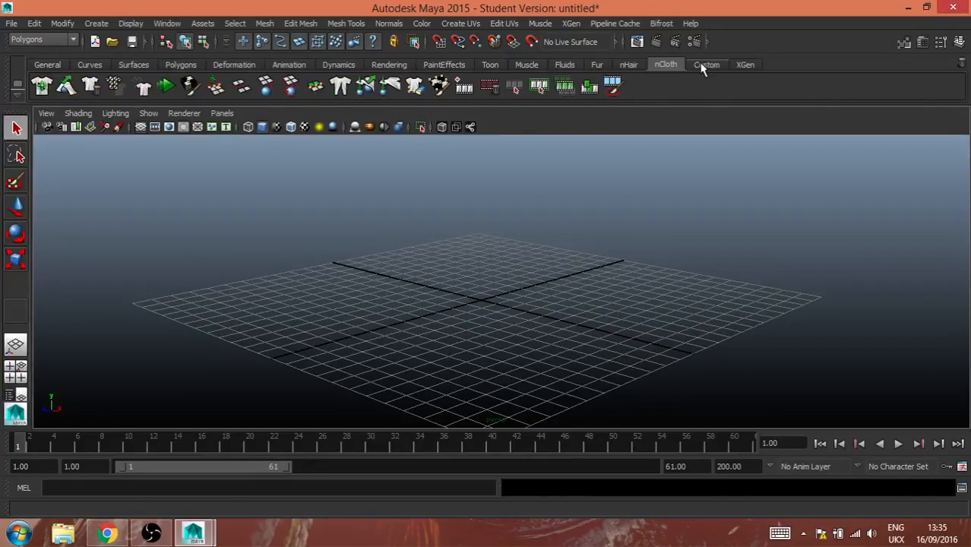
{"action": "left_click", "coordinate": [707, 63]}
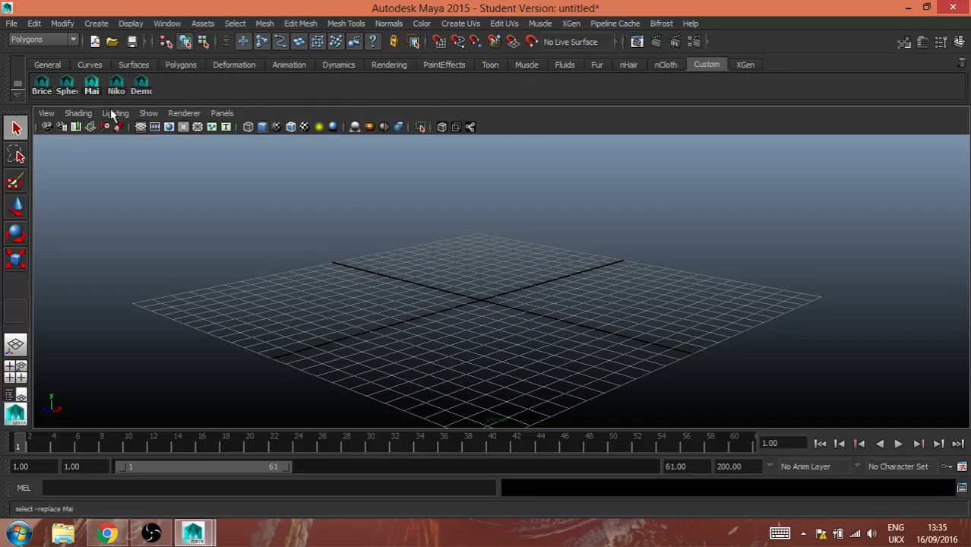
{"action": "mouse_move", "coordinate": [669, 85]}
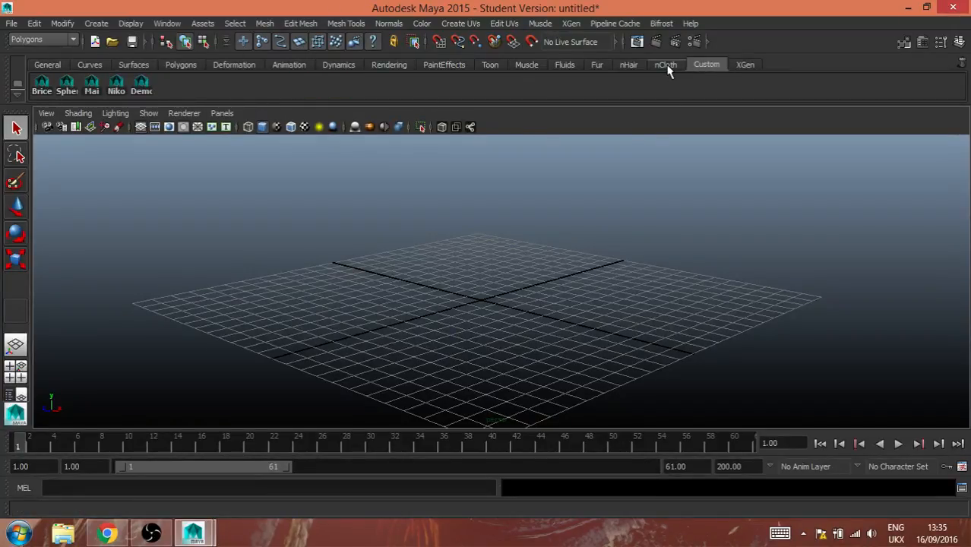
{"action": "left_click", "coordinate": [665, 64]}
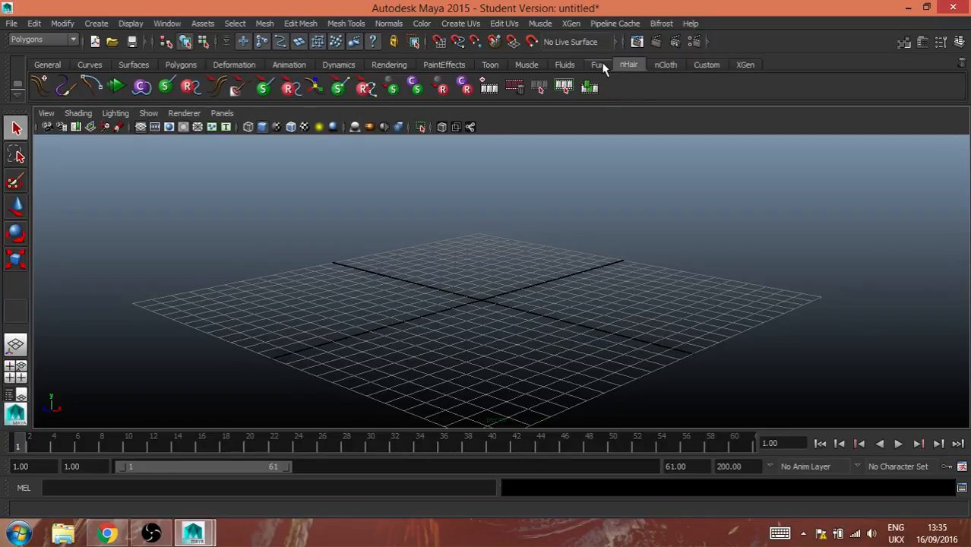
{"action": "left_click", "coordinate": [527, 63]}
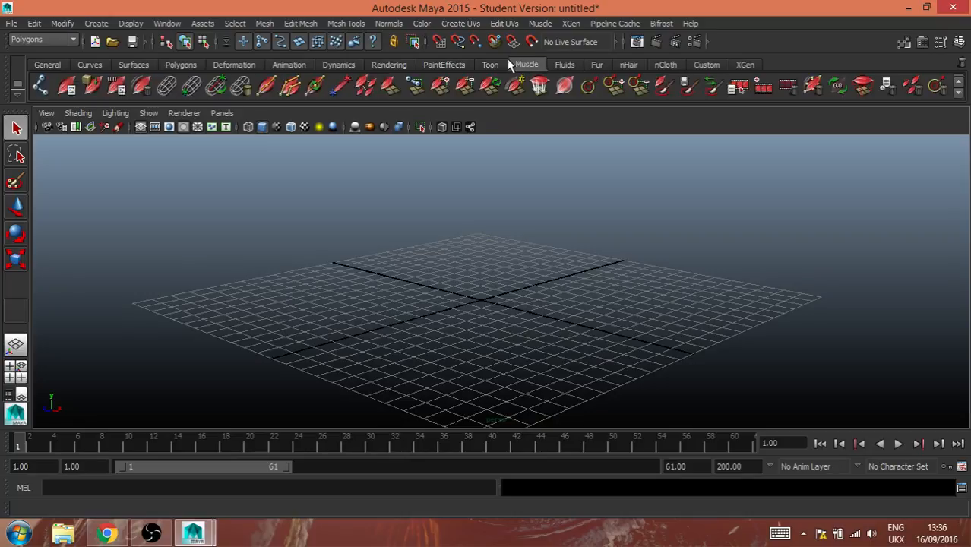
{"action": "left_click", "coordinate": [490, 64]}
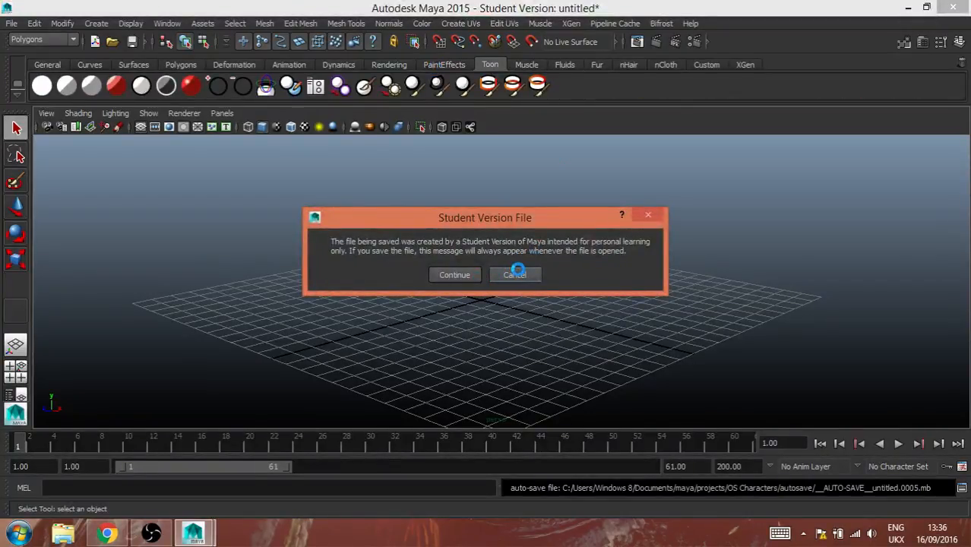
{"action": "left_click", "coordinate": [514, 274]}
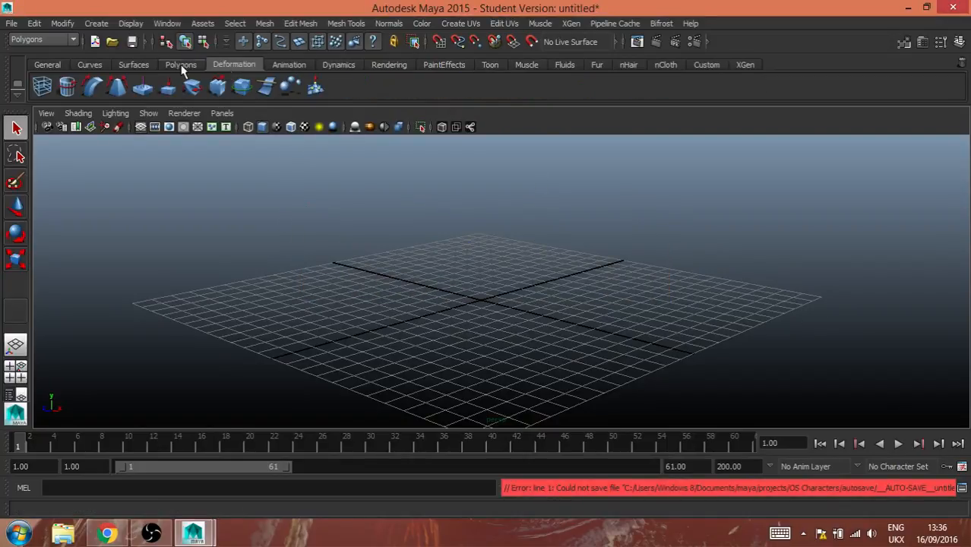
{"action": "left_click", "coordinate": [181, 64]}
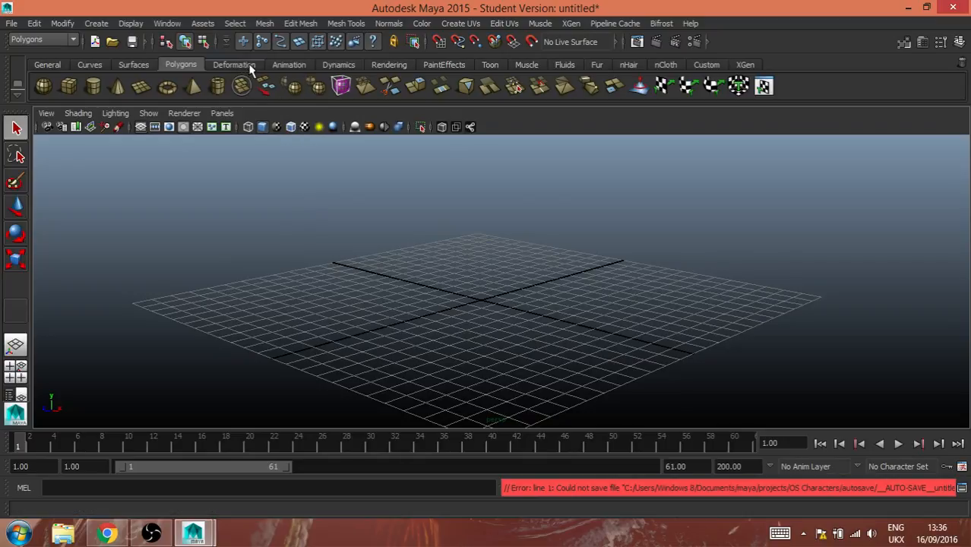
{"action": "left_click", "coordinate": [289, 64]}
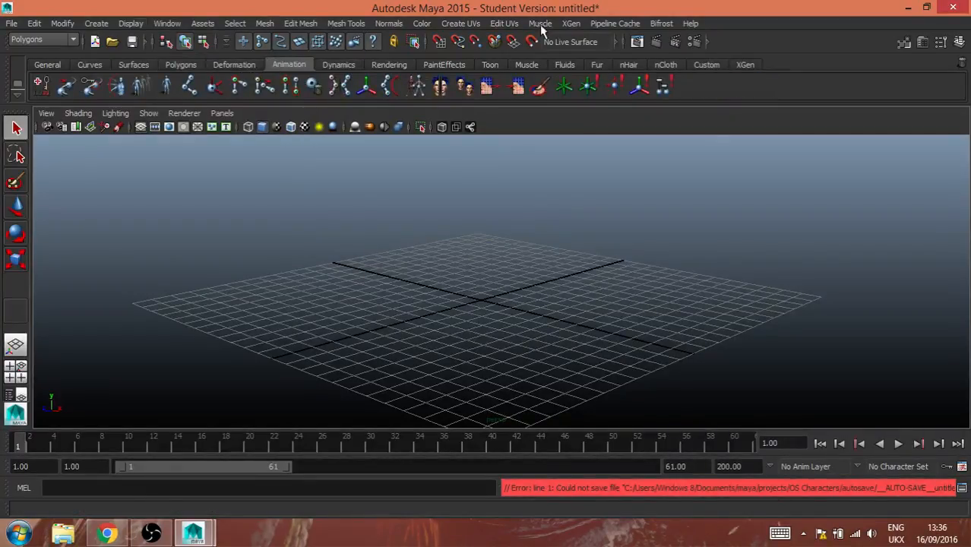
{"action": "mouse_move", "coordinate": [179, 67]}
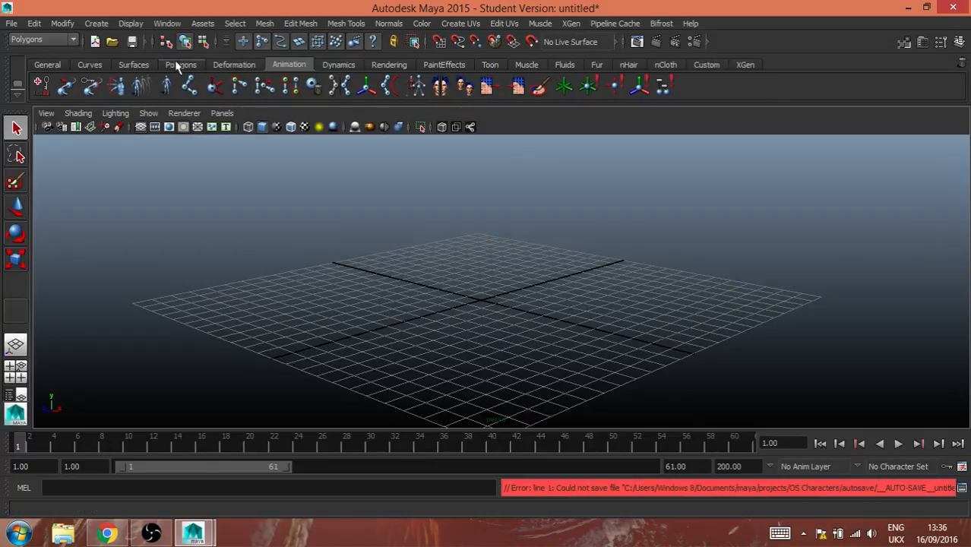
{"action": "left_click", "coordinate": [181, 64]}
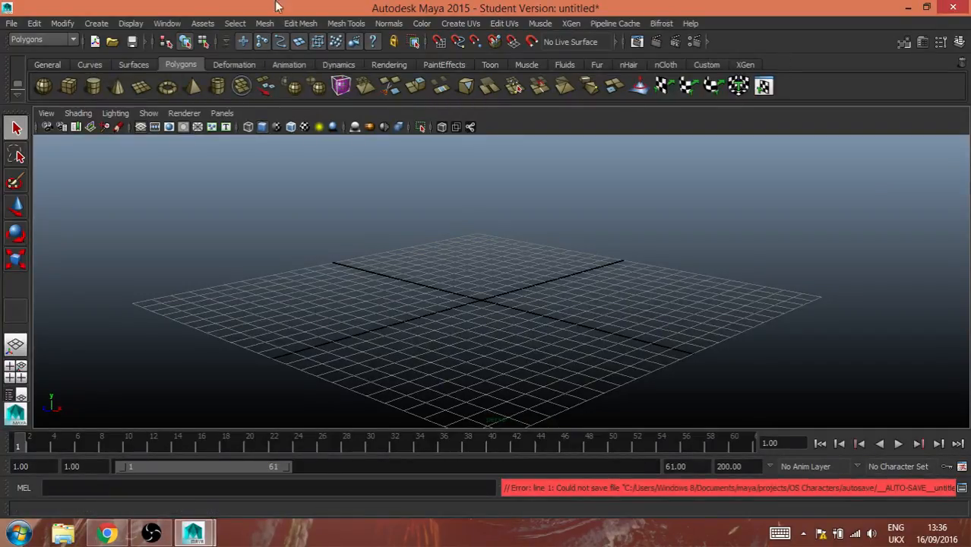
{"action": "left_click", "coordinate": [98, 23]}
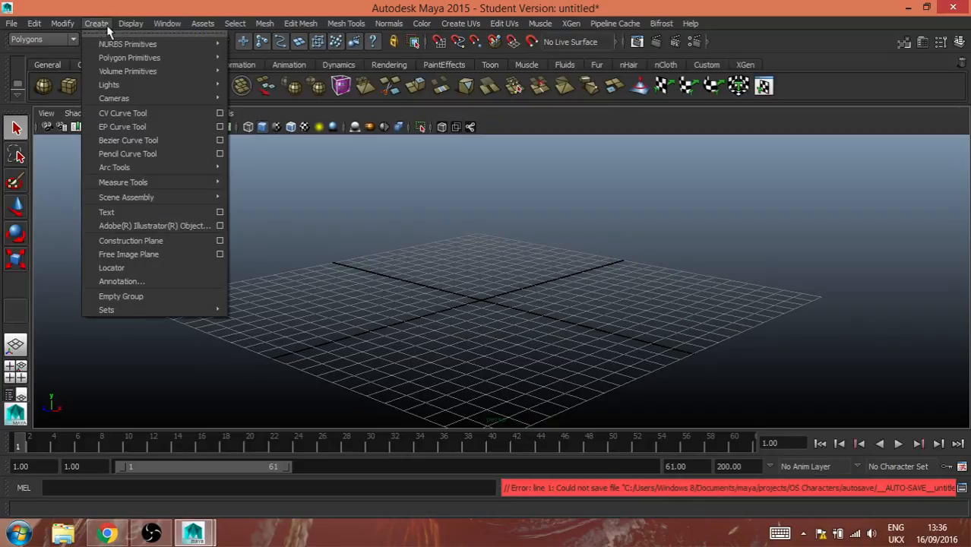
{"action": "left_click", "coordinate": [129, 22]}
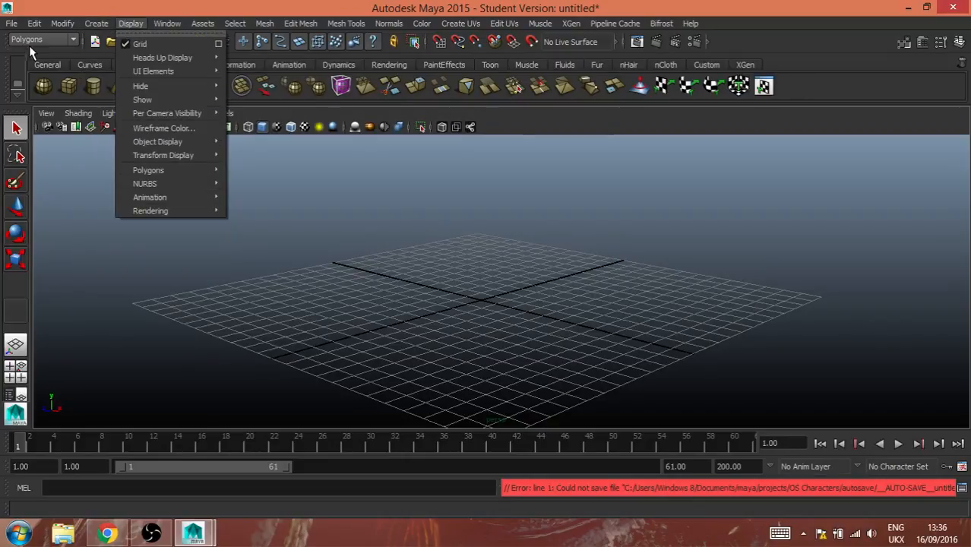
{"action": "left_click", "coordinate": [389, 23]}
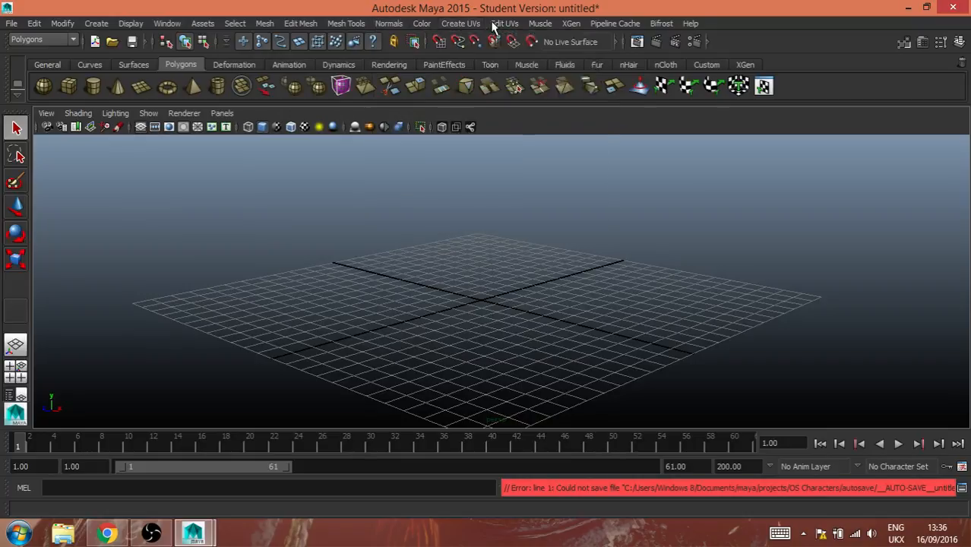
{"action": "left_click", "coordinate": [504, 23]}
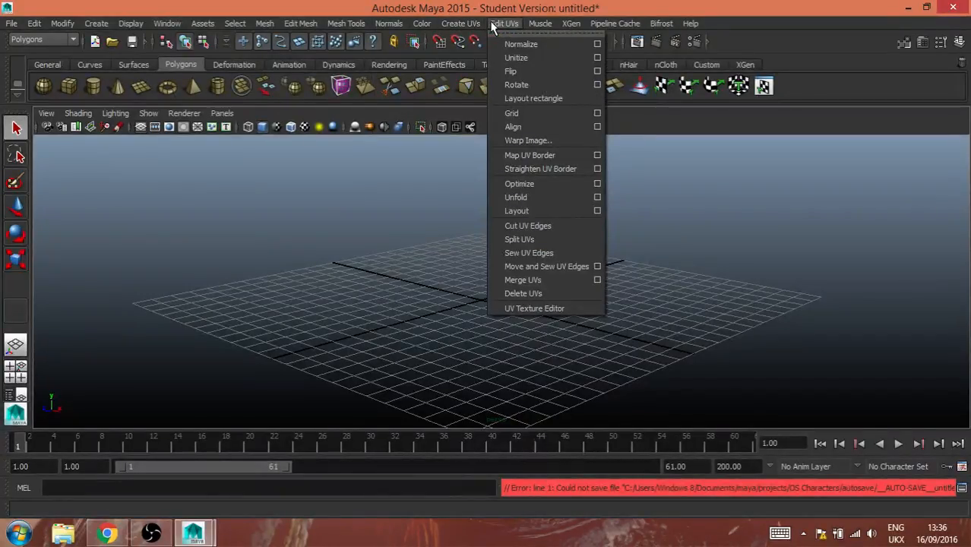
{"action": "left_click", "coordinate": [572, 23]}
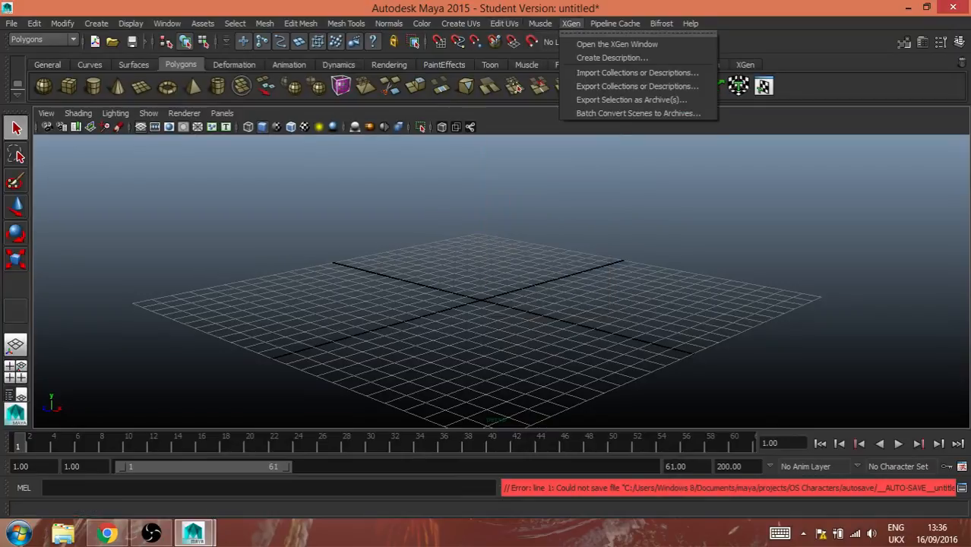
{"action": "left_click", "coordinate": [389, 22]}
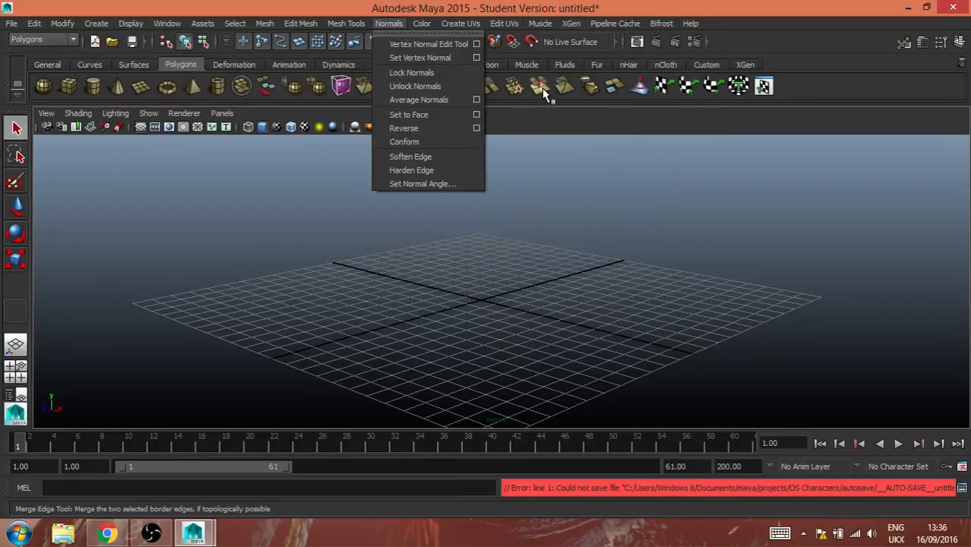
{"action": "mouse_move", "coordinate": [135, 60]}
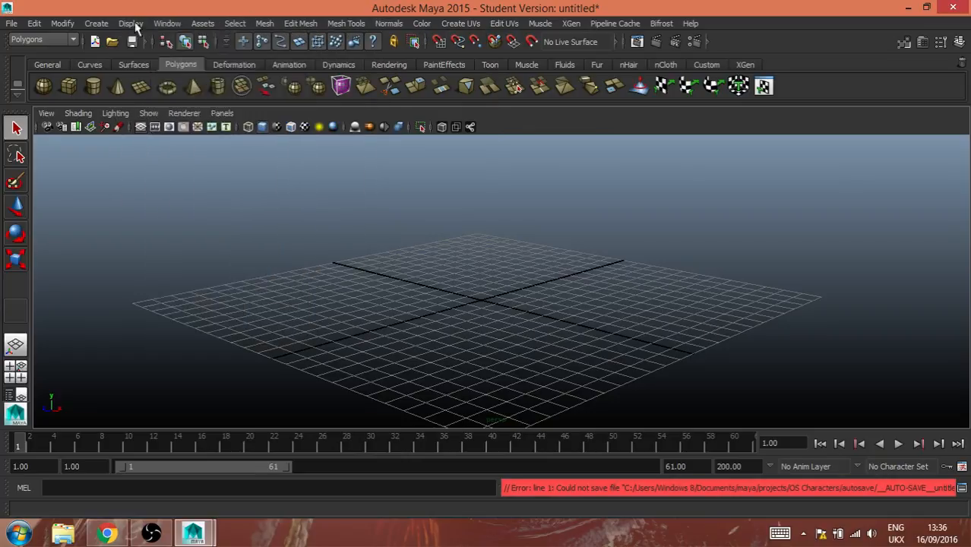
{"action": "left_click", "coordinate": [96, 23]}
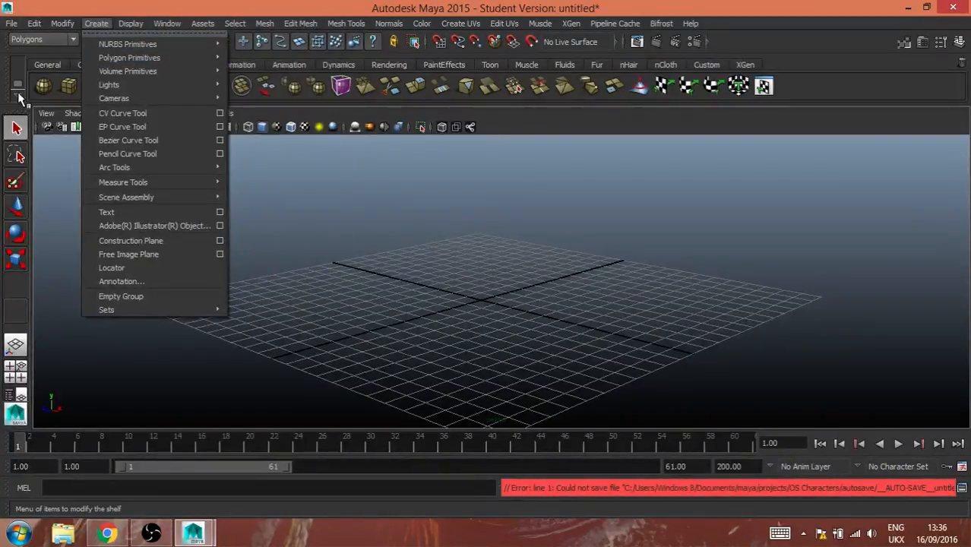
{"action": "mouse_move", "coordinate": [114, 97]}
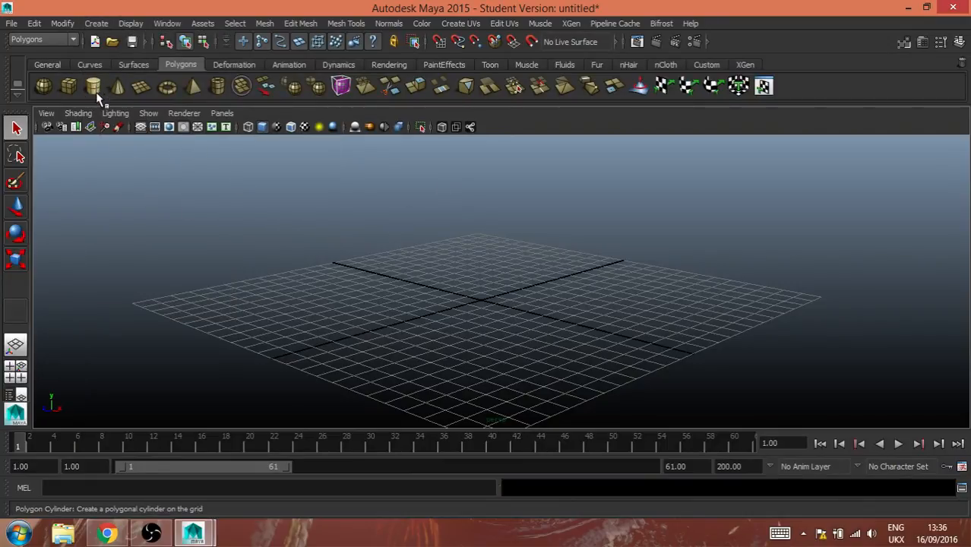
- Create an eight-sided polygon cylinder on the grid with stacked height subdivisions
{"action": "left_click", "coordinate": [93, 85]}
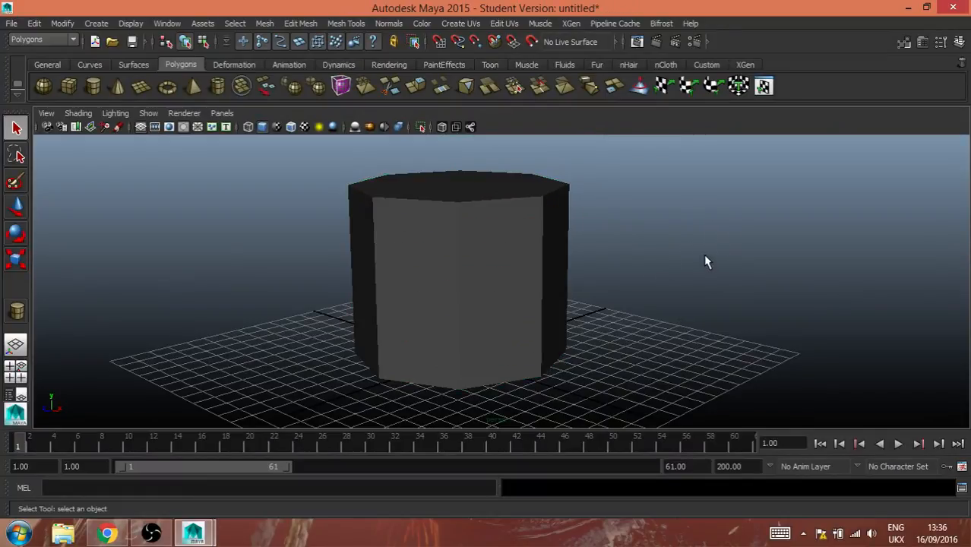
{"action": "left_click_drag", "start_coordinate": [707, 261], "coordinate": [485, 293]}
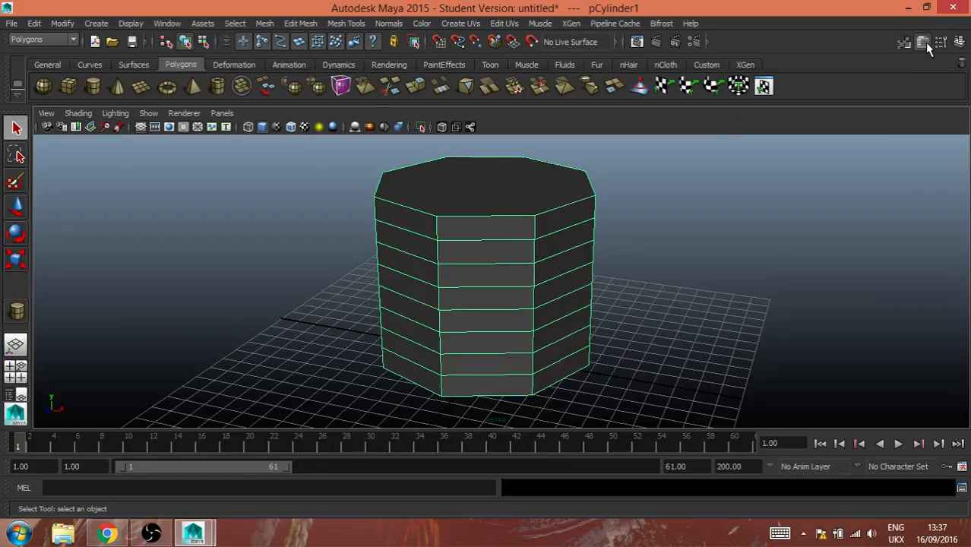
- Show the polyCylinder1 history node: radius 5.297, height 8.418, eight axis and height subdivisions
{"action": "left_click", "coordinate": [923, 43]}
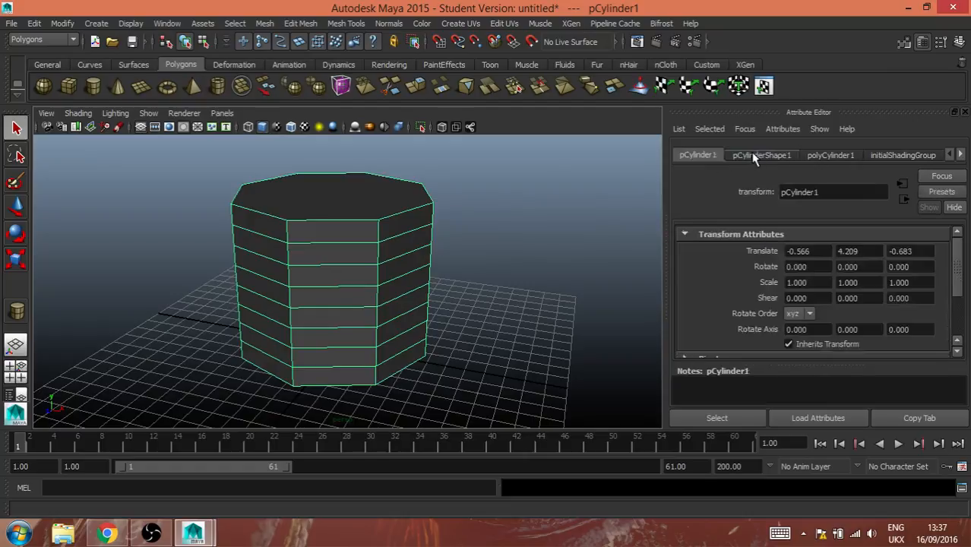
{"action": "left_click", "coordinate": [760, 155]}
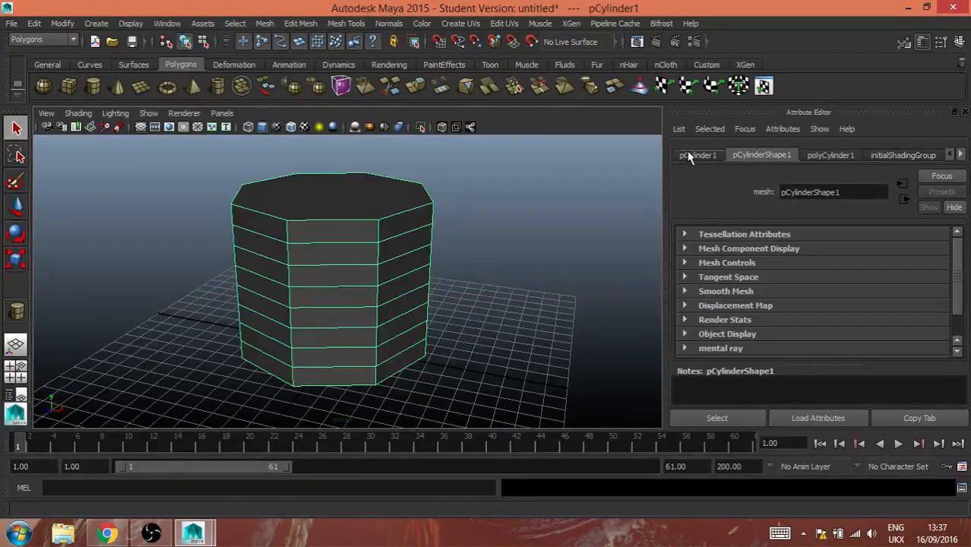
{"action": "left_click", "coordinate": [696, 155]}
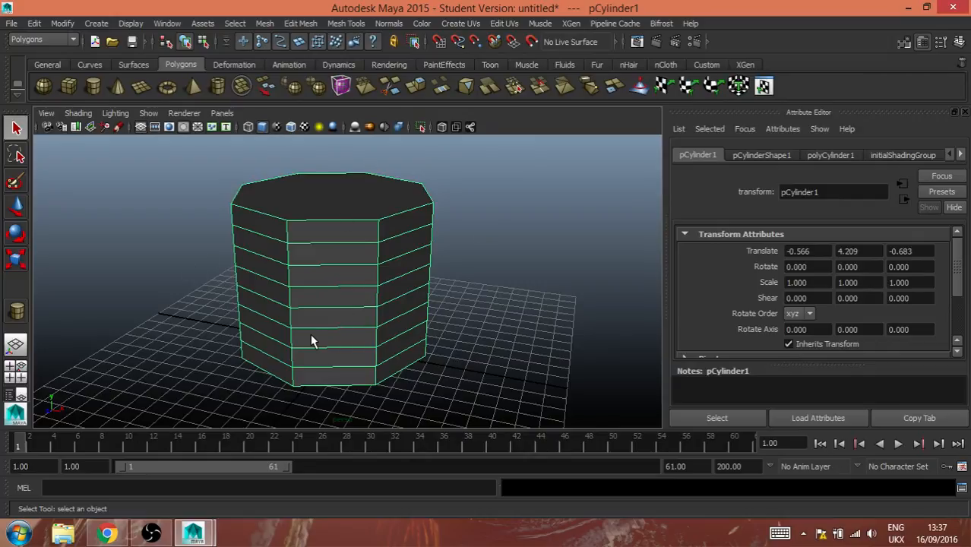
{"action": "mouse_move", "coordinate": [629, 287]}
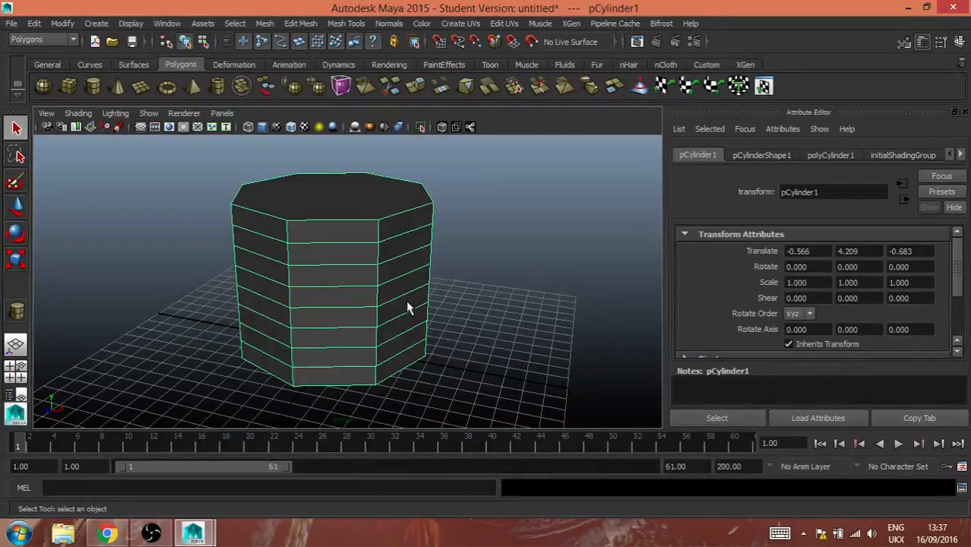
{"action": "mouse_move", "coordinate": [538, 179]}
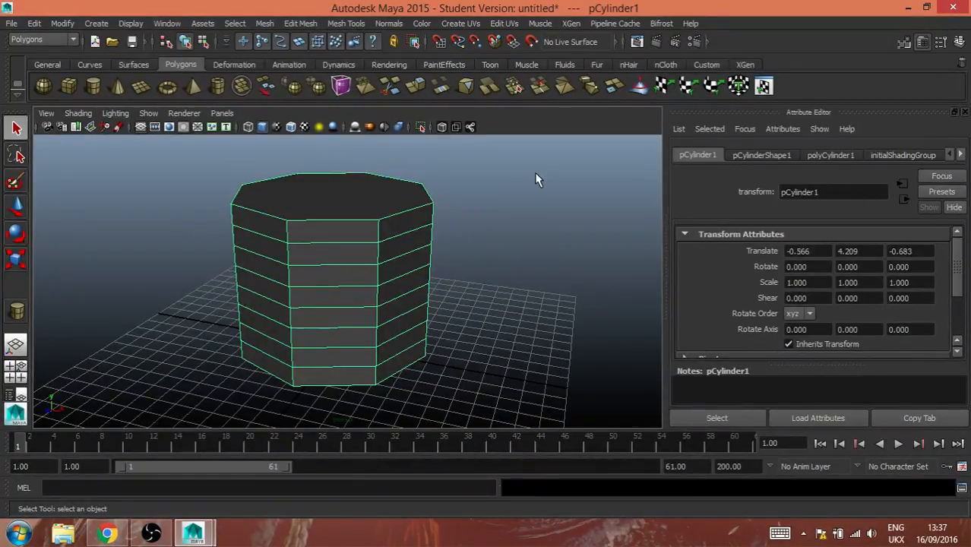
{"action": "left_click", "coordinate": [760, 155]}
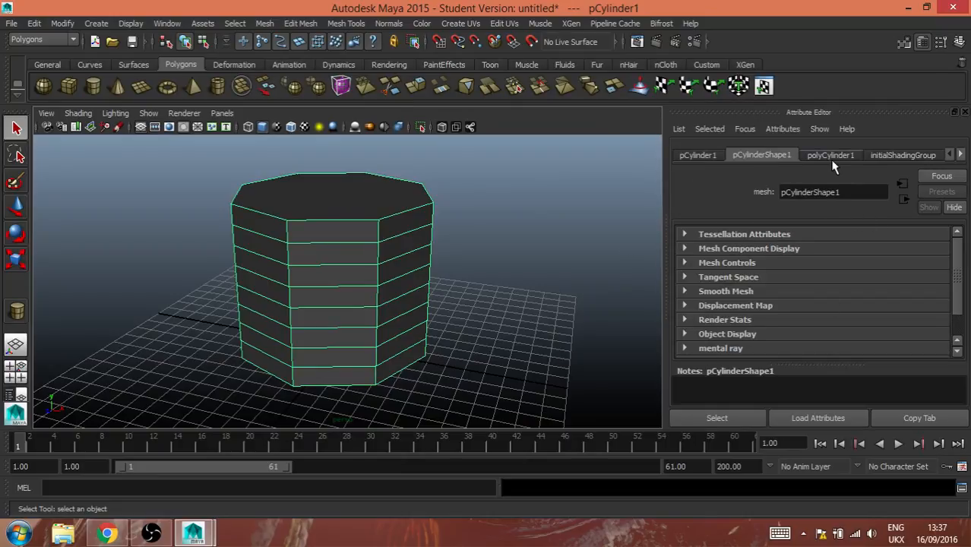
{"action": "left_click", "coordinate": [830, 155]}
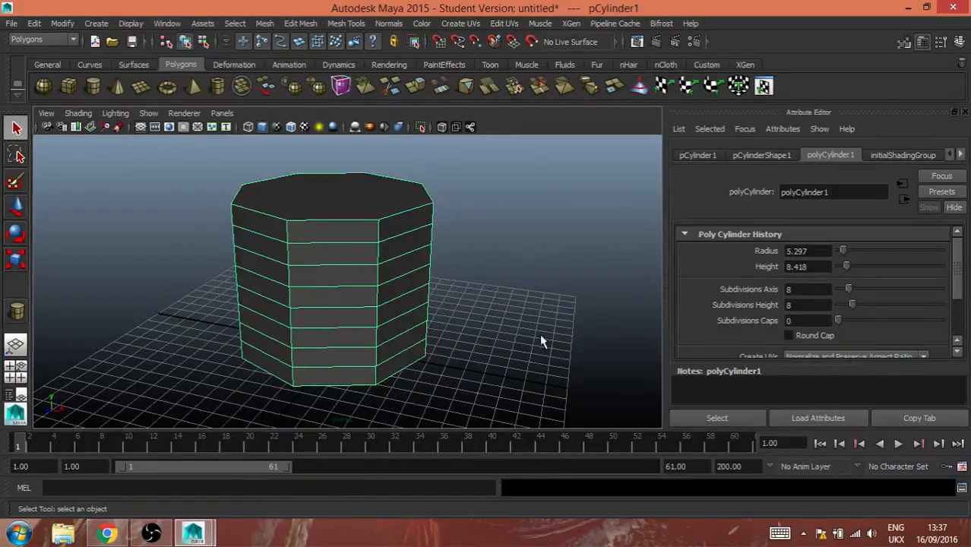
{"action": "mouse_move", "coordinate": [852, 307]}
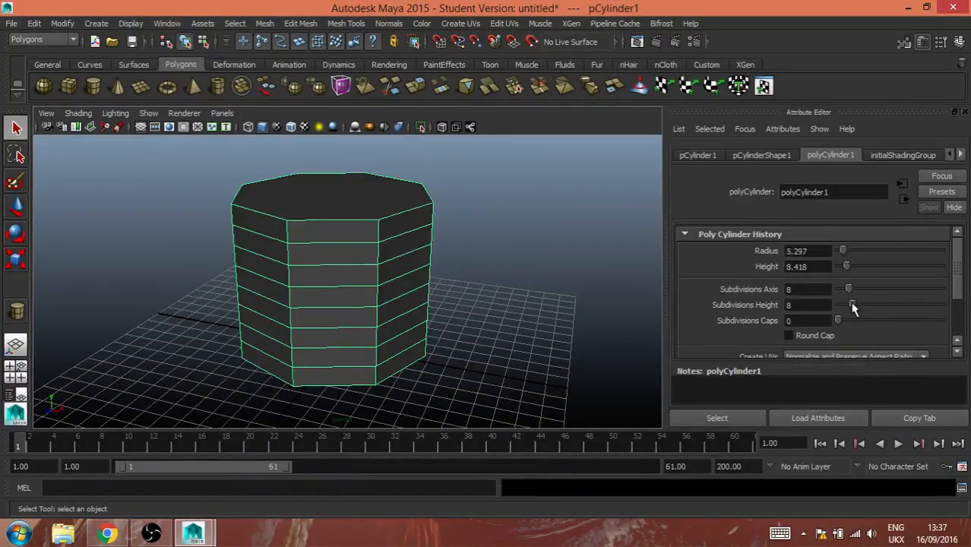
- Reduce the cylinder's height subdivisions to six and orbit around it to inspect
{"action": "left_click_drag", "start_coordinate": [854, 304], "coordinate": [842, 304]}
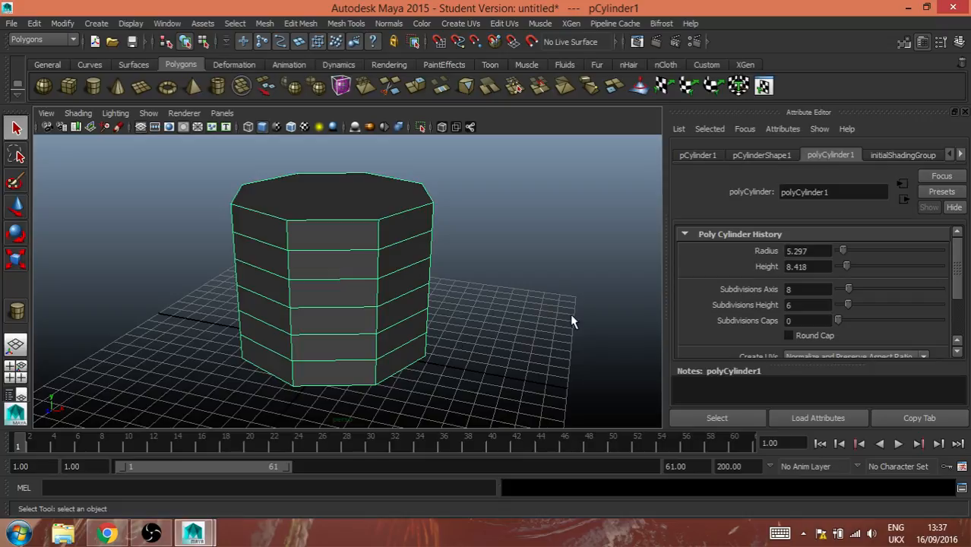
{"action": "left_click_drag", "start_coordinate": [574, 322], "coordinate": [510, 315]}
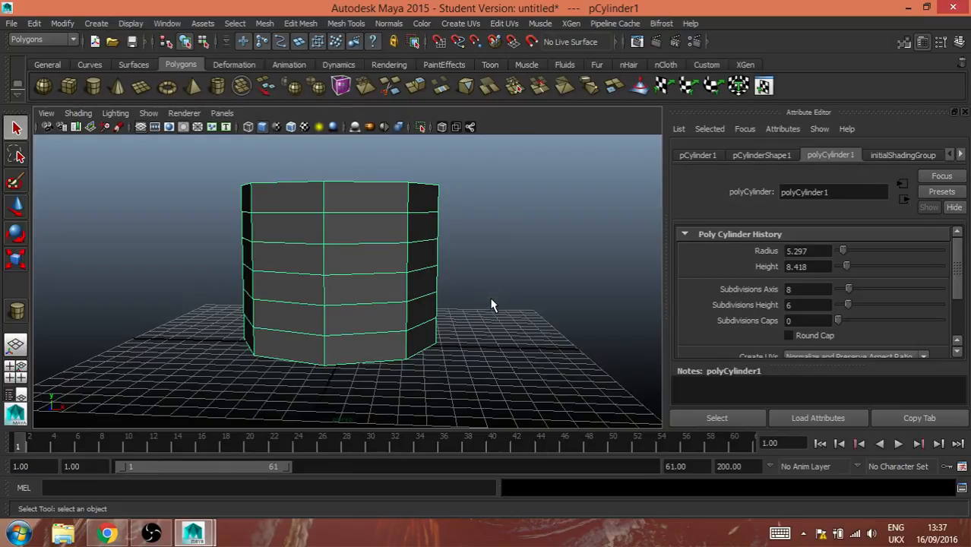
{"action": "mouse_move", "coordinate": [494, 287]}
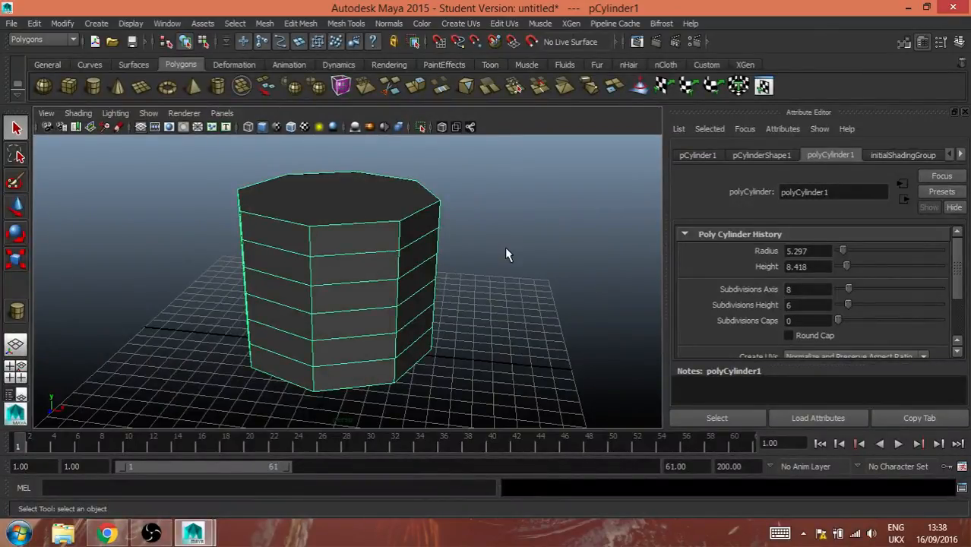
{"action": "mouse_move", "coordinate": [456, 266]}
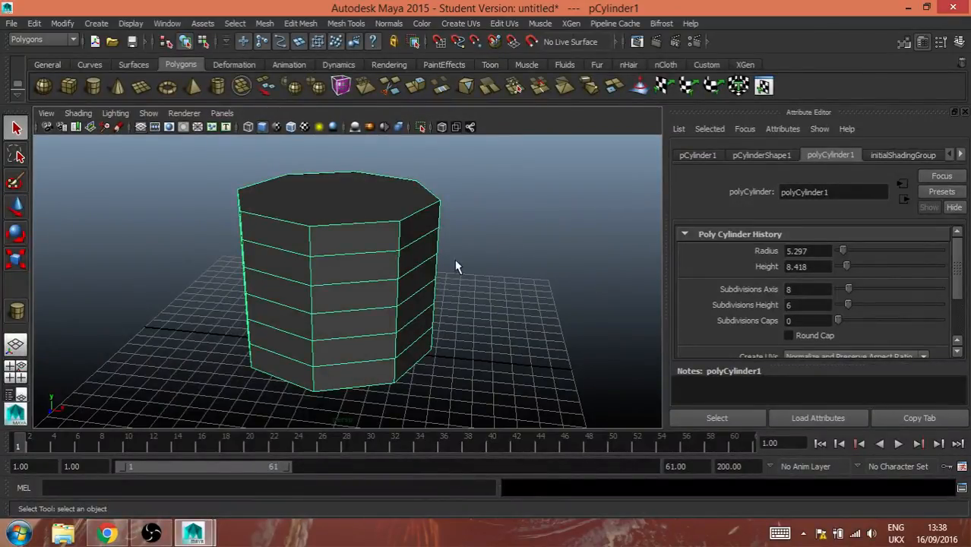
{"action": "left_click_drag", "start_coordinate": [455, 266], "coordinate": [455, 268]}
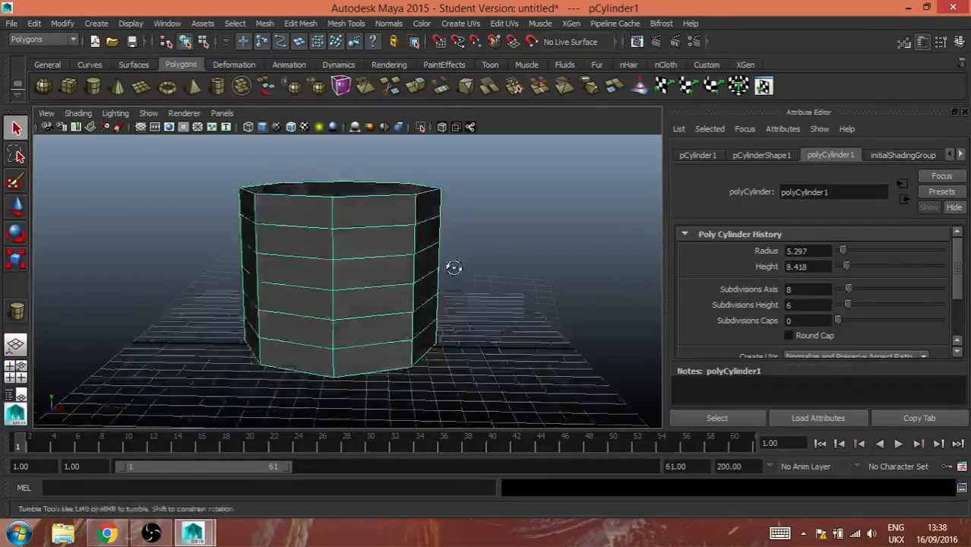
{"action": "left_click_drag", "start_coordinate": [452, 267], "coordinate": [444, 315]}
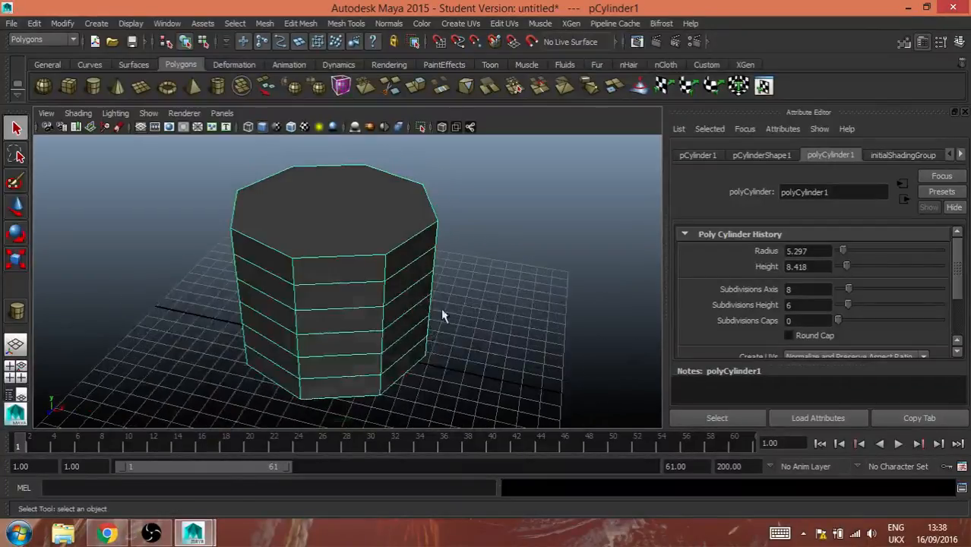
{"action": "left_click_drag", "start_coordinate": [444, 315], "coordinate": [398, 271]}
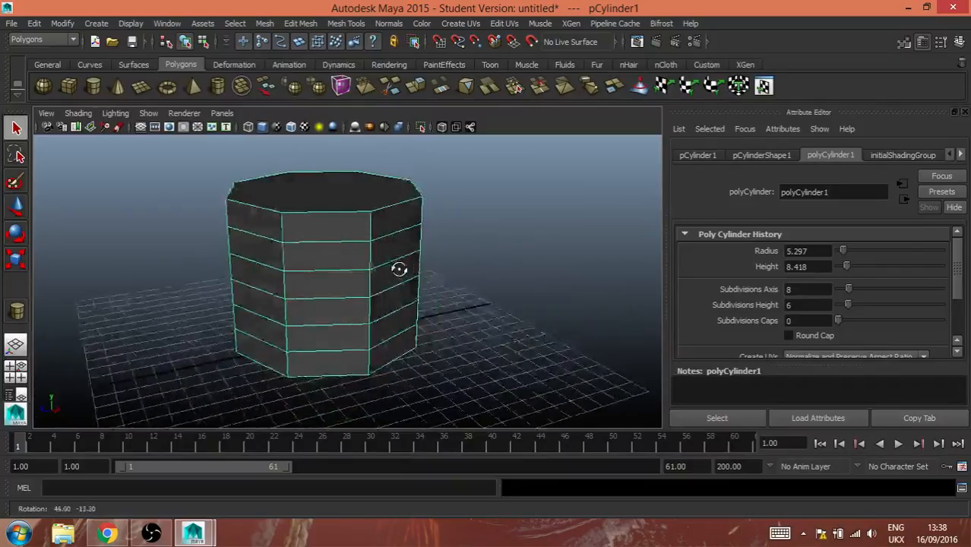
{"action": "left_click_drag", "start_coordinate": [398, 267], "coordinate": [483, 334]}
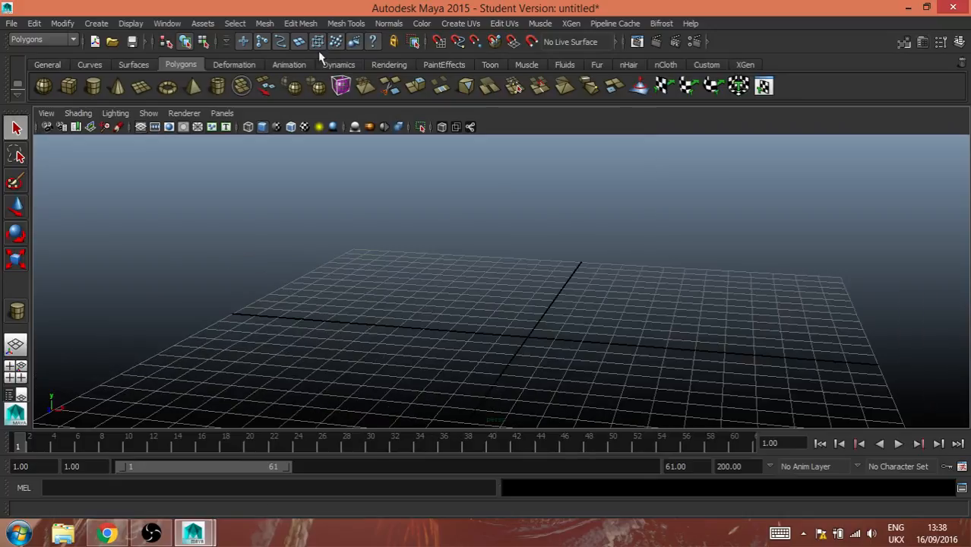
- Bring up the polygon cylinder tool options from Create > Polygon Primitives
{"action": "left_click", "coordinate": [96, 22]}
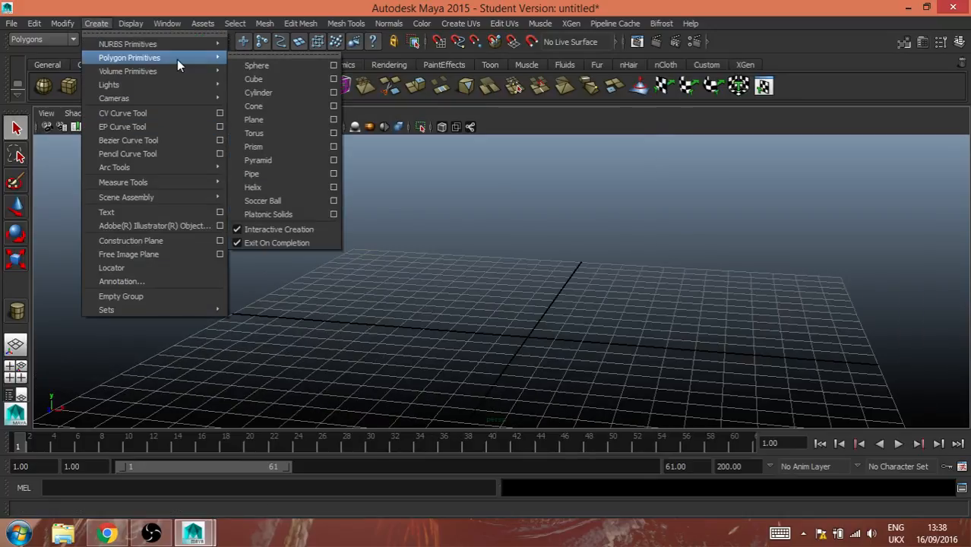
{"action": "mouse_move", "coordinate": [289, 93]}
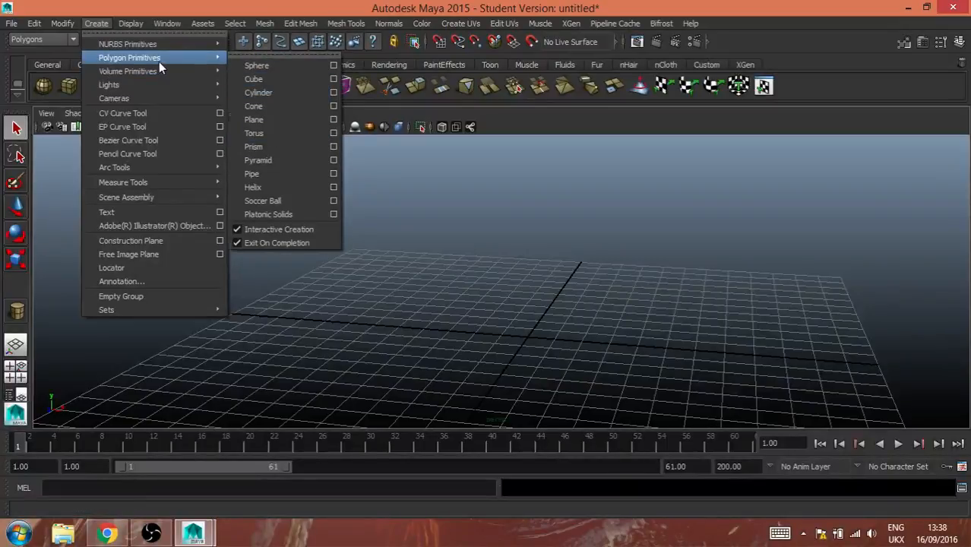
{"action": "mouse_move", "coordinate": [128, 42]}
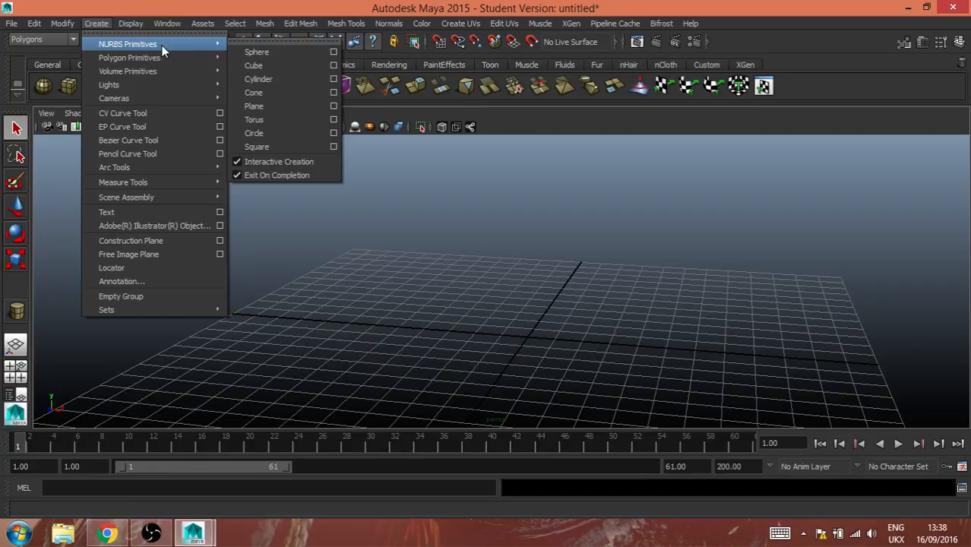
{"action": "mouse_move", "coordinate": [129, 57]}
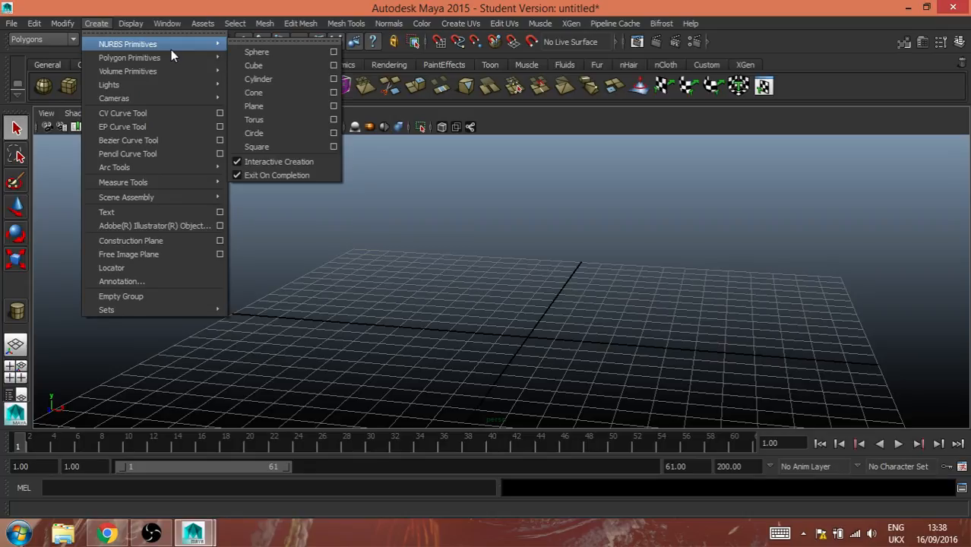
{"action": "mouse_move", "coordinate": [110, 85]}
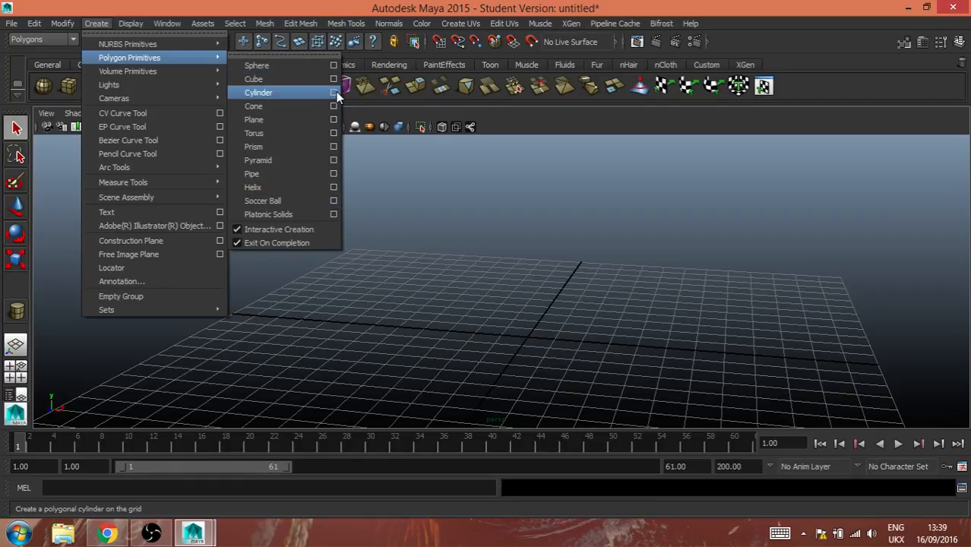
{"action": "left_click", "coordinate": [333, 93]}
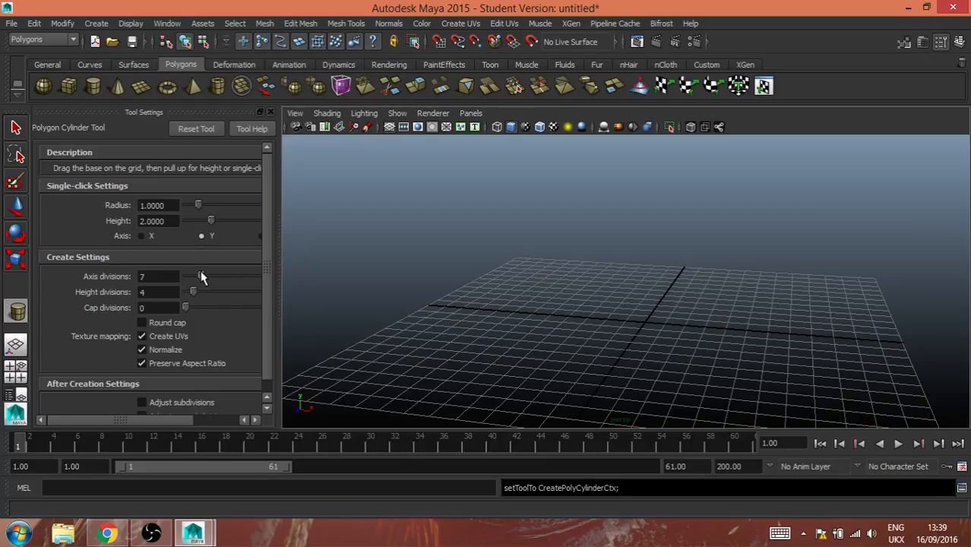
- Set the cylinder to eight axis divisions and draw pCylinder1 on the grid
{"action": "left_click_drag", "start_coordinate": [195, 277], "coordinate": [206, 276]}
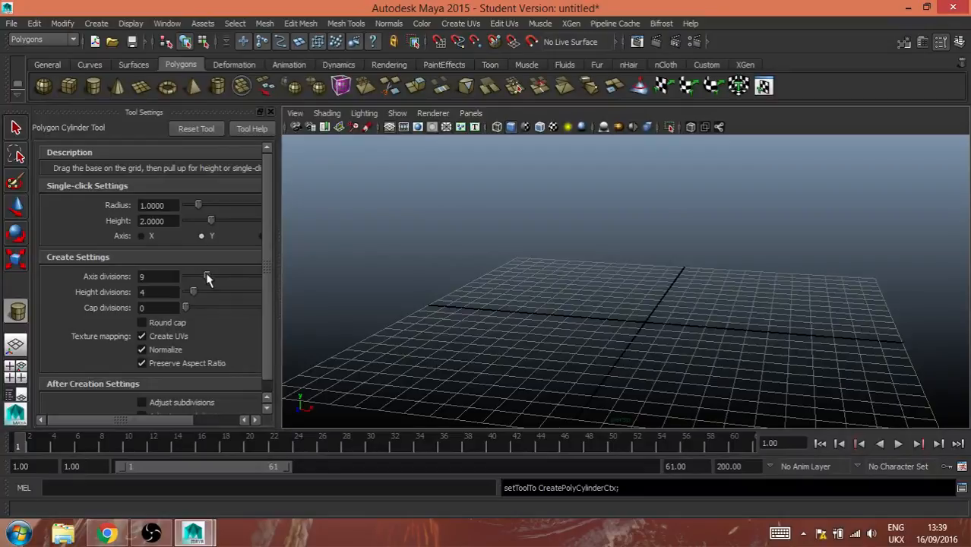
{"action": "left_click_drag", "start_coordinate": [205, 277], "coordinate": [195, 276]}
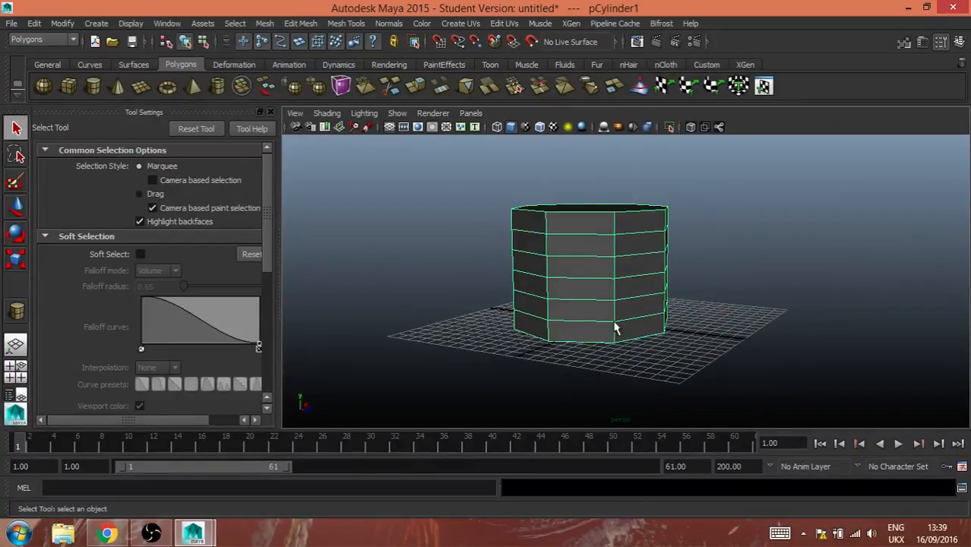
{"action": "left_click_drag", "start_coordinate": [616, 326], "coordinate": [480, 301]}
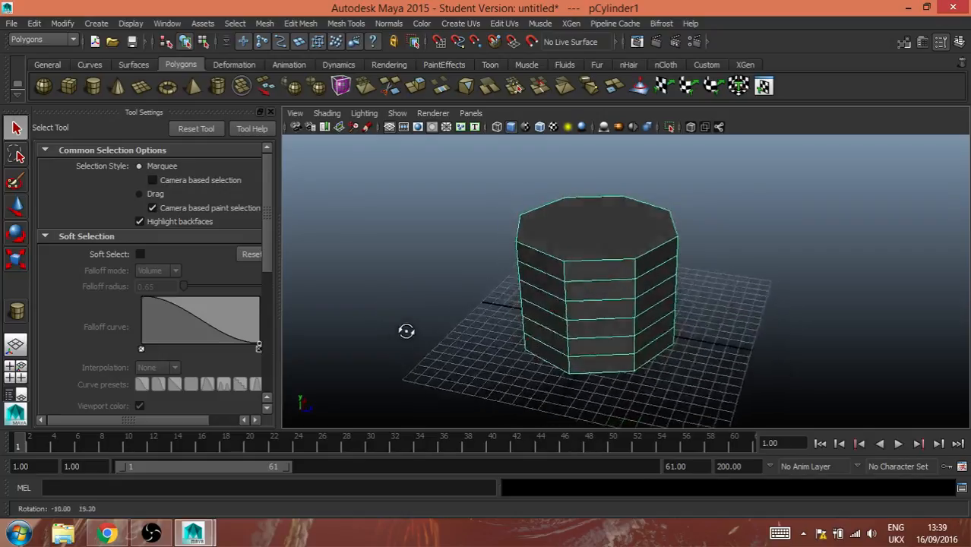
{"action": "left_click_drag", "start_coordinate": [407, 331], "coordinate": [691, 231]}
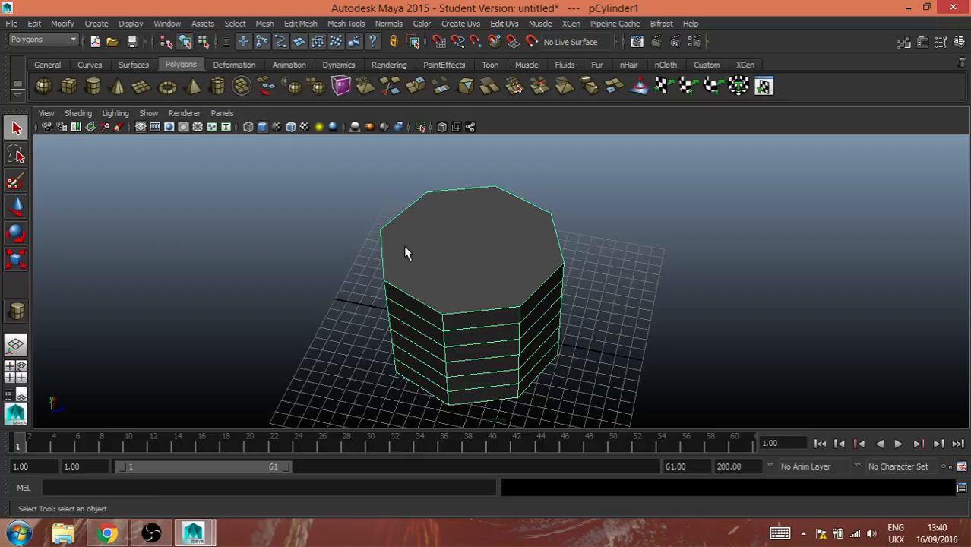
{"action": "mouse_move", "coordinate": [561, 200]}
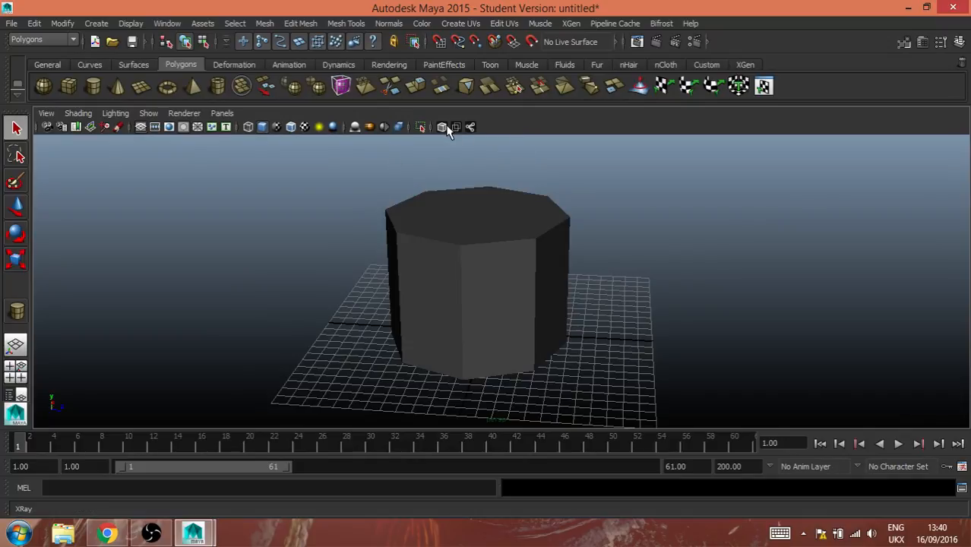
- Turn on wireframe-on-shaded for the cylinder, toggling X-Ray on and back off
{"action": "left_click", "coordinate": [477, 288]}
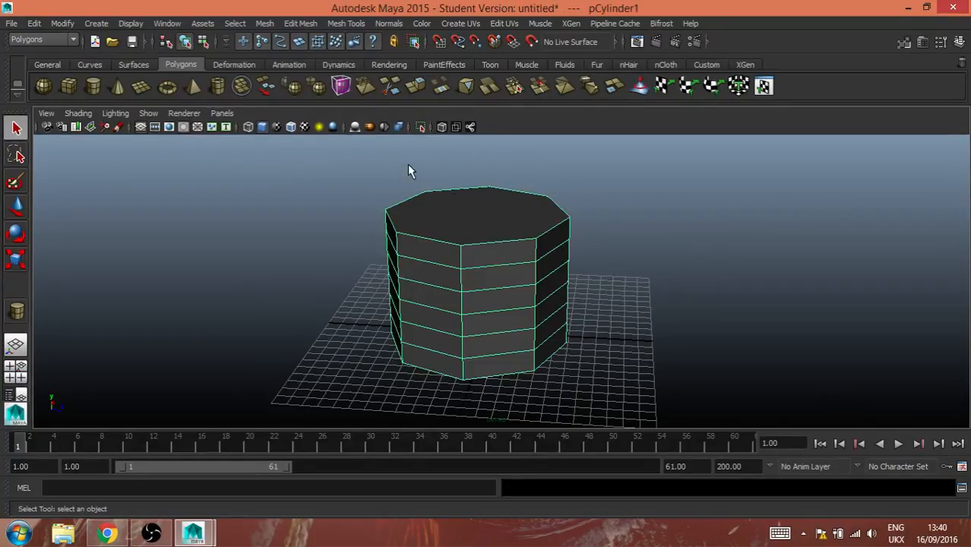
{"action": "left_click", "coordinate": [441, 127]}
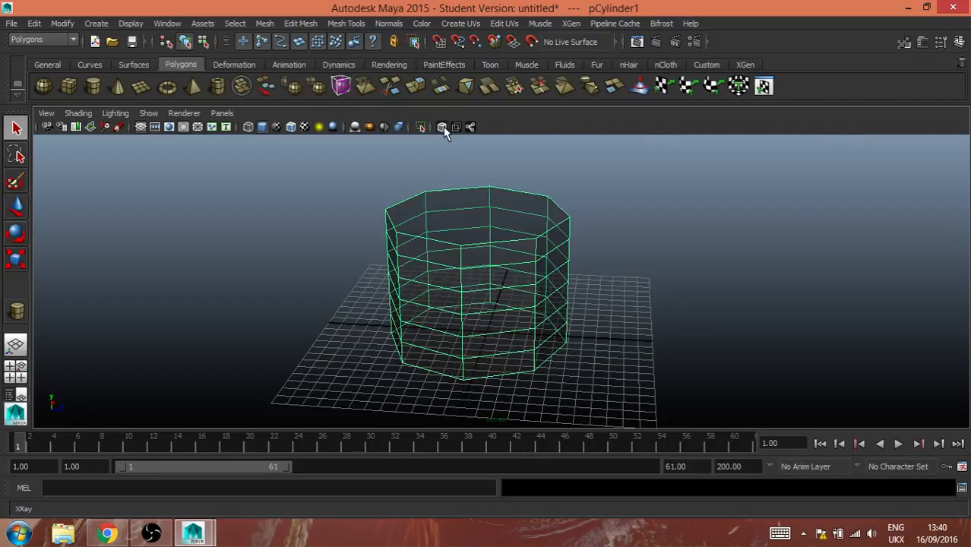
{"action": "left_click", "coordinate": [440, 128]}
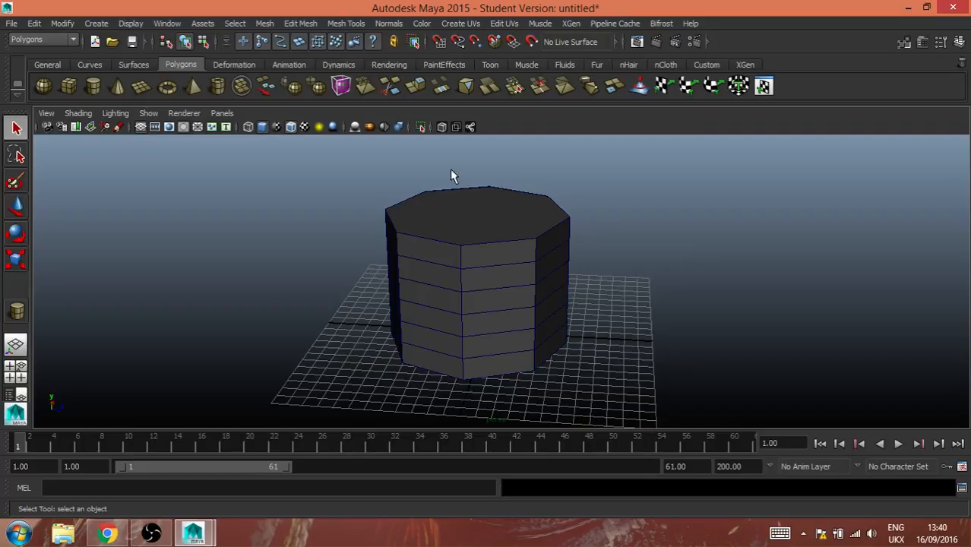
- Show pCylinder1 as plain shaded geometry without edge lines and move in closer
{"action": "left_click_drag", "start_coordinate": [452, 176], "coordinate": [620, 298]}
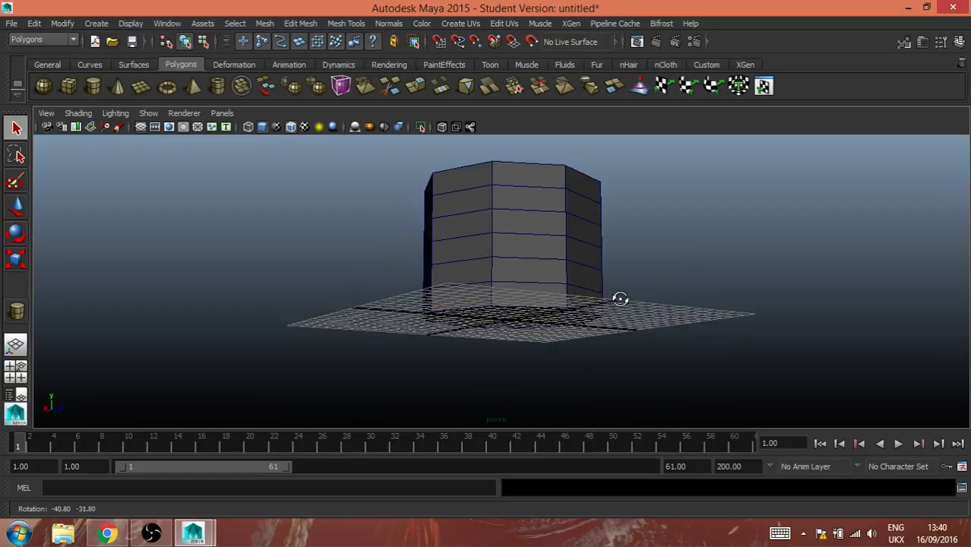
{"action": "left_click_drag", "start_coordinate": [620, 297], "coordinate": [548, 258]}
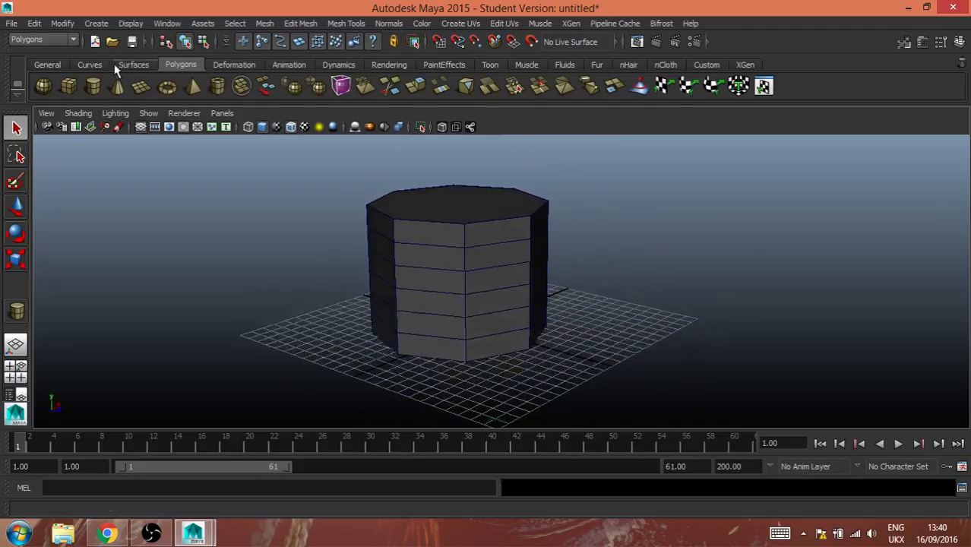
{"action": "left_click", "coordinate": [261, 128]}
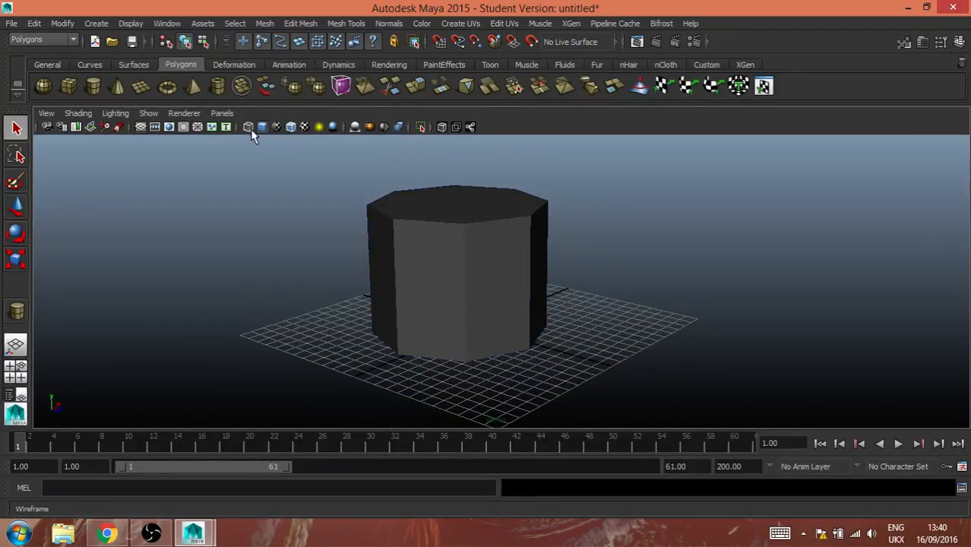
{"action": "mouse_move", "coordinate": [248, 128]}
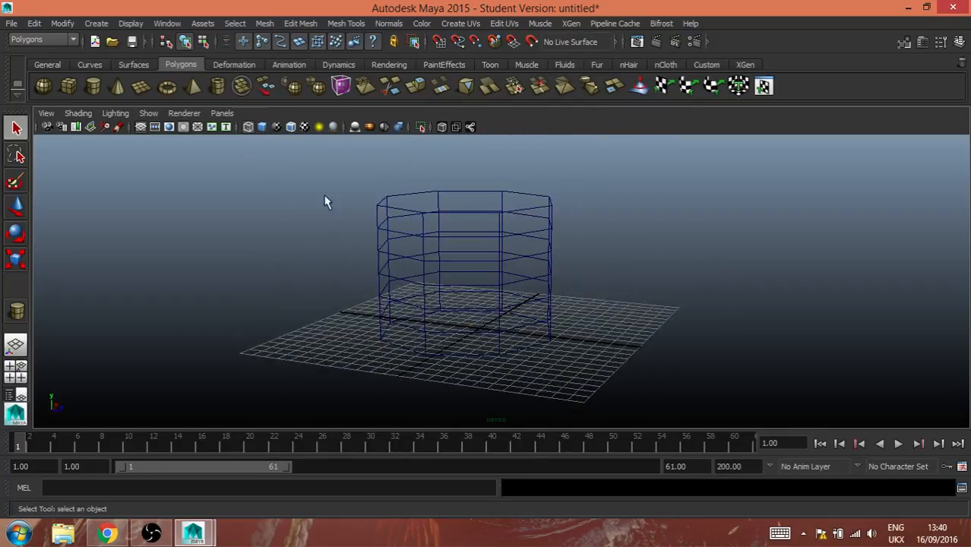
{"action": "left_click_drag", "start_coordinate": [327, 200], "coordinate": [540, 401]}
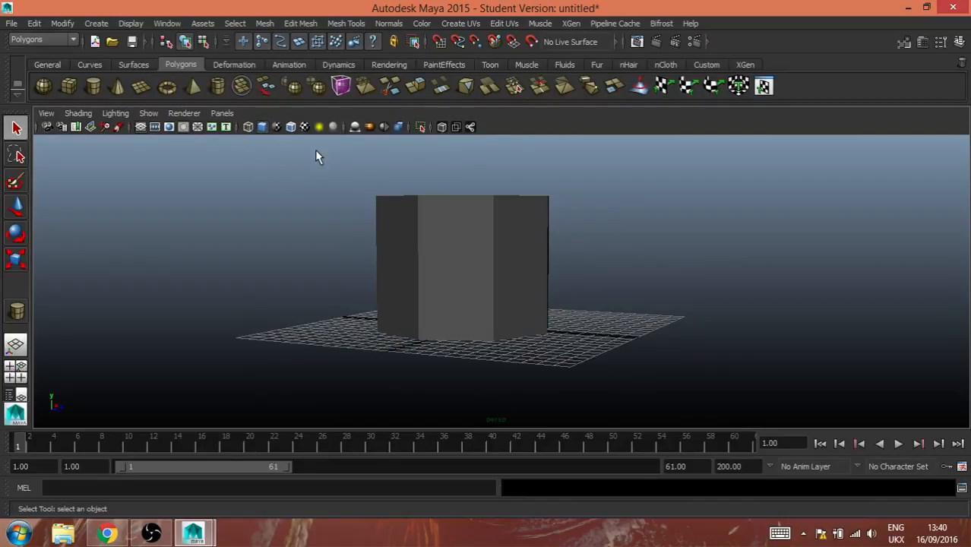
{"action": "left_click", "coordinate": [304, 128]}
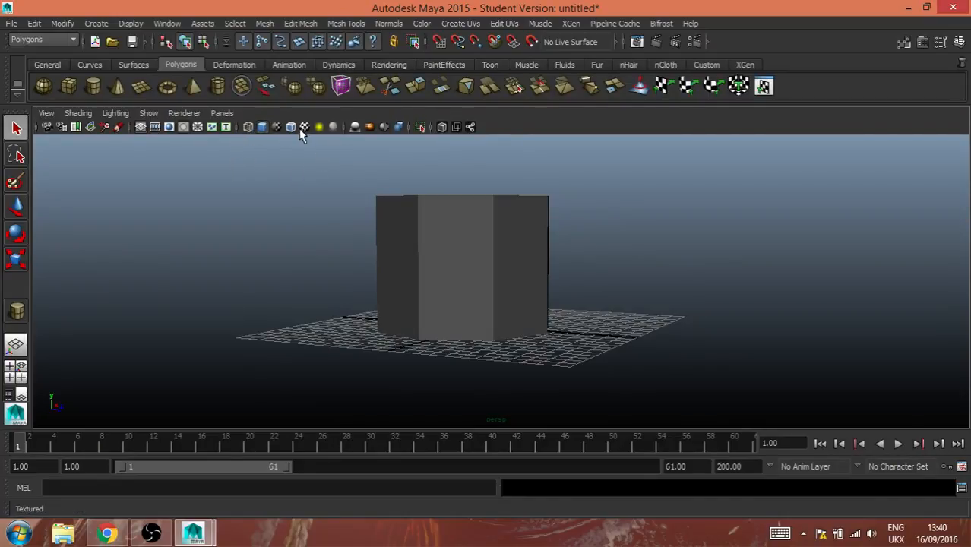
{"action": "mouse_move", "coordinate": [304, 127]}
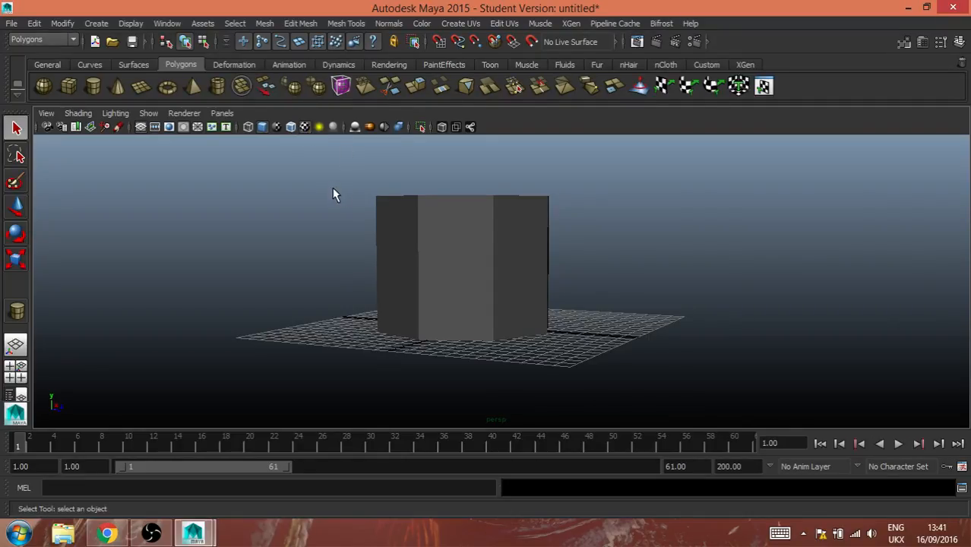
{"action": "mouse_move", "coordinate": [747, 304]}
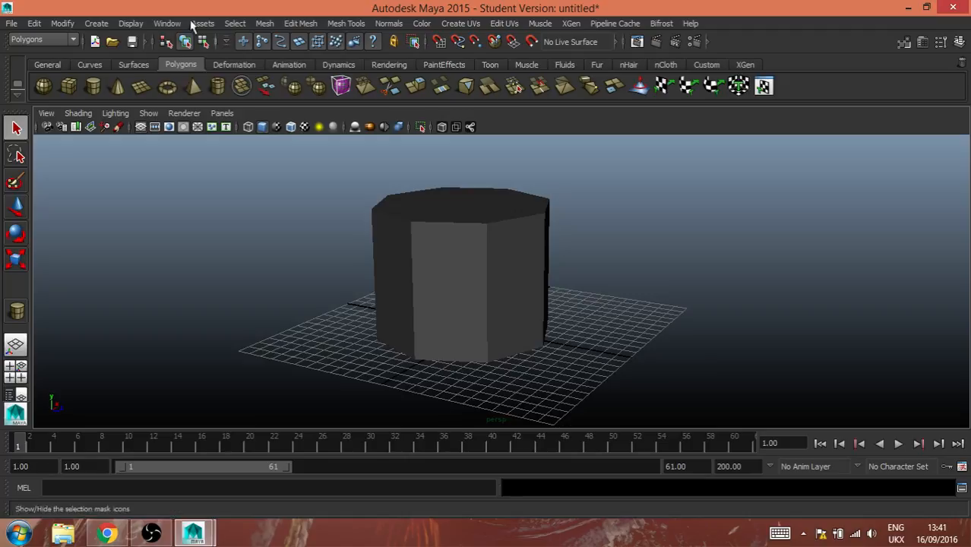
{"action": "mouse_move", "coordinate": [204, 41]}
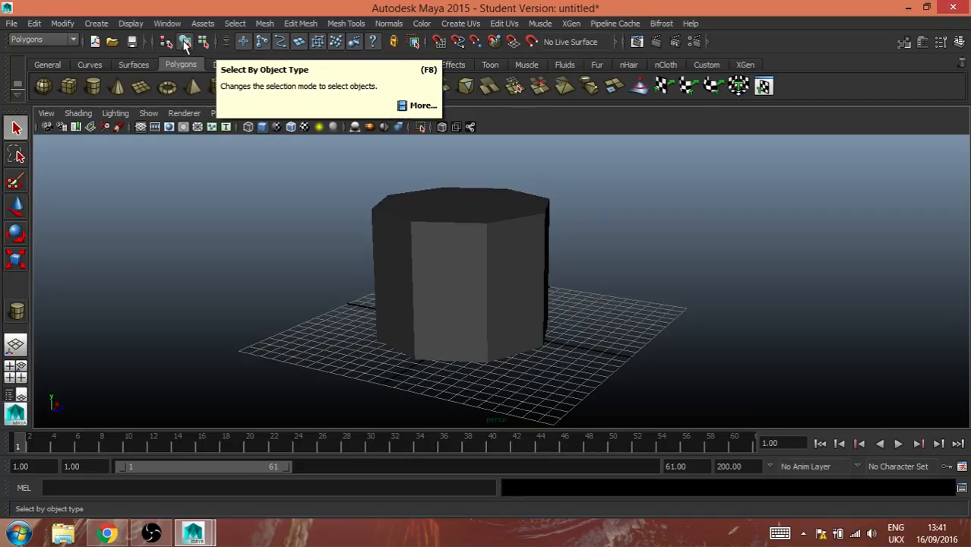
- Switch from object selection to component selection on the cylinder
{"action": "left_click", "coordinate": [204, 41]}
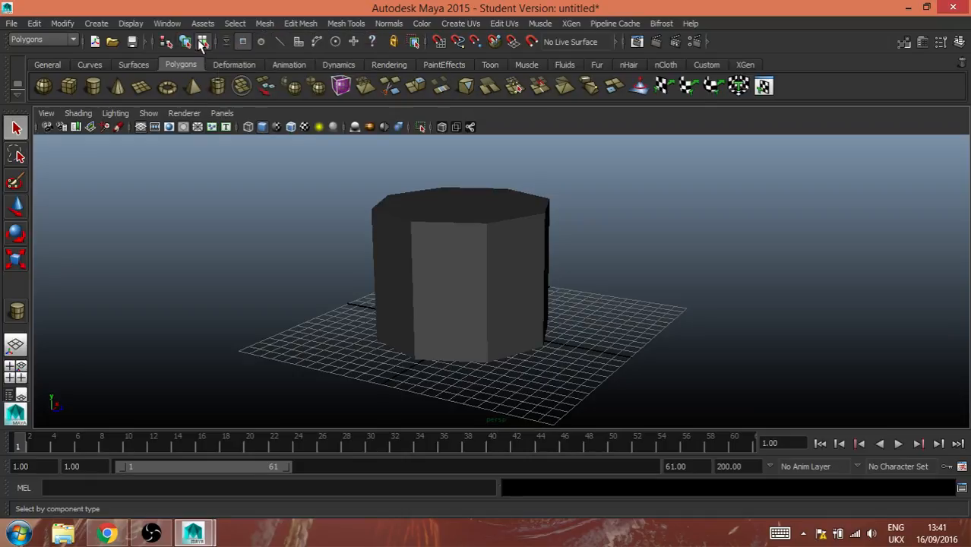
{"action": "mouse_move", "coordinate": [186, 41]}
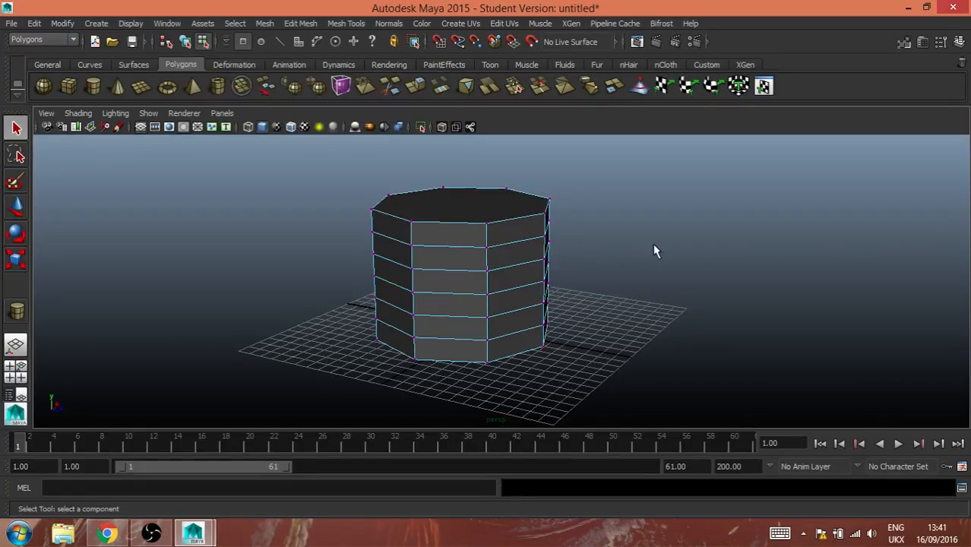
{"action": "mouse_move", "coordinate": [562, 231]}
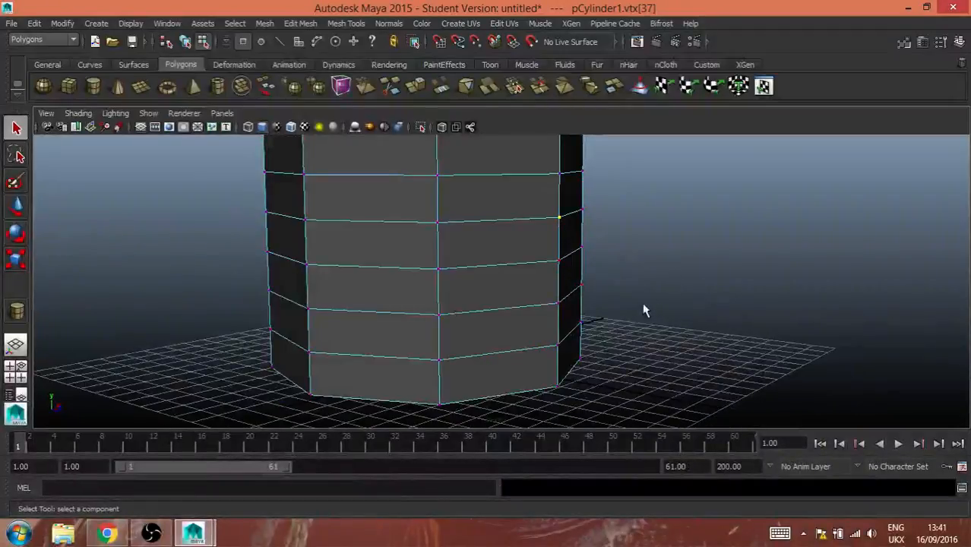
- Zoom out to the whole cylinder and try picking one of its horizontal edges
{"action": "left_click_drag", "start_coordinate": [644, 310], "coordinate": [629, 279]}
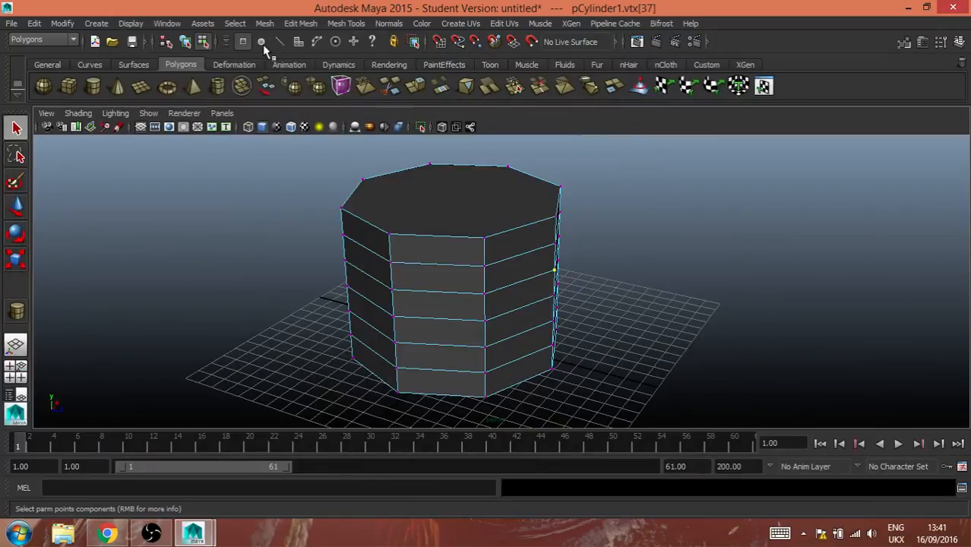
{"action": "mouse_move", "coordinate": [261, 43]}
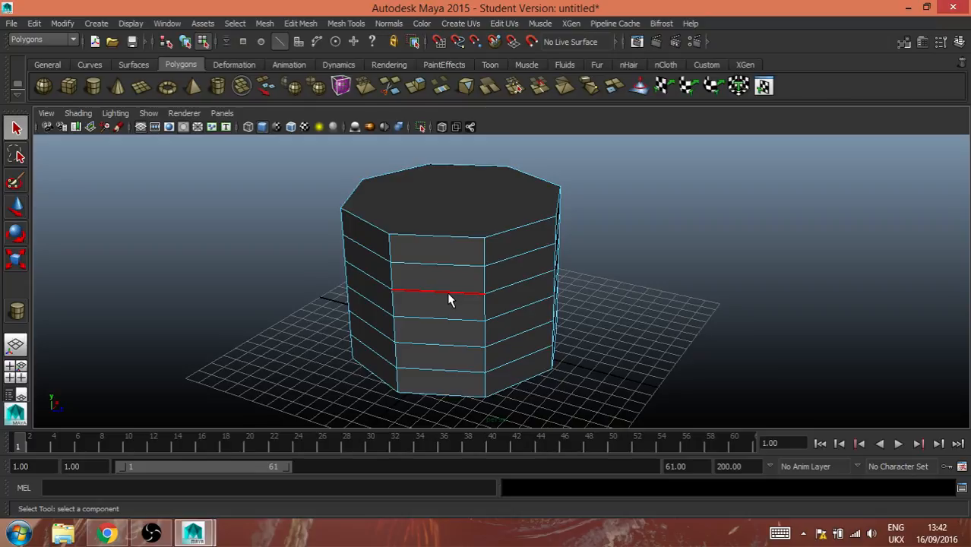
{"action": "left_click", "coordinate": [517, 292]}
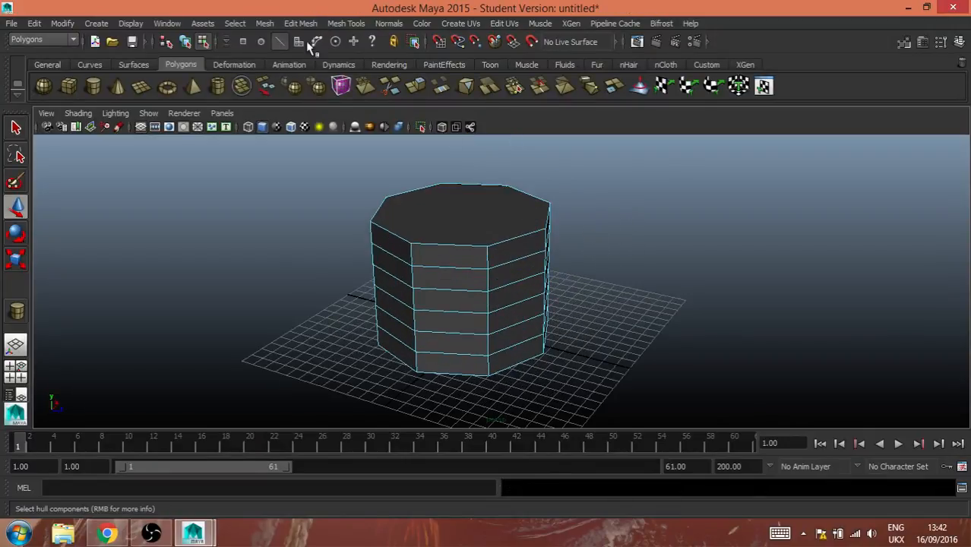
- Delete the cylinder's top cap faces and check the open top from above
{"action": "left_click", "coordinate": [448, 256]}
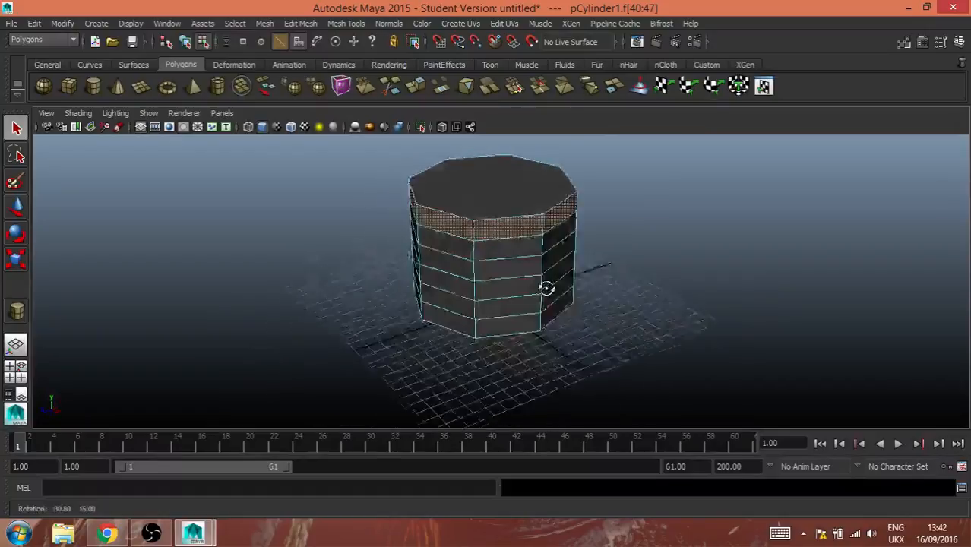
{"action": "left_click_drag", "start_coordinate": [547, 289], "coordinate": [601, 266]}
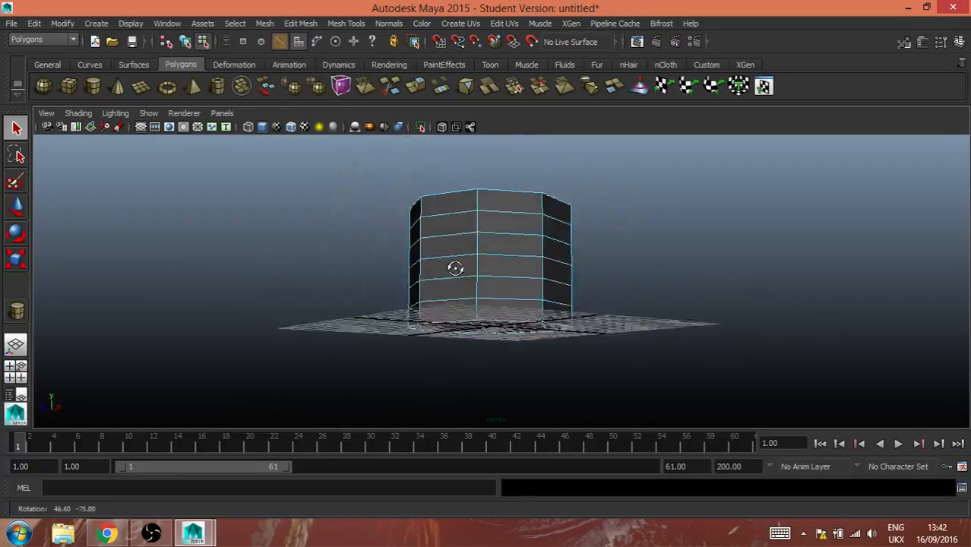
{"action": "left_click_drag", "start_coordinate": [456, 267], "coordinate": [662, 304]}
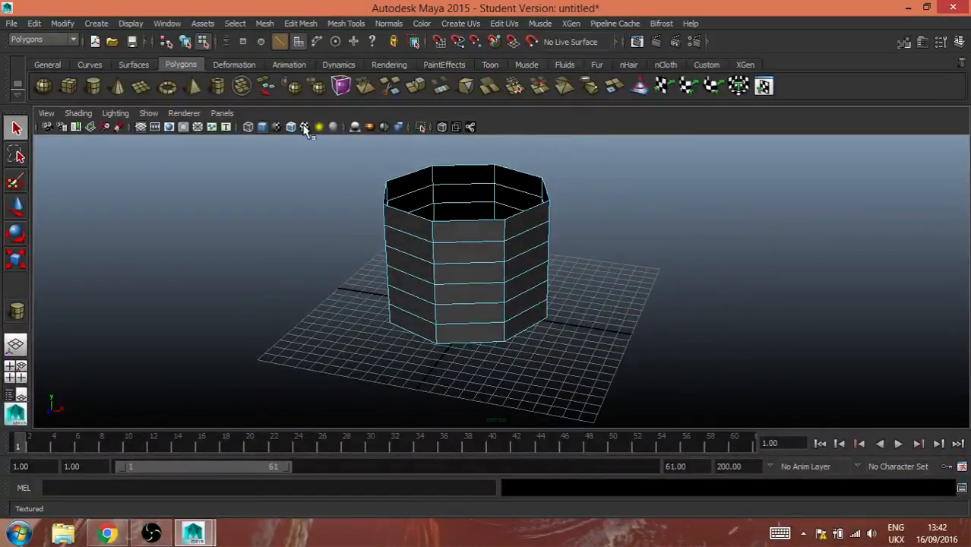
- Show the open cylinder as plain shaded geometry in object mode
{"action": "left_click", "coordinate": [202, 41]}
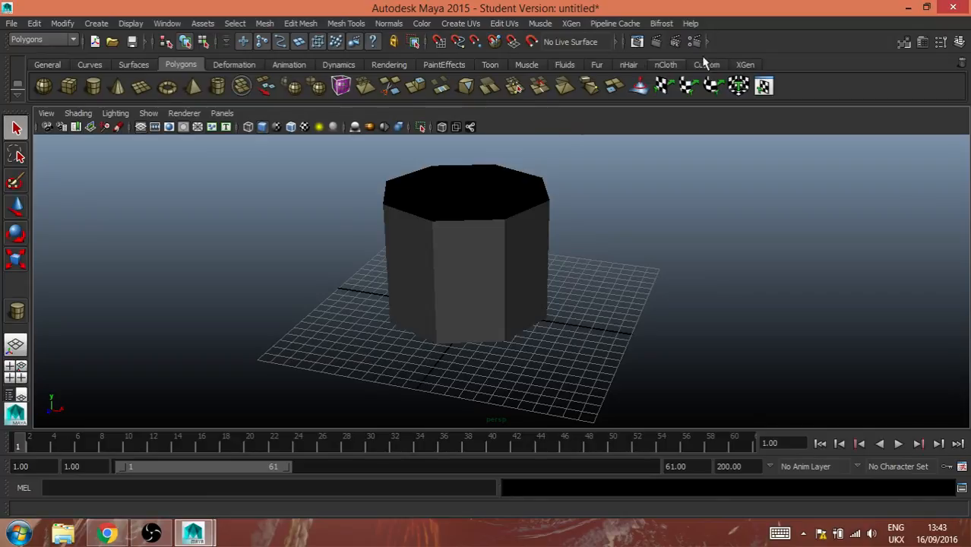
{"action": "mouse_move", "coordinate": [658, 43]}
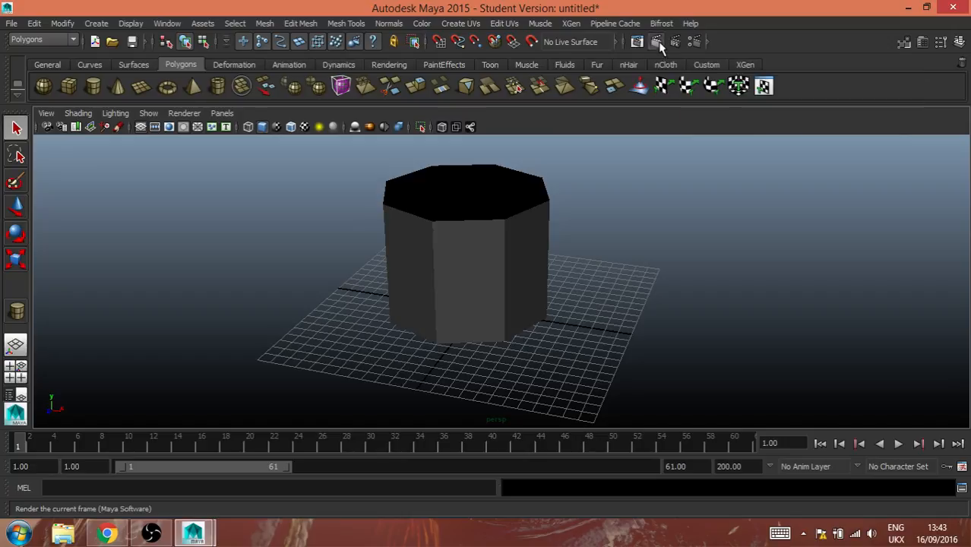
- Test-render the current frame, make mental ray the Render View renderer, then close it
{"action": "left_click", "coordinate": [658, 43]}
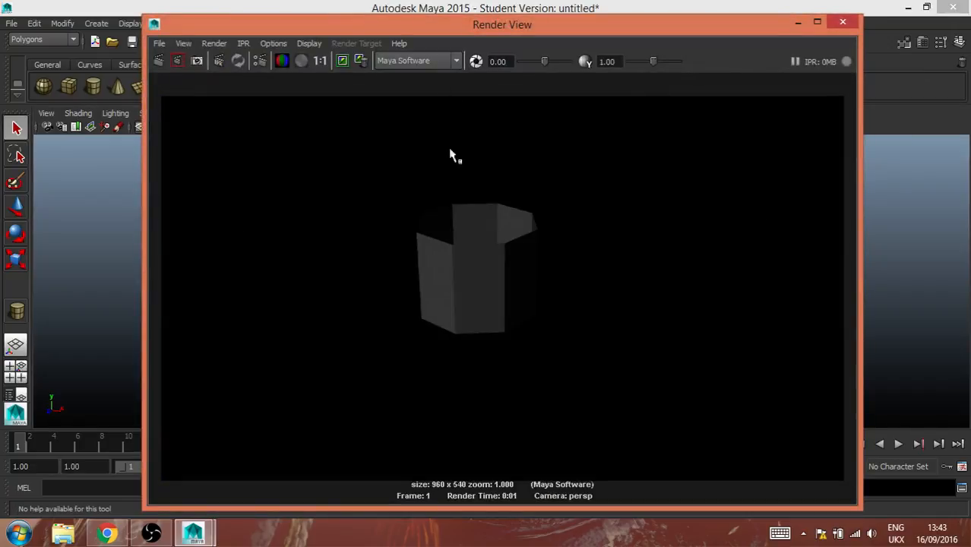
{"action": "mouse_move", "coordinate": [413, 61]}
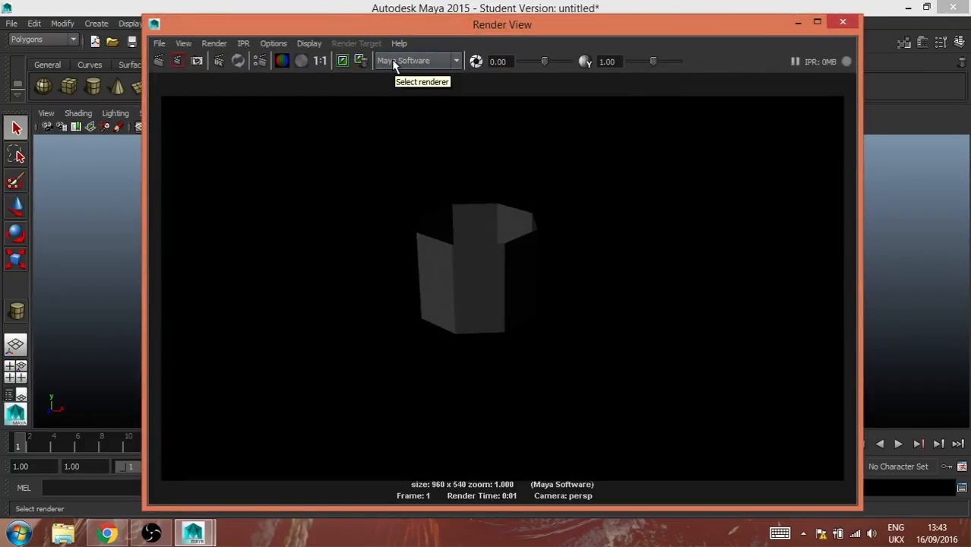
{"action": "left_click", "coordinate": [418, 61]}
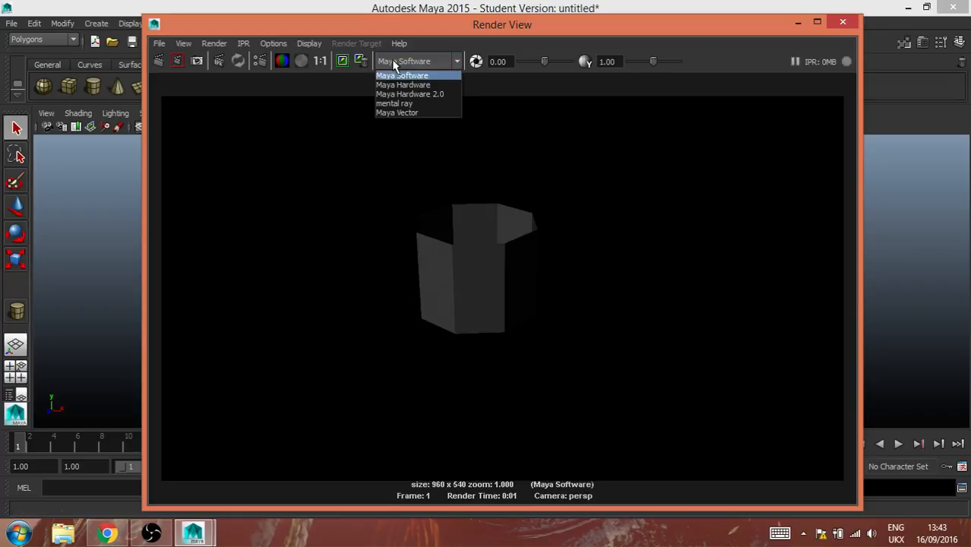
{"action": "mouse_move", "coordinate": [388, 78]}
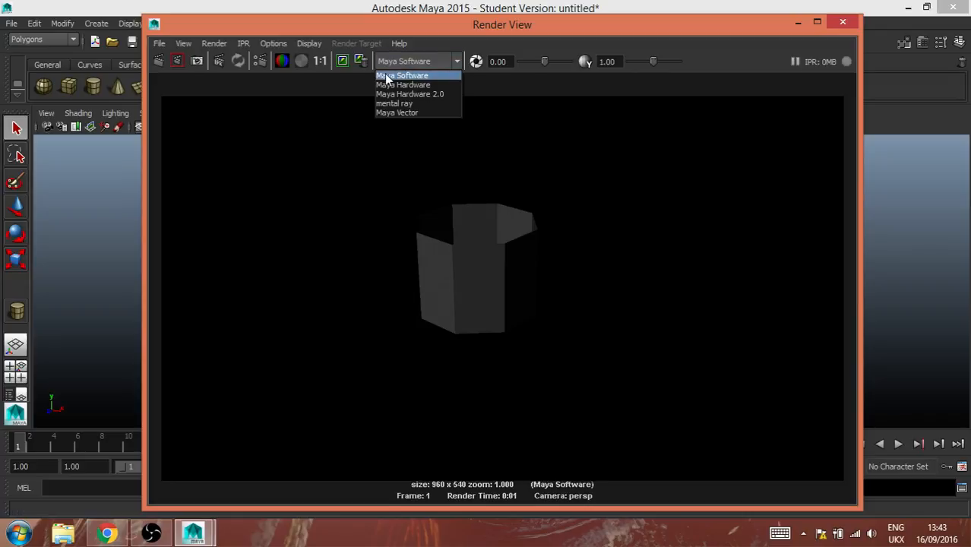
{"action": "mouse_move", "coordinate": [403, 85]}
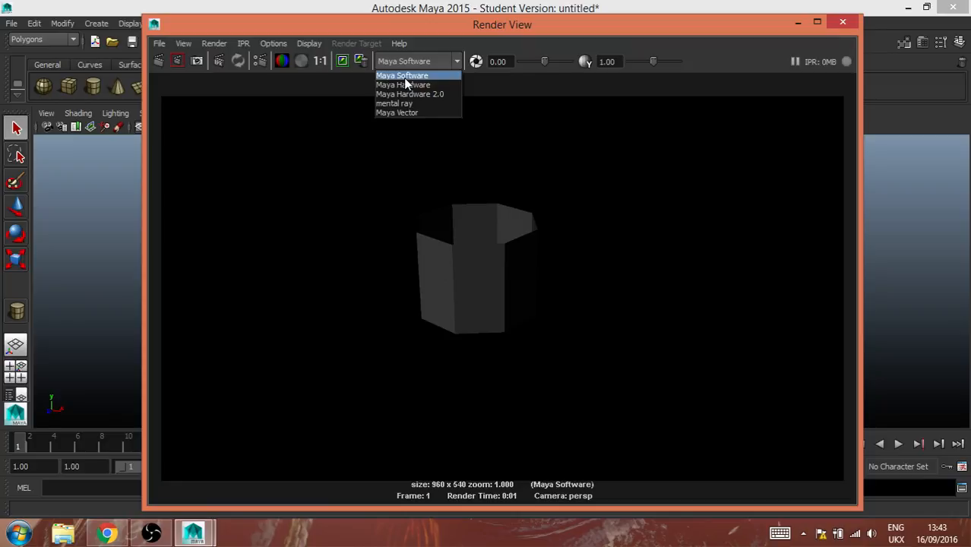
{"action": "mouse_move", "coordinate": [387, 104]}
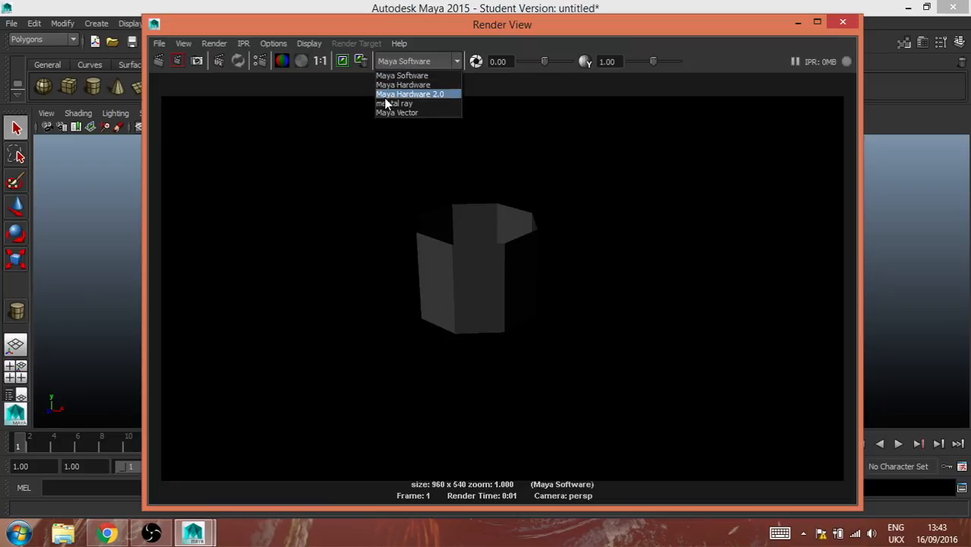
{"action": "mouse_move", "coordinate": [395, 104]}
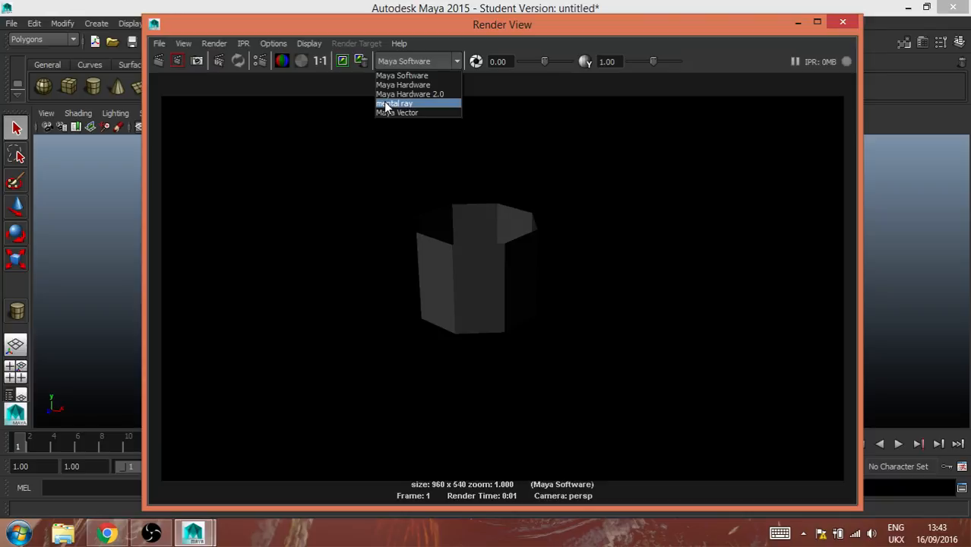
{"action": "left_click", "coordinate": [395, 103]}
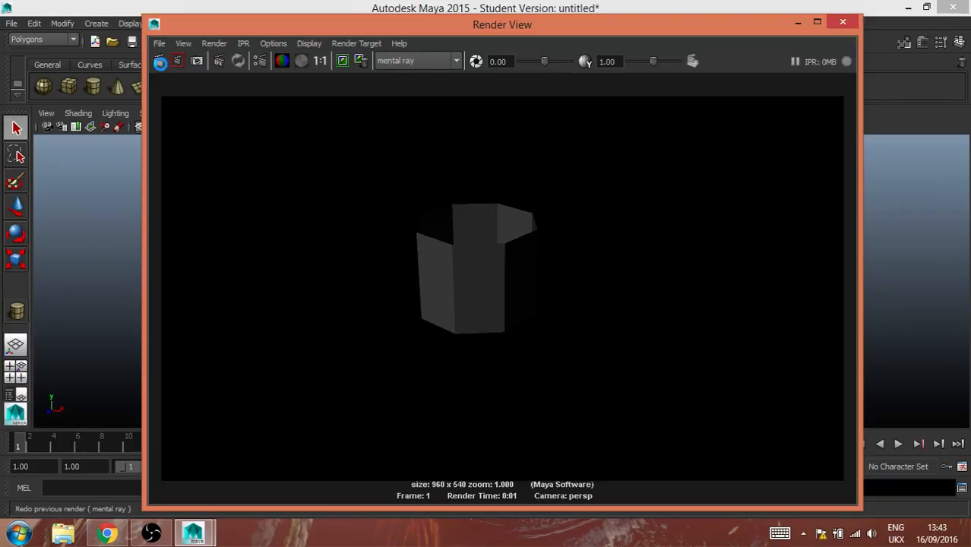
{"action": "left_click", "coordinate": [161, 61]}
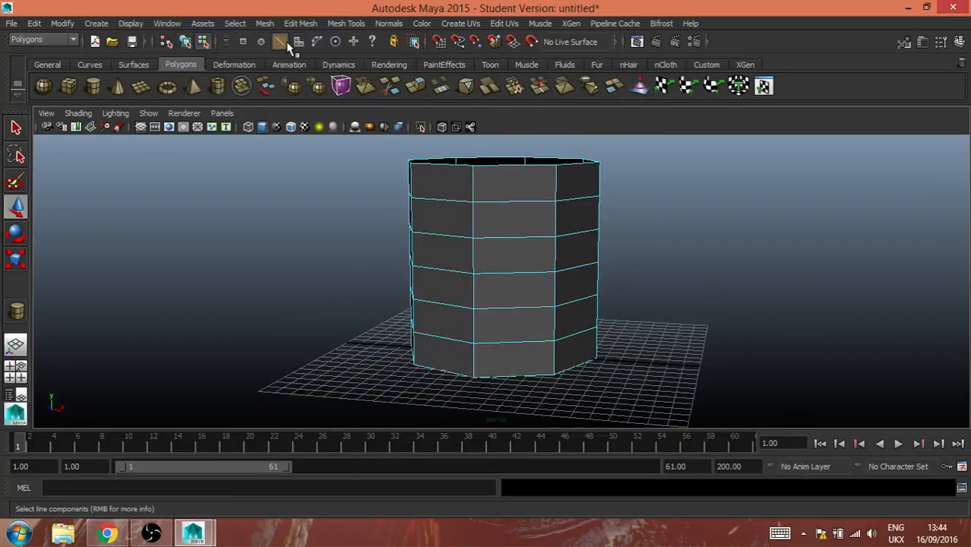
- Scale the lower edge ring outward for a bulge and select the rim ring to widen it
{"action": "left_click", "coordinate": [279, 41]}
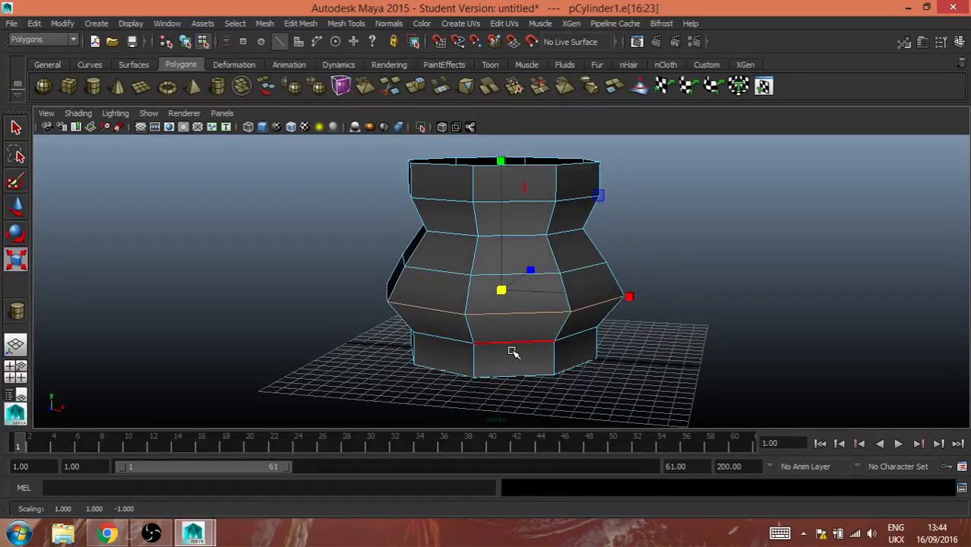
{"action": "left_click_drag", "start_coordinate": [502, 352], "coordinate": [550, 319]}
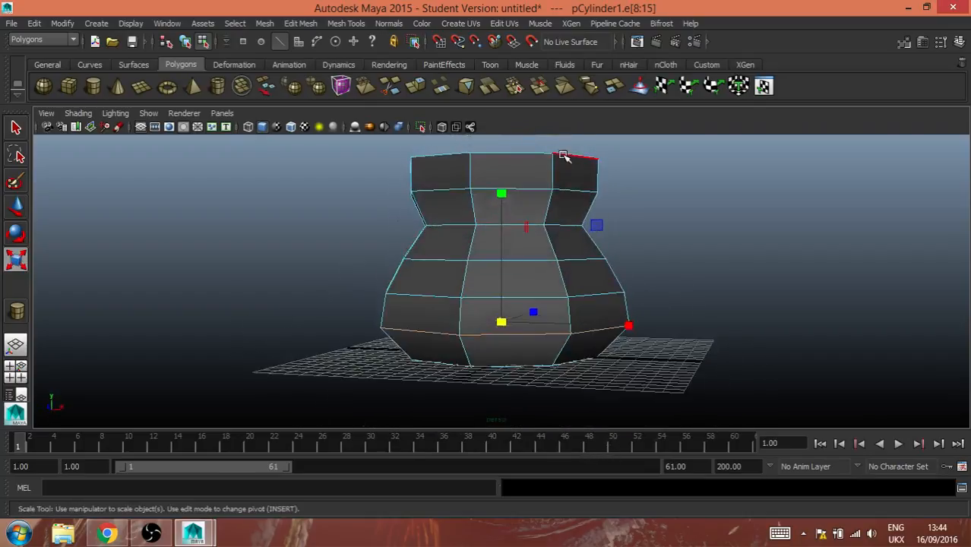
{"action": "left_click", "coordinate": [265, 23]}
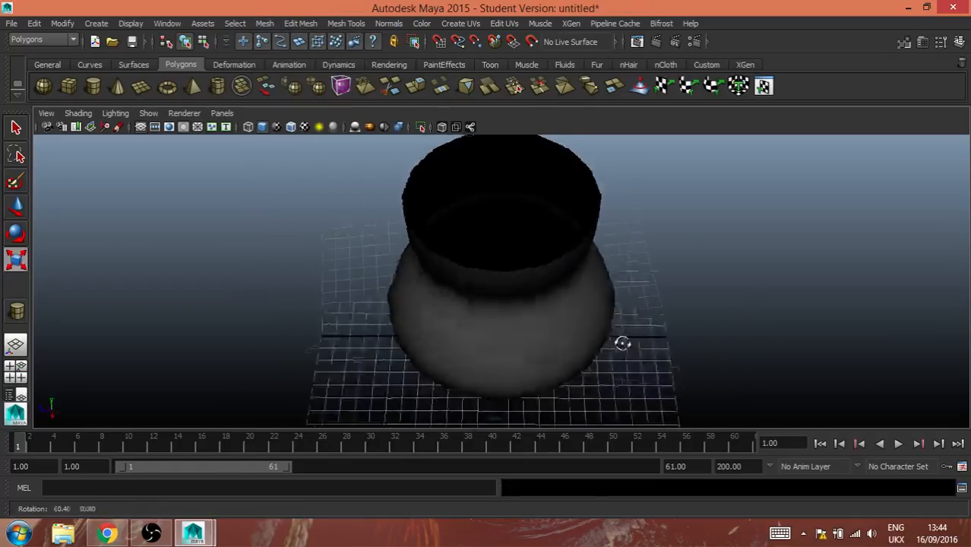
- Assign a new mia_material_x material to the vase via the marking menu
{"action": "left_click", "coordinate": [502, 266]}
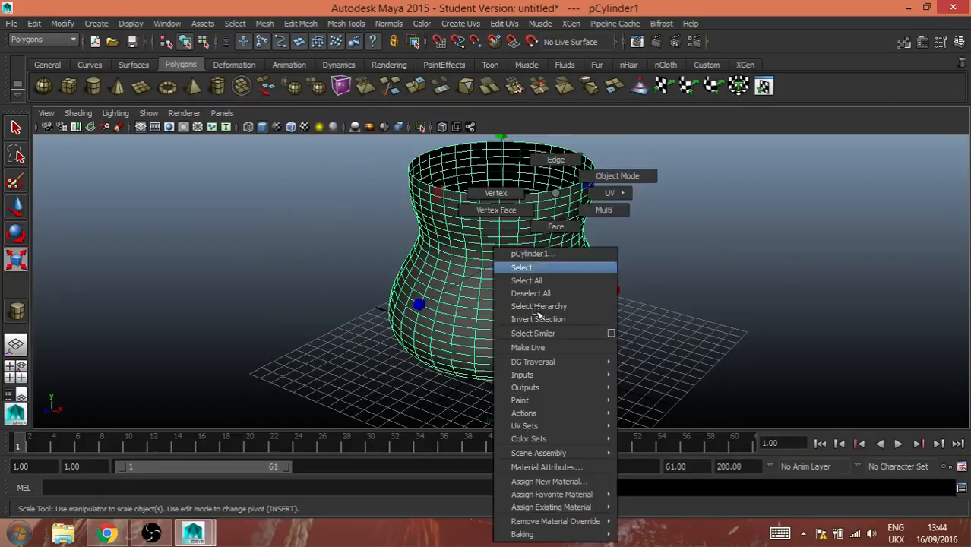
{"action": "mouse_move", "coordinate": [550, 494]}
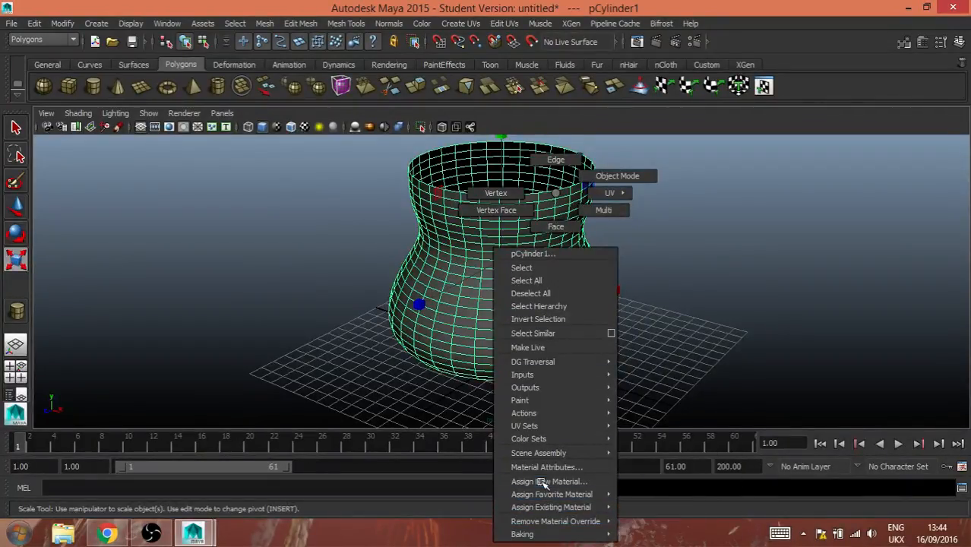
{"action": "left_click", "coordinate": [549, 480]}
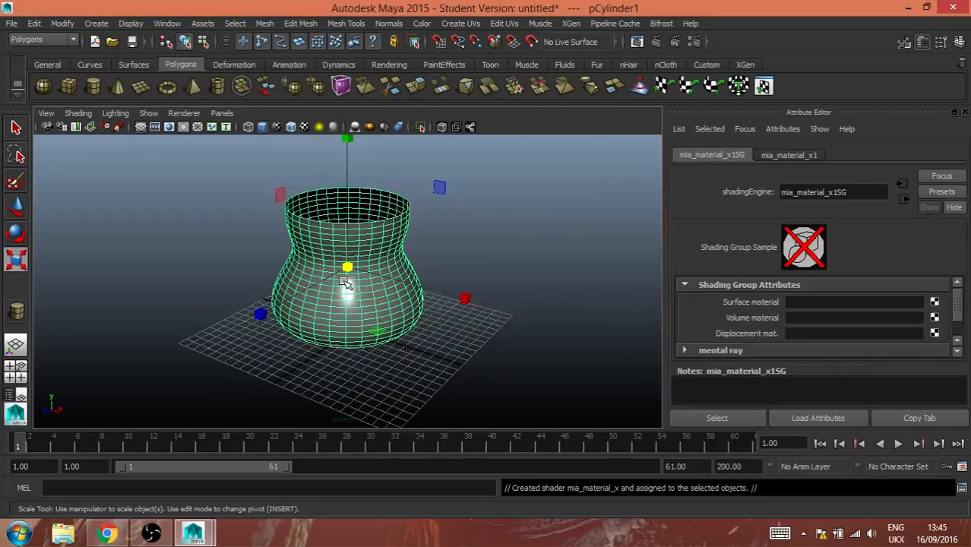
- In mia_material_x1's settings, make it transparent and lower Reflectivity to 0.487
{"action": "left_click", "coordinate": [788, 155]}
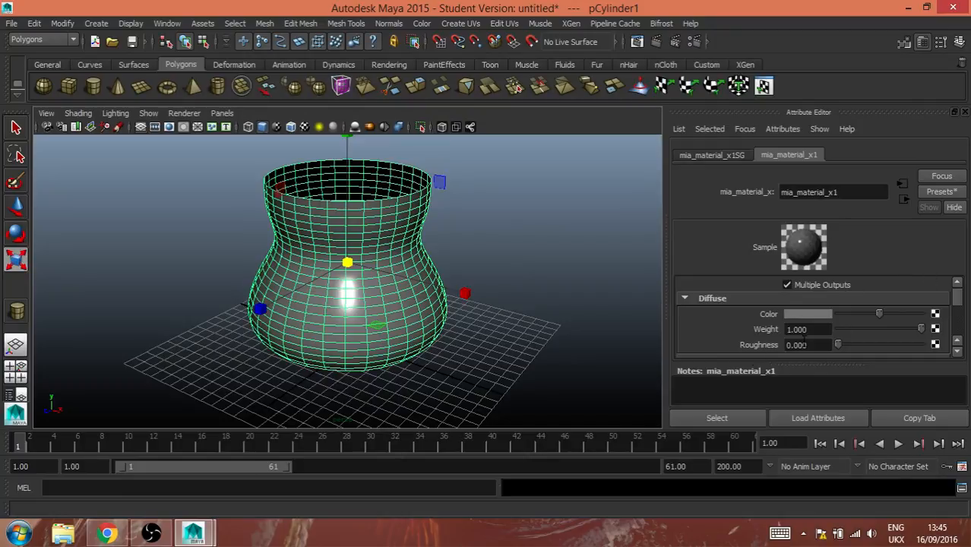
{"action": "mouse_move", "coordinate": [699, 334]}
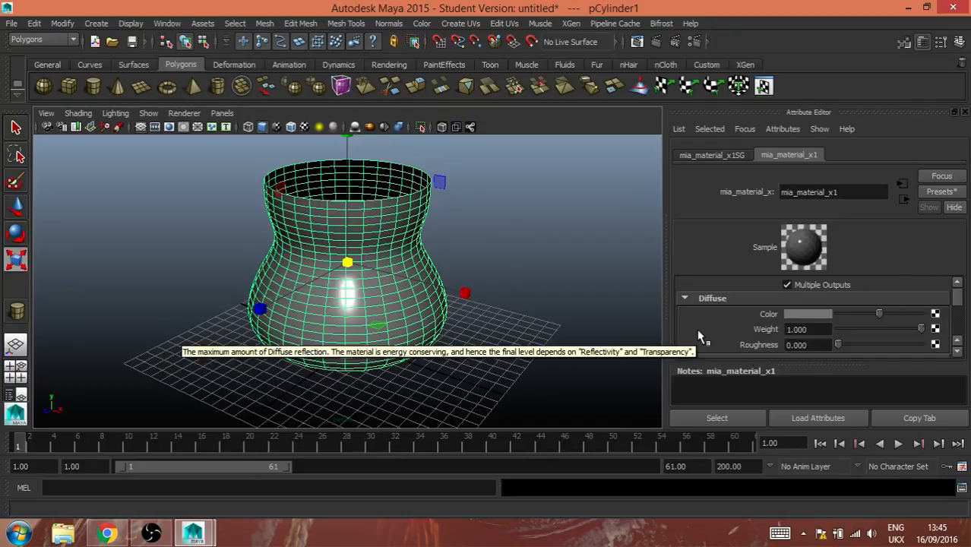
{"action": "mouse_move", "coordinate": [735, 331]}
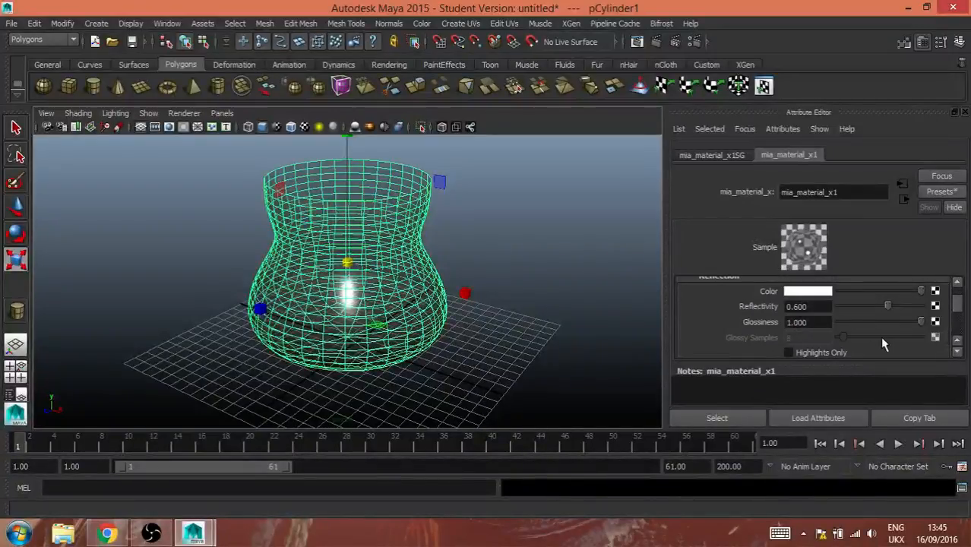
{"action": "left_click_drag", "start_coordinate": [887, 305], "coordinate": [878, 305]}
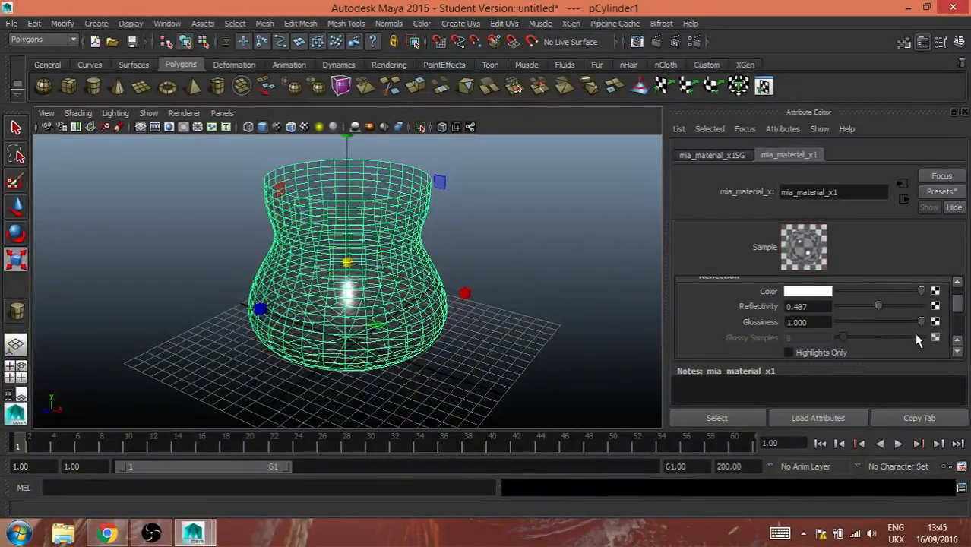
{"action": "left_click_drag", "start_coordinate": [921, 322], "coordinate": [904, 322]}
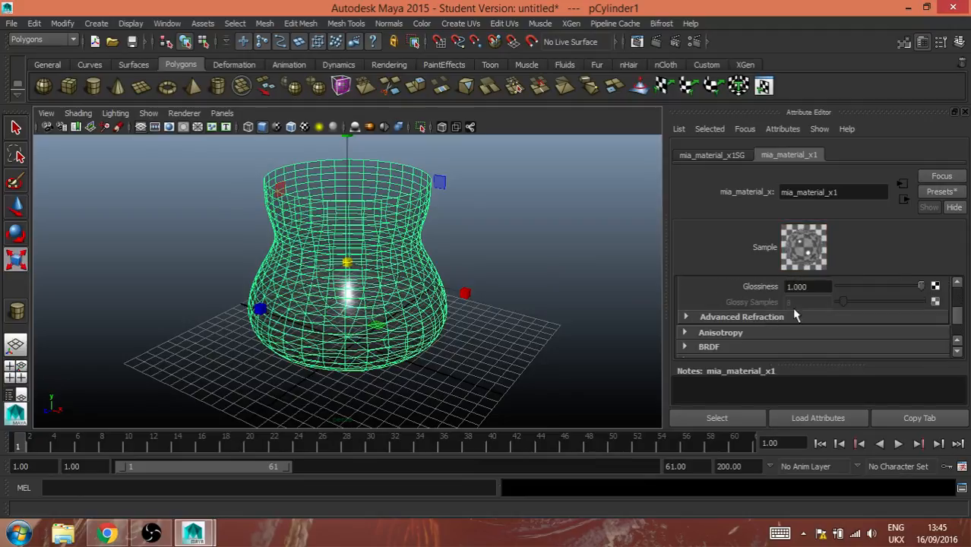
{"action": "left_click", "coordinate": [685, 310]}
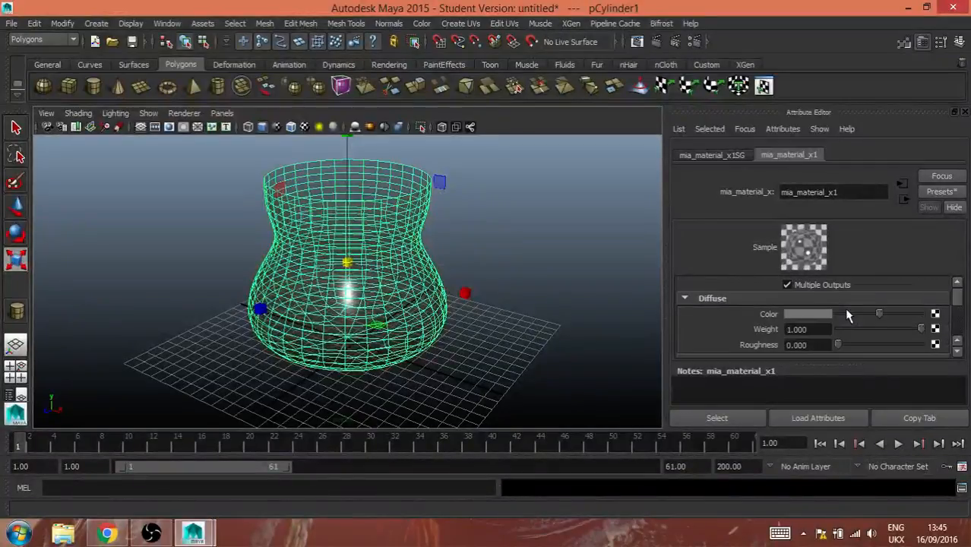
- Raise Diffuse Roughness to 0.282 and deselect the vase to see the shading
{"action": "left_click_drag", "start_coordinate": [838, 343], "coordinate": [857, 345]}
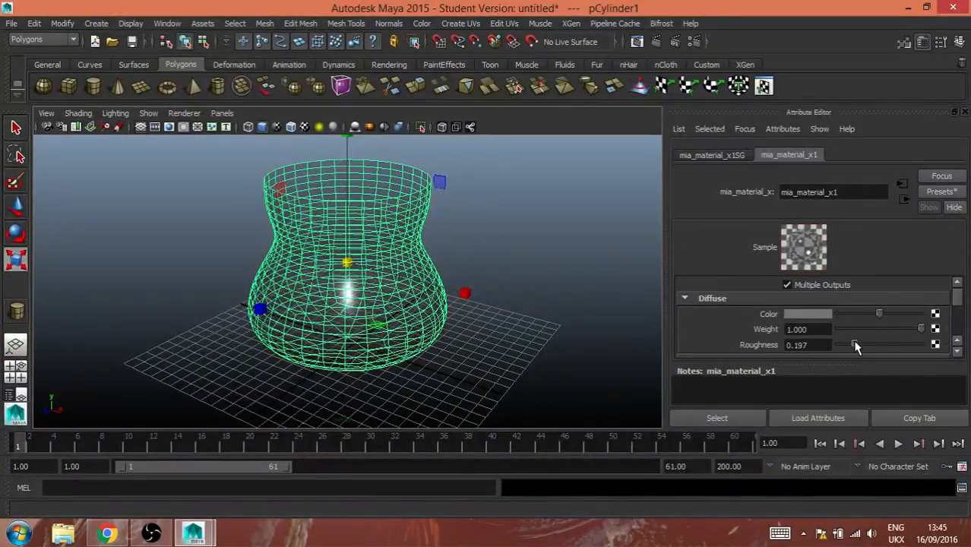
{"action": "left_click_drag", "start_coordinate": [854, 343], "coordinate": [860, 344]}
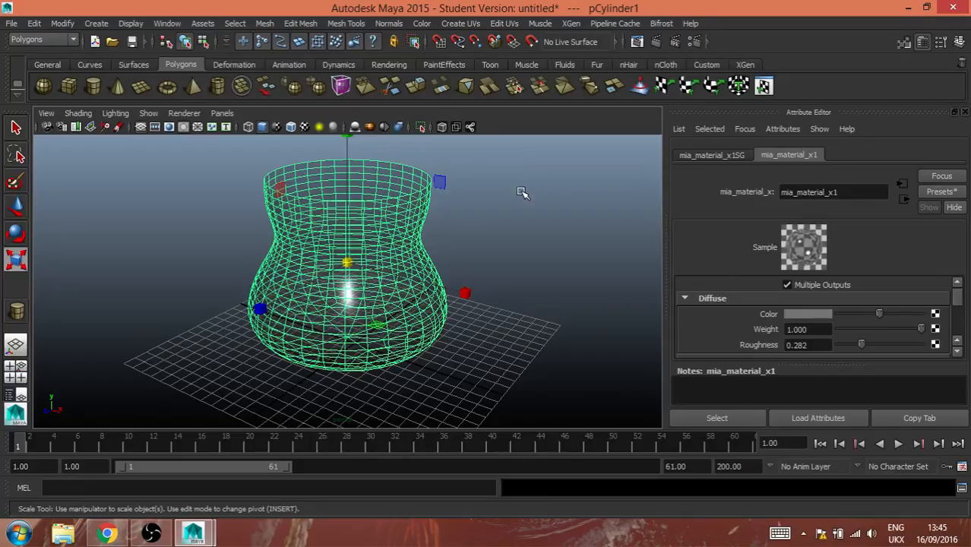
{"action": "left_click", "coordinate": [523, 191]}
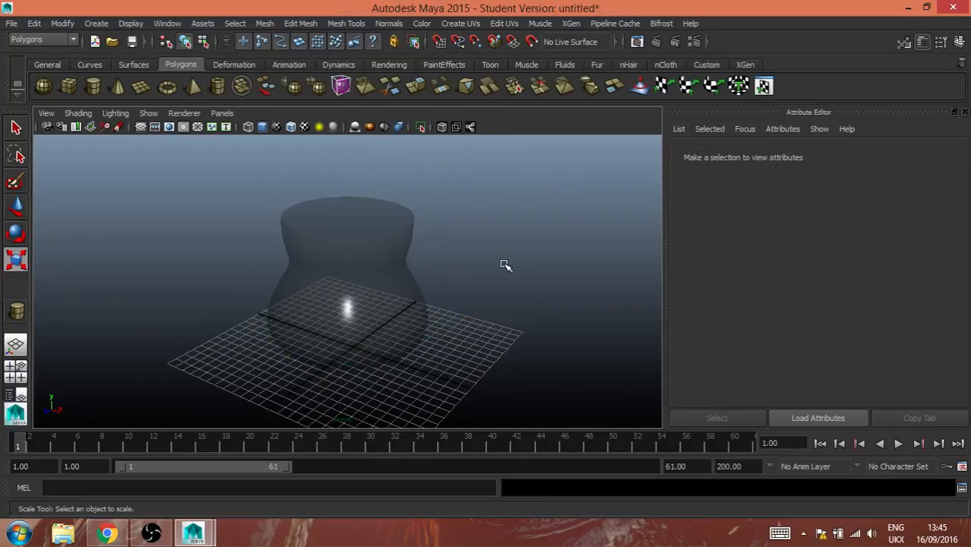
- Render the glass vase with mental ray and check the renderer list
{"action": "left_click", "coordinate": [345, 289]}
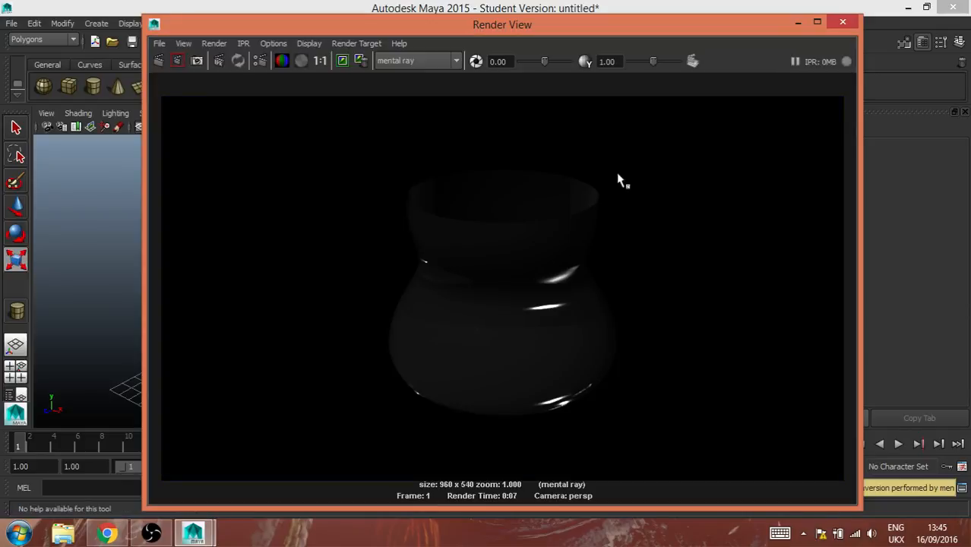
{"action": "mouse_move", "coordinate": [495, 314]}
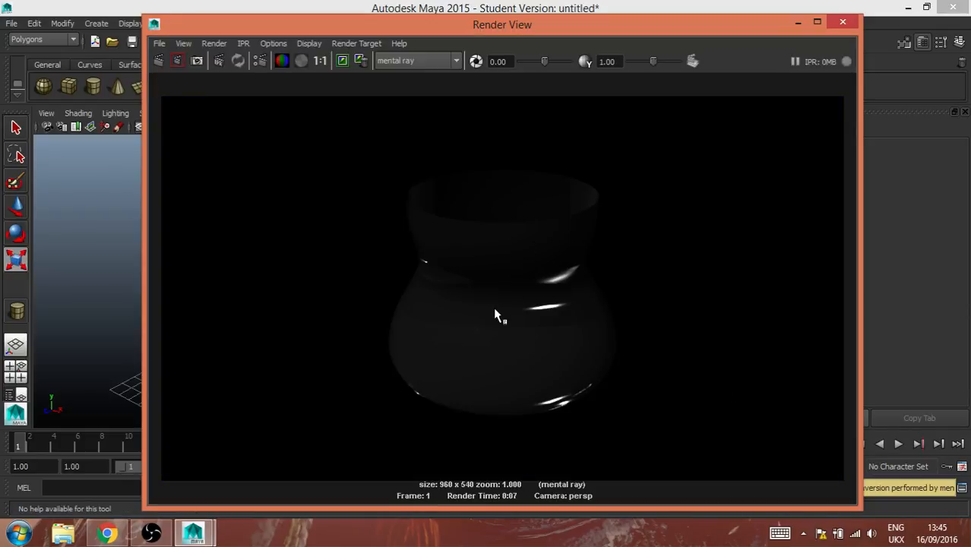
{"action": "left_click", "coordinate": [418, 60]}
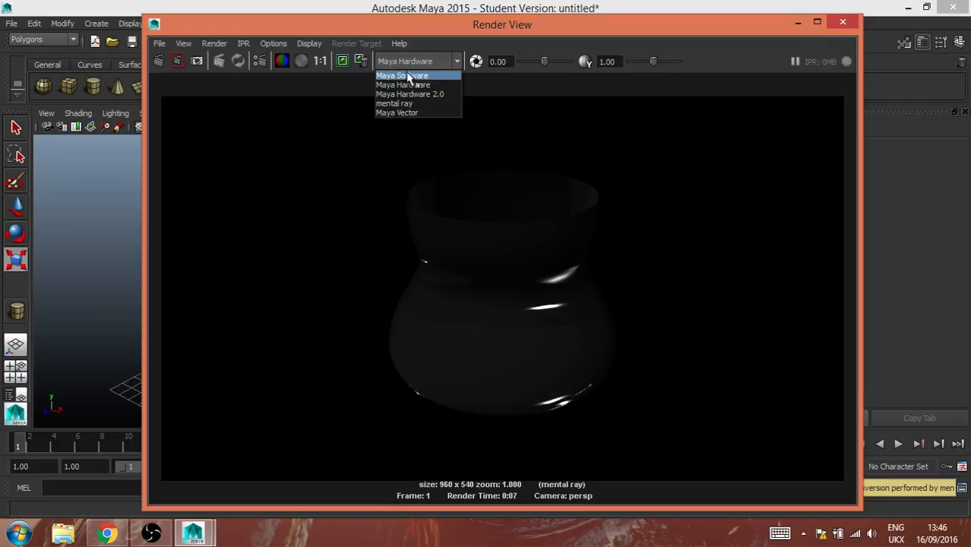
{"action": "left_click", "coordinate": [401, 75]}
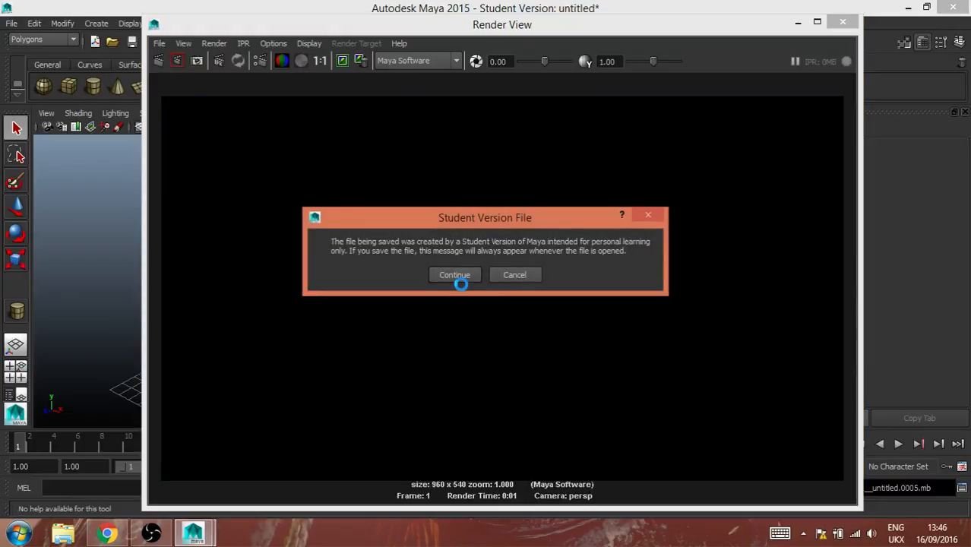
{"action": "left_click", "coordinate": [453, 274]}
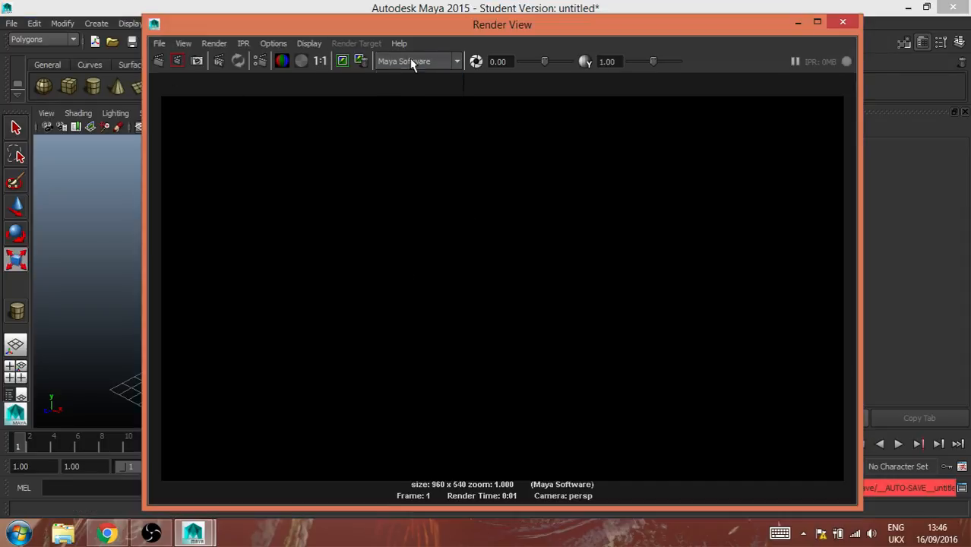
{"action": "left_click", "coordinate": [416, 60]}
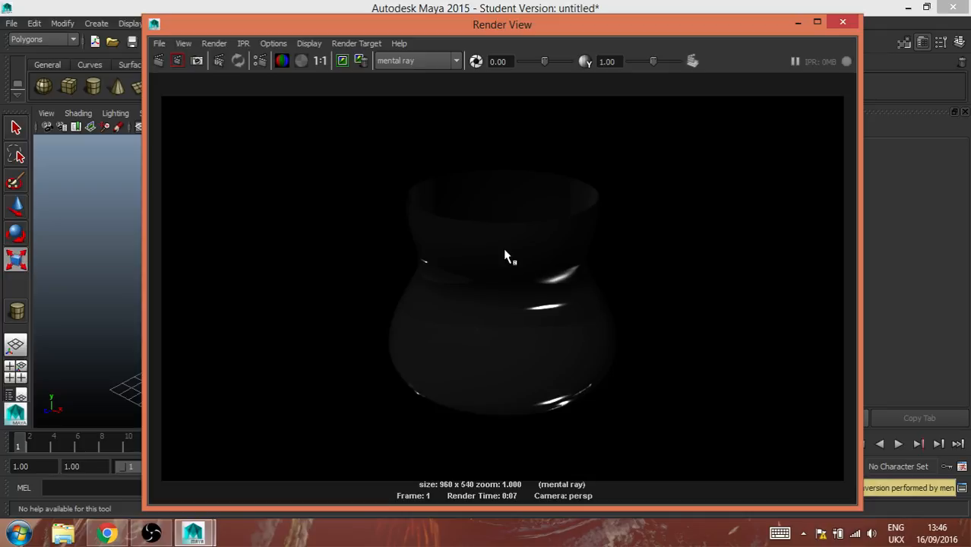
{"action": "mouse_move", "coordinate": [712, 258]}
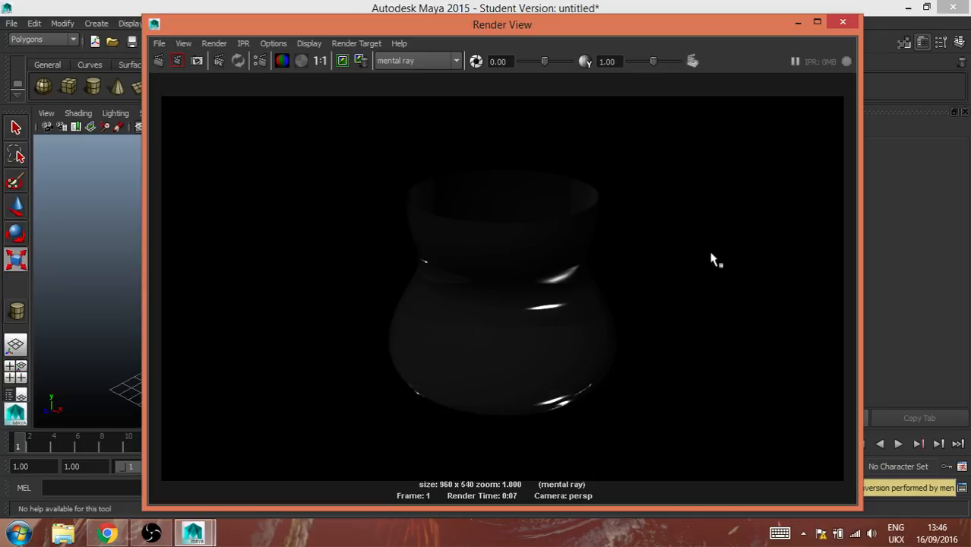
{"action": "mouse_move", "coordinate": [555, 336]}
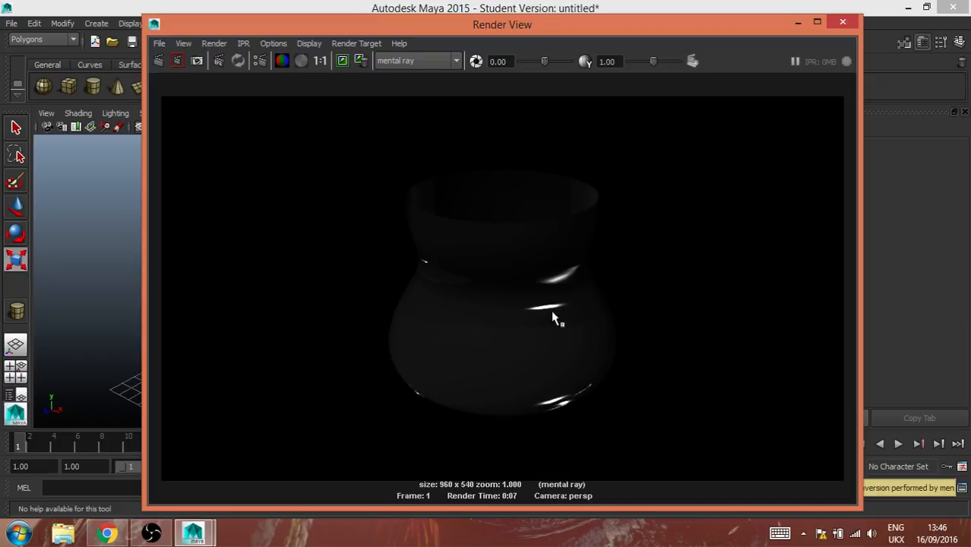
{"action": "mouse_move", "coordinate": [44, 87]}
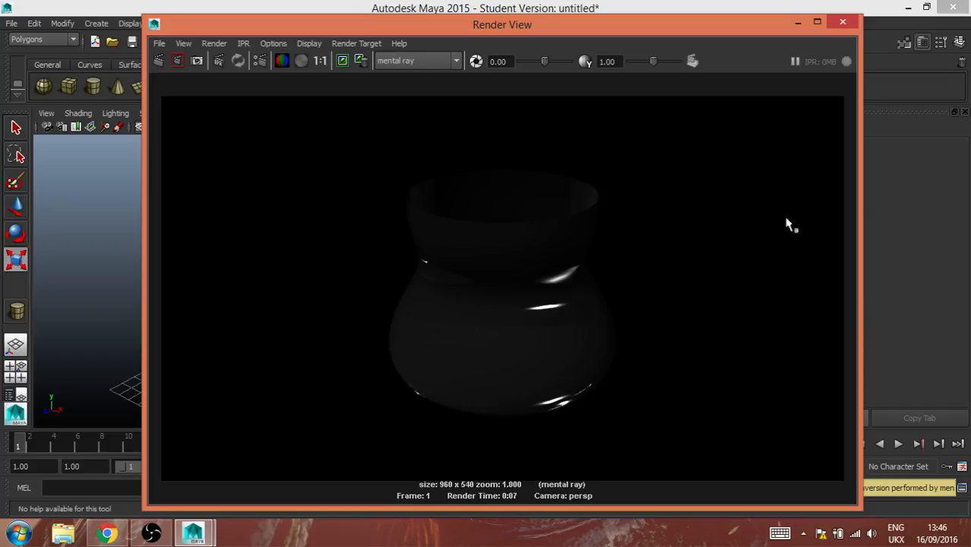
- Close the Render View and orbit the perspective camera around the translucent vase on the grid
{"action": "left_click", "coordinate": [842, 21]}
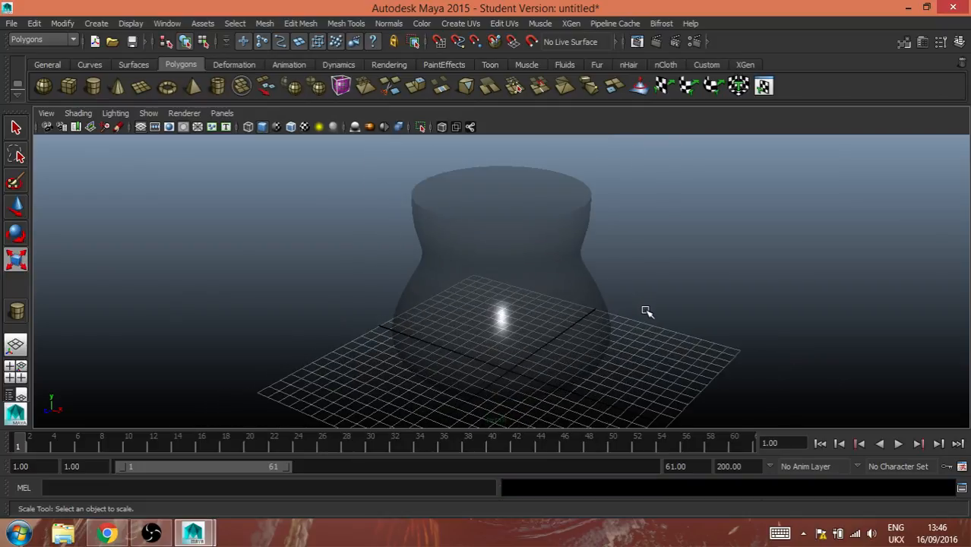
{"action": "left_click_drag", "start_coordinate": [647, 311], "coordinate": [626, 356]}
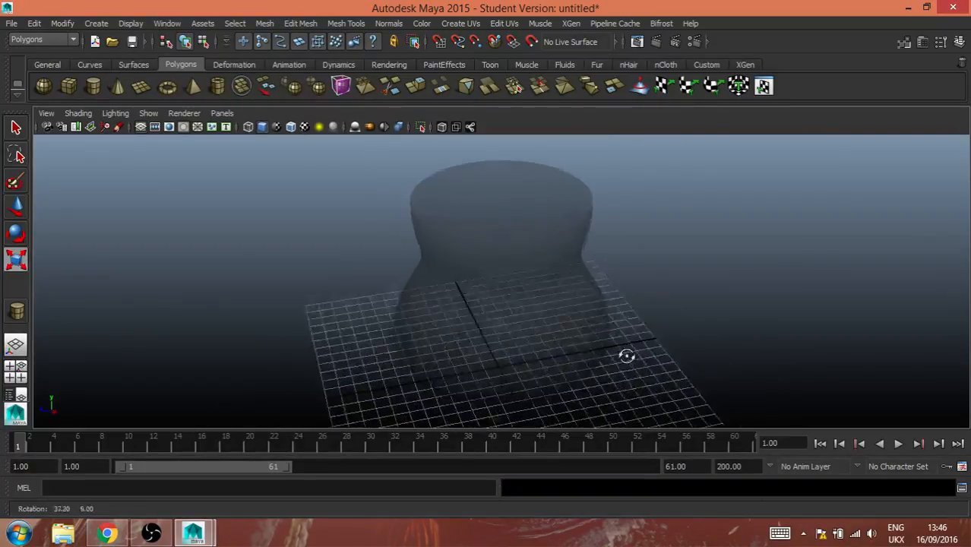
{"action": "left_click_drag", "start_coordinate": [626, 356], "coordinate": [736, 374]}
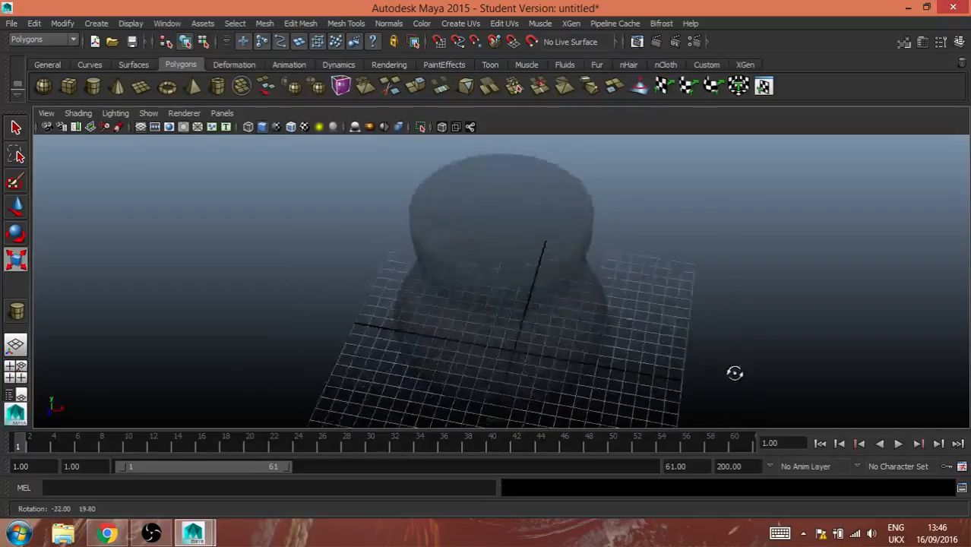
{"action": "left_click_drag", "start_coordinate": [735, 374], "coordinate": [740, 313]}
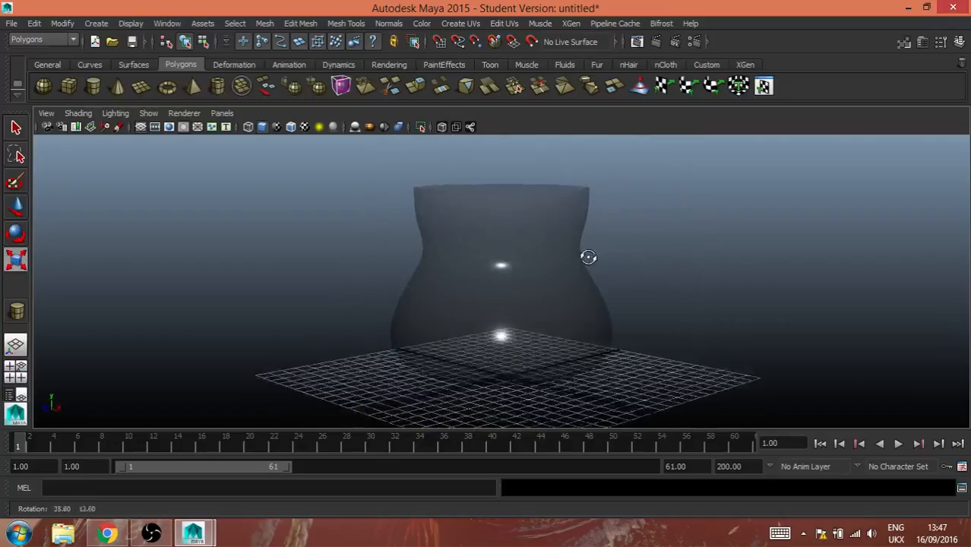
{"action": "left_click_drag", "start_coordinate": [590, 256], "coordinate": [635, 252]}
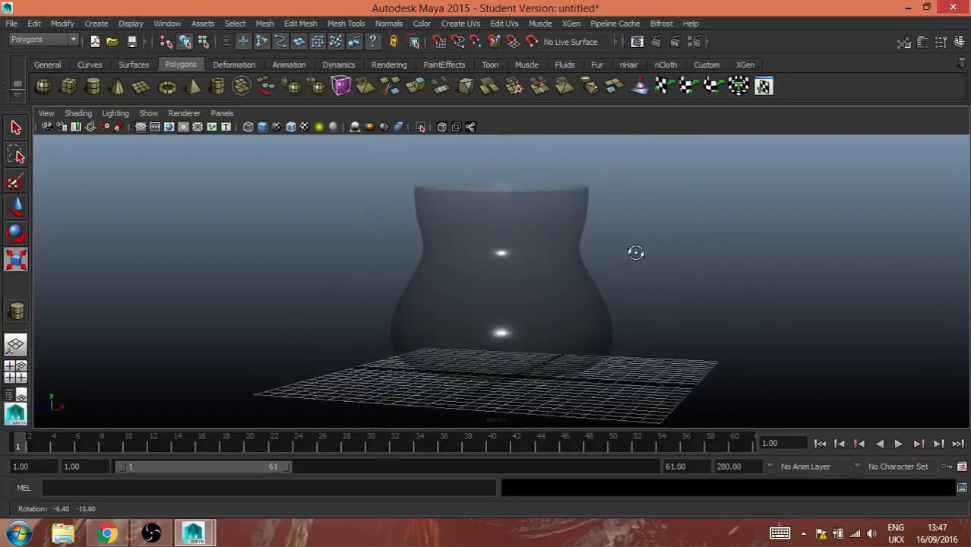